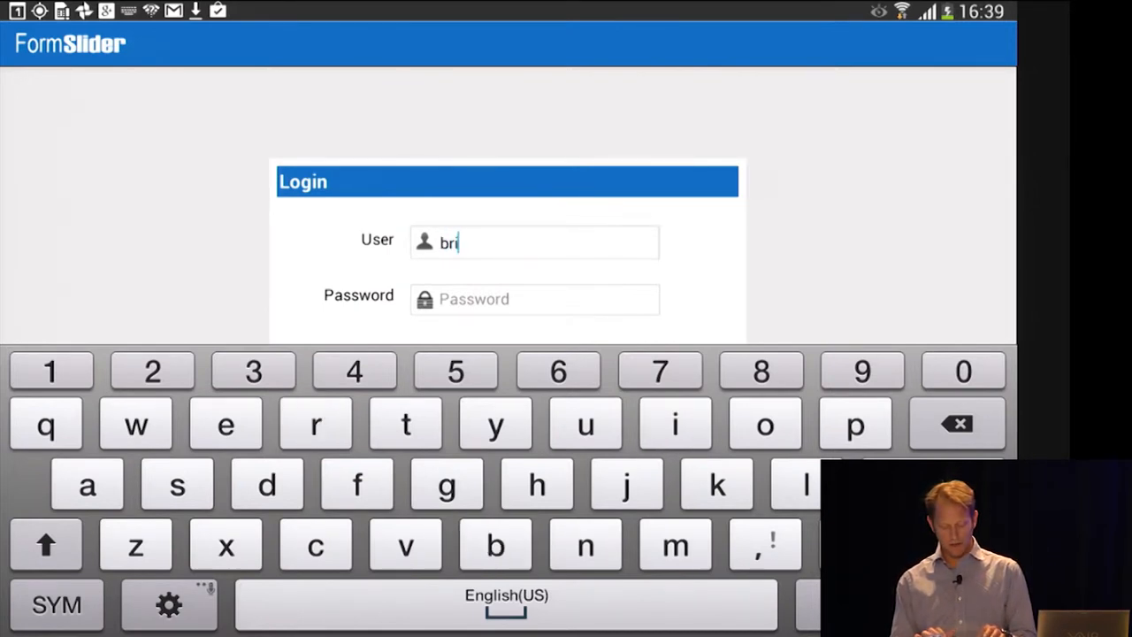
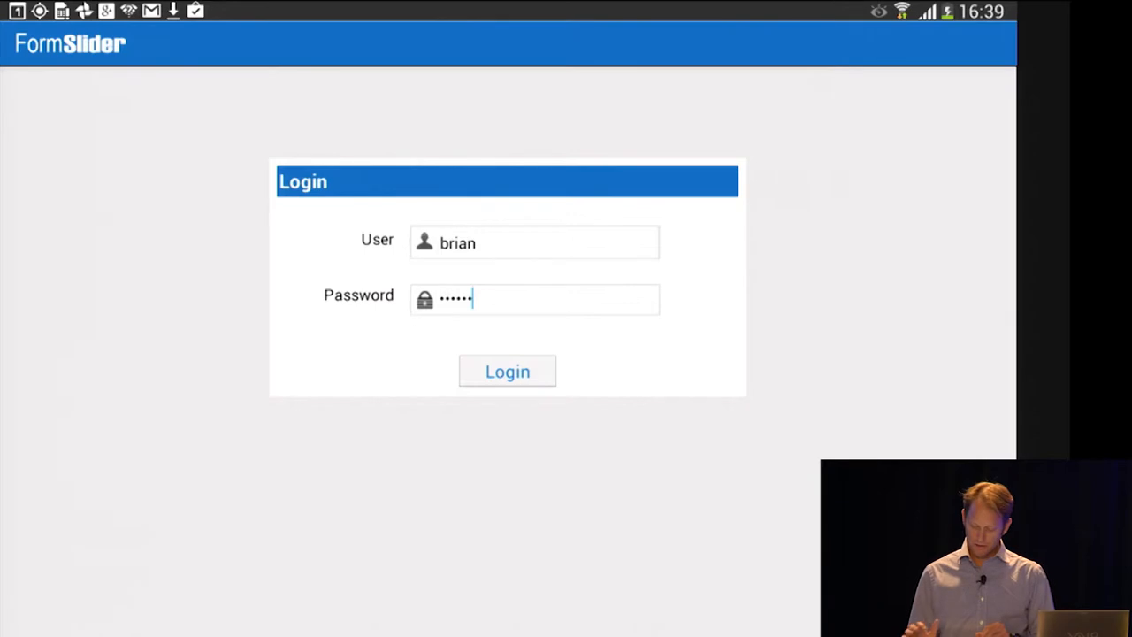
# Log in to FormSlider with the entered username and password
pyautogui.click(507, 370)
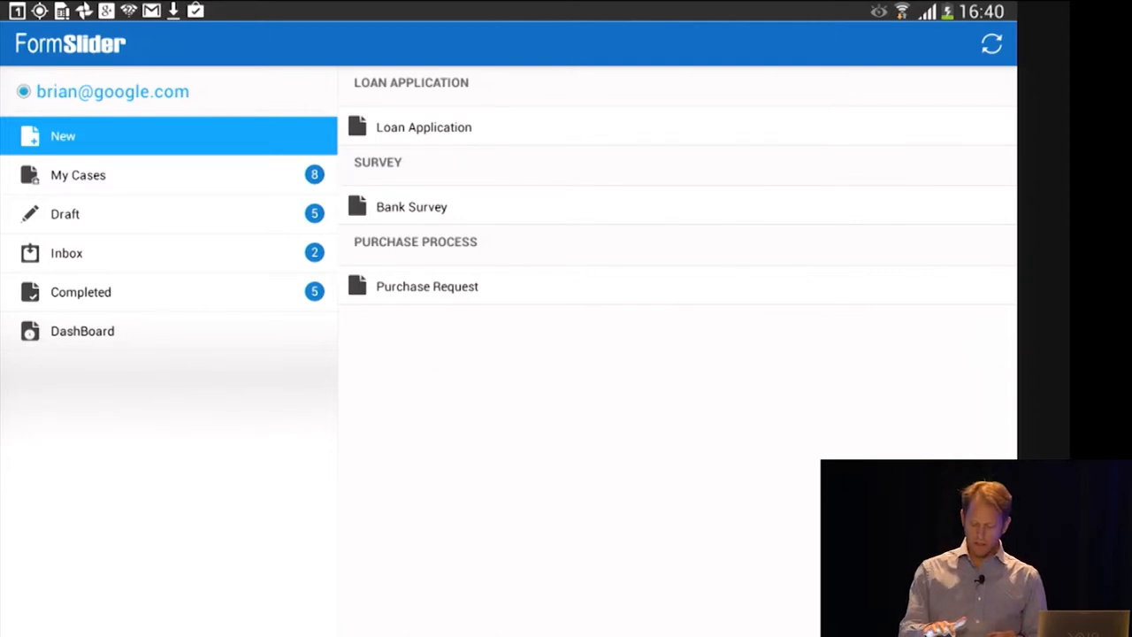
# Start a new Loan Application and fill in name, business name colosa, and business type
pyautogui.click(426, 285)
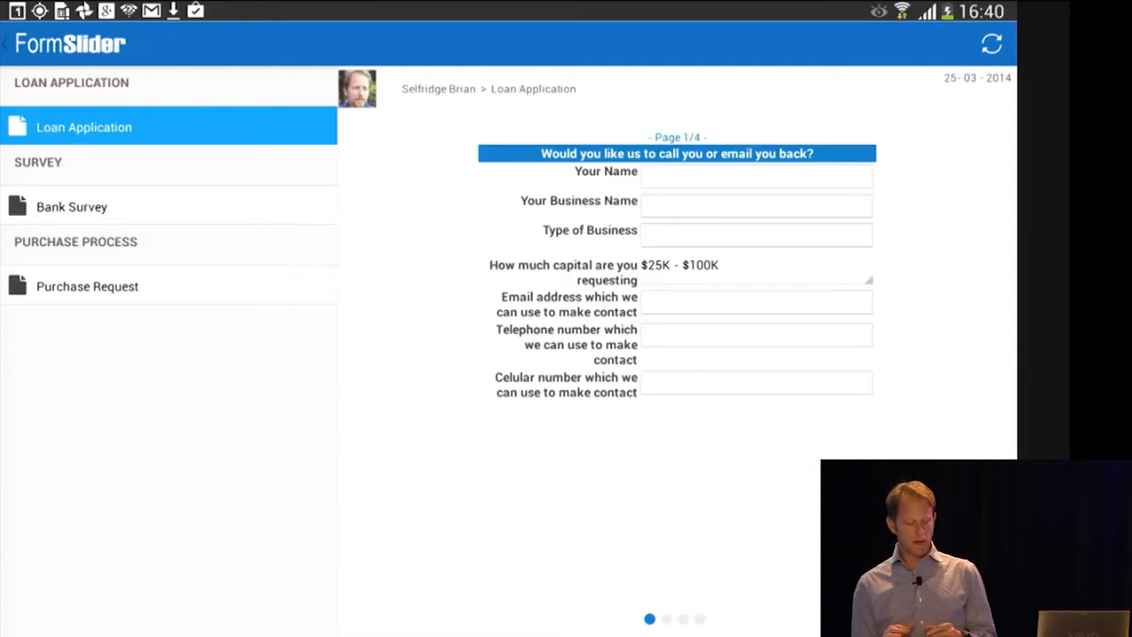
pyautogui.click(756, 176)
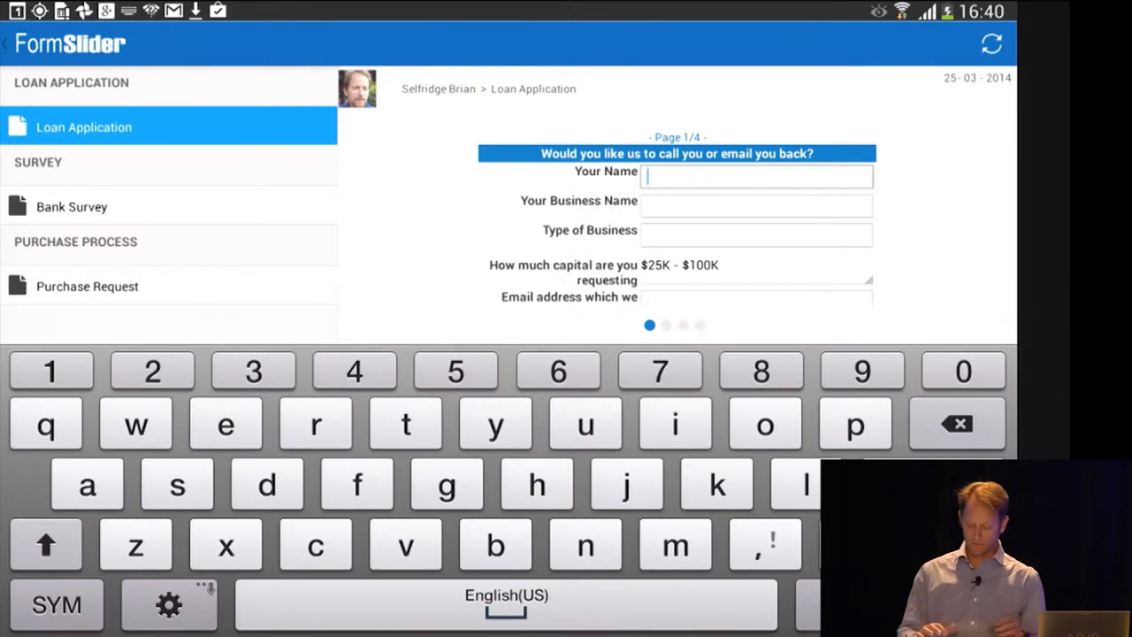
pyautogui.write('brin')
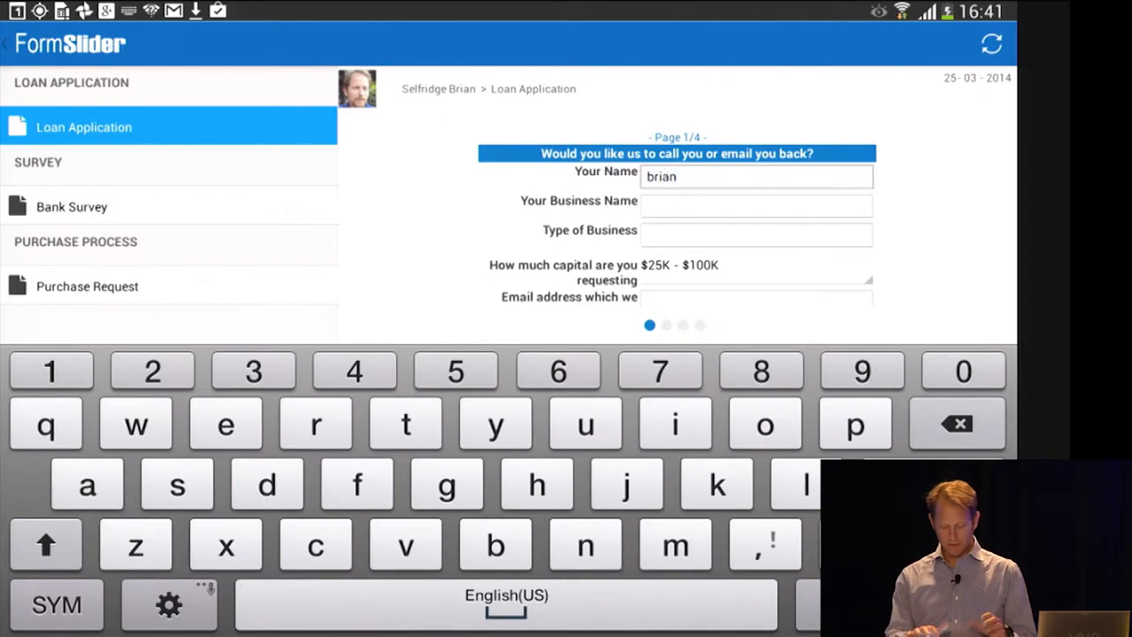
pyautogui.write('colosa')
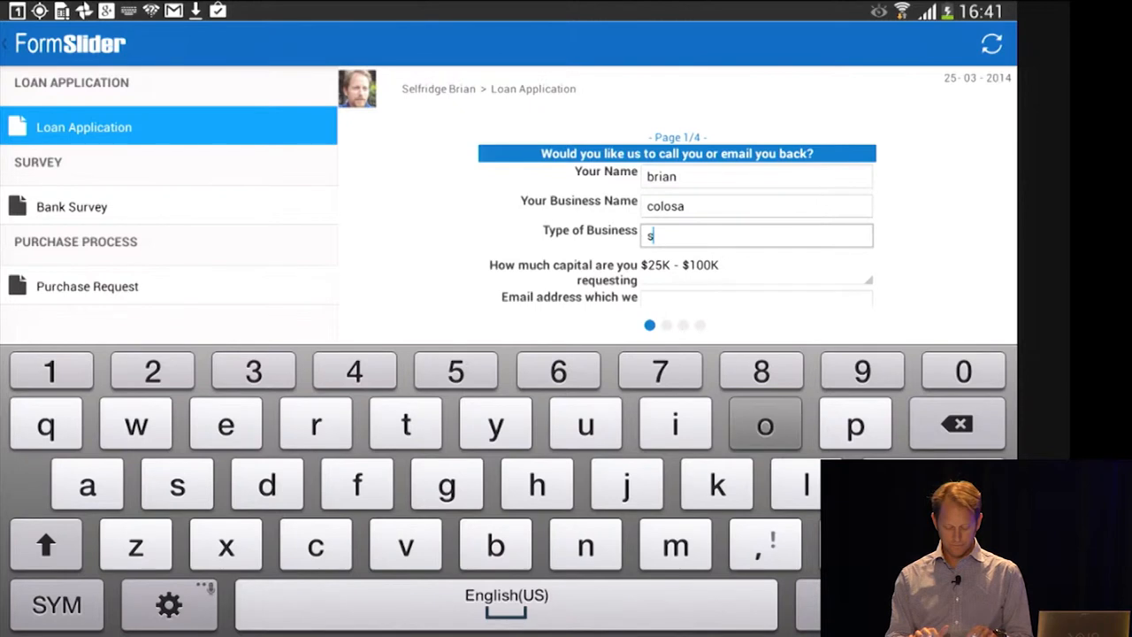
pyautogui.write('oftwar')
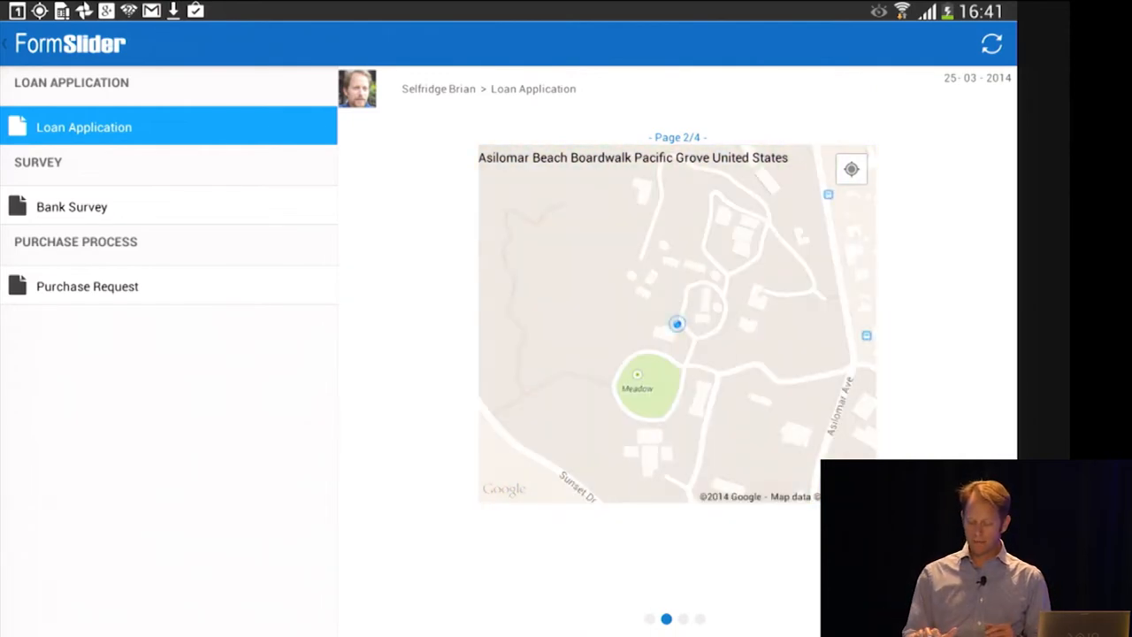
# On page 3, enter 'development' as the purpose for the money
pyautogui.hscroll(-3)
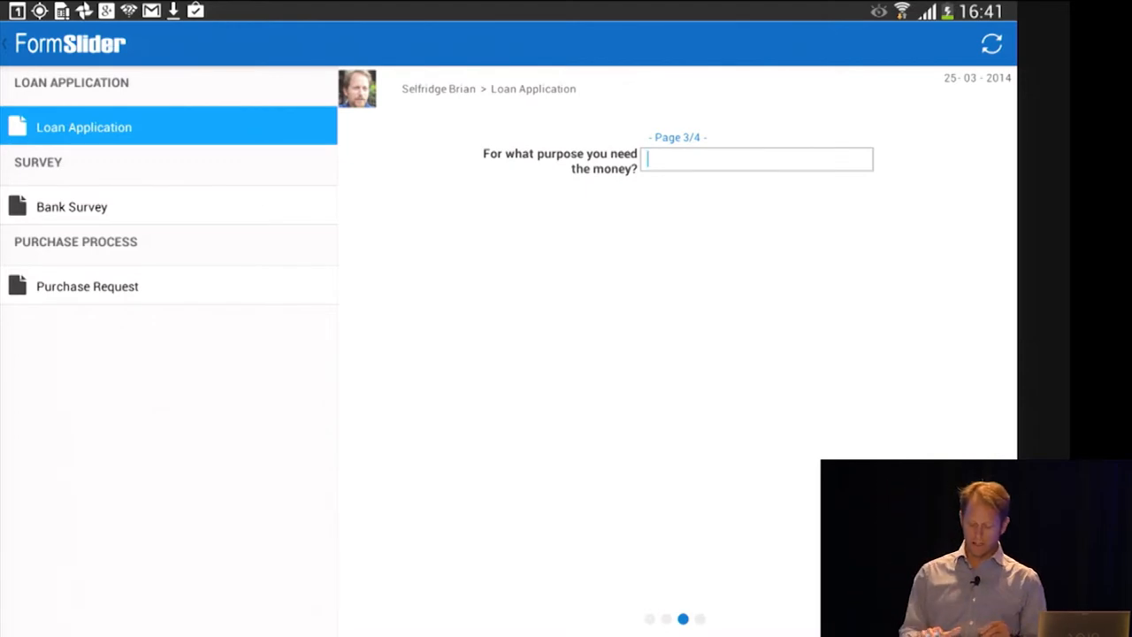
pyautogui.click(755, 159)
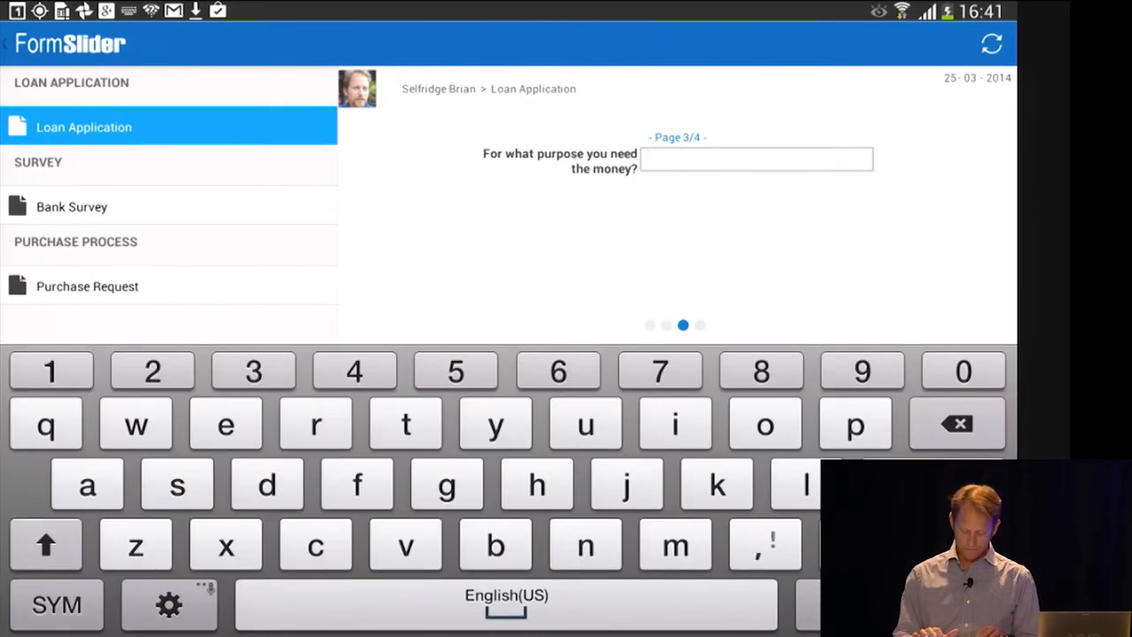
pyautogui.write('deve')
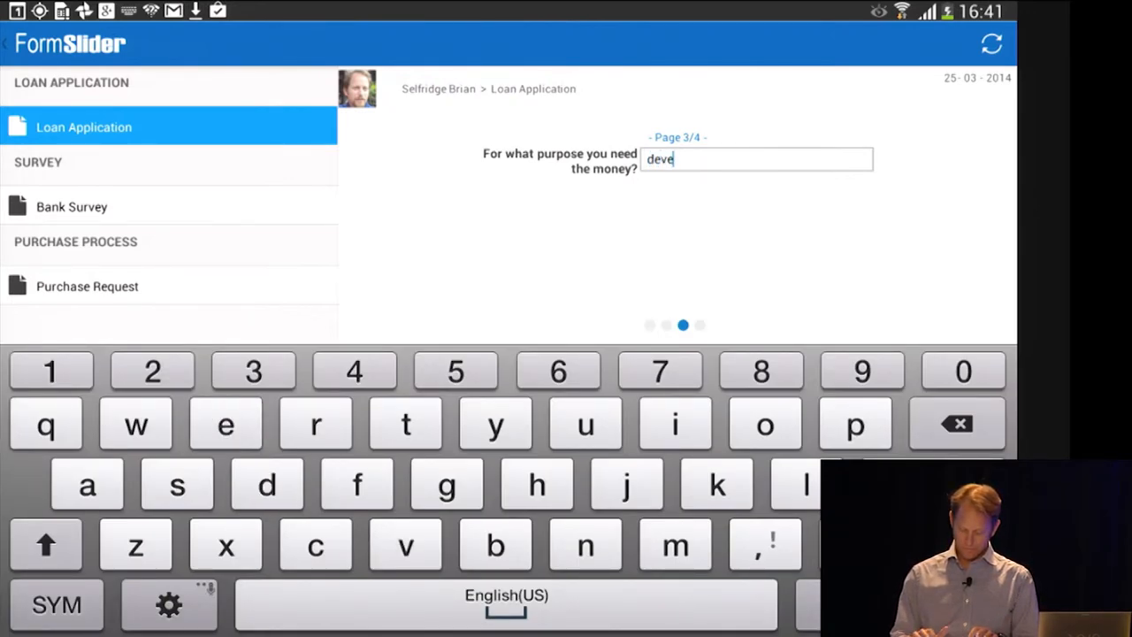
pyautogui.write('lopment')
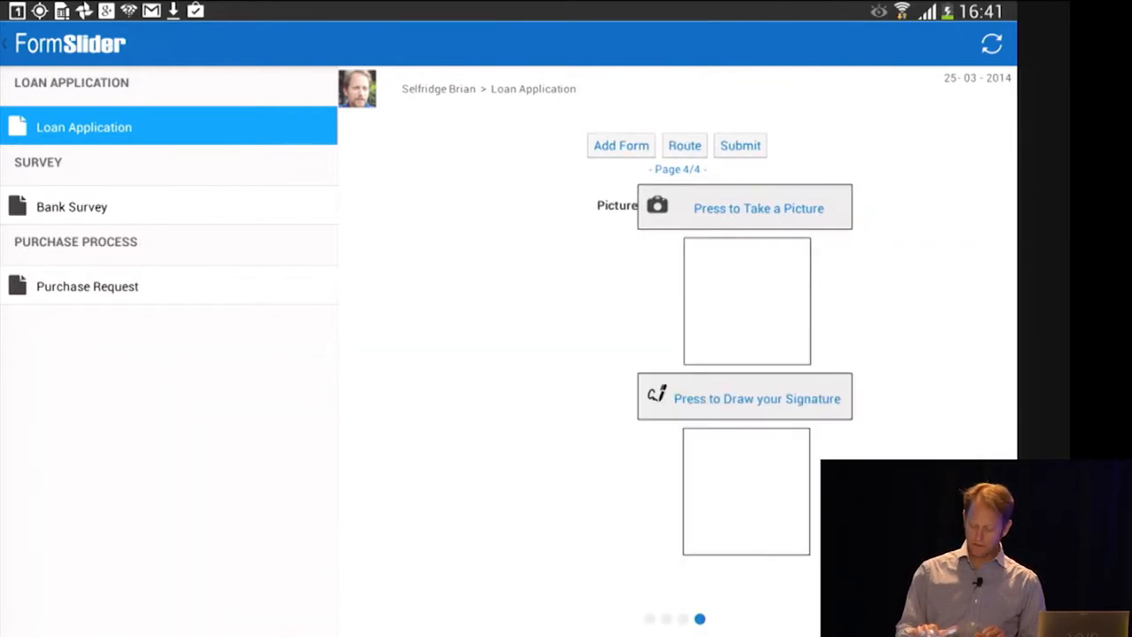
# Take a photo for the Picture field and save a drawn signature named 'brian'
pyautogui.click(758, 208)
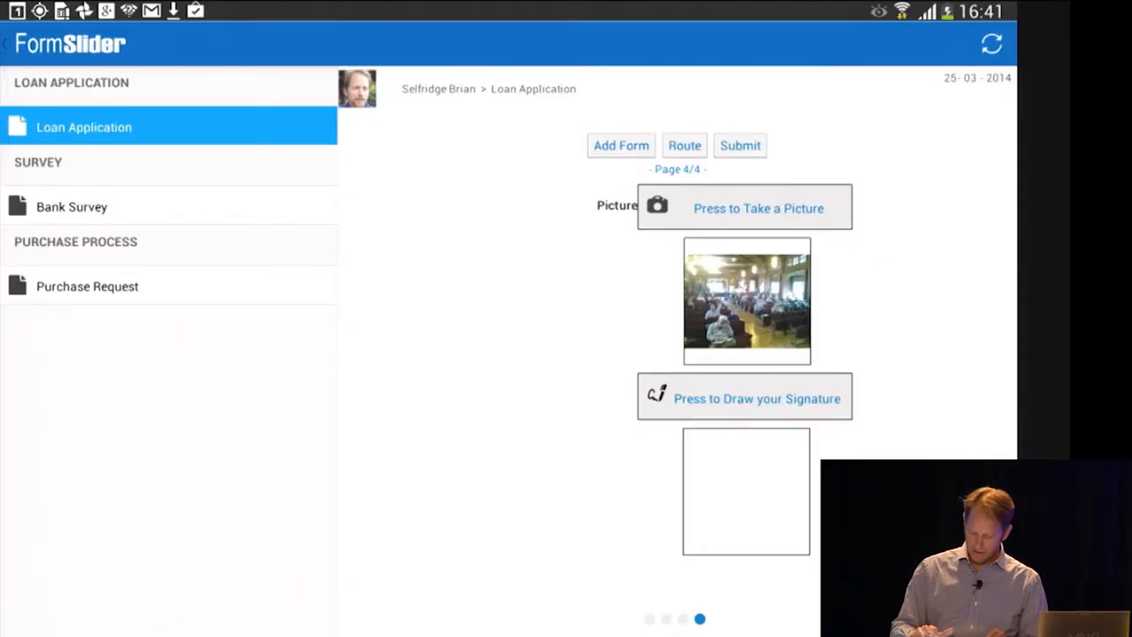
pyautogui.click(745, 398)
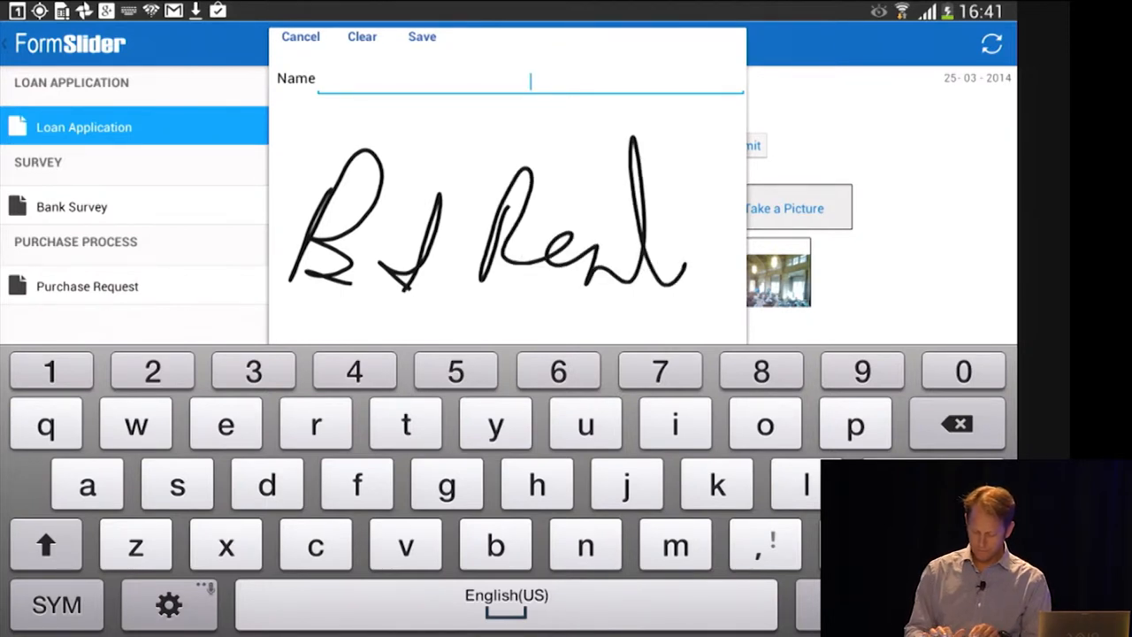
pyautogui.write('brian')
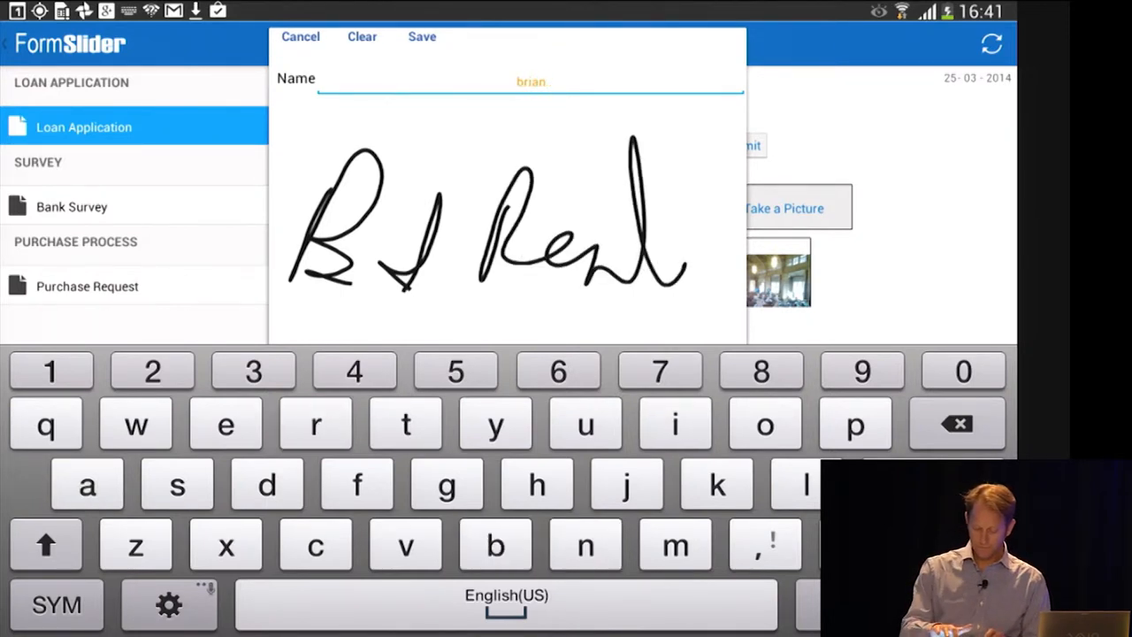
pyautogui.click(422, 36)
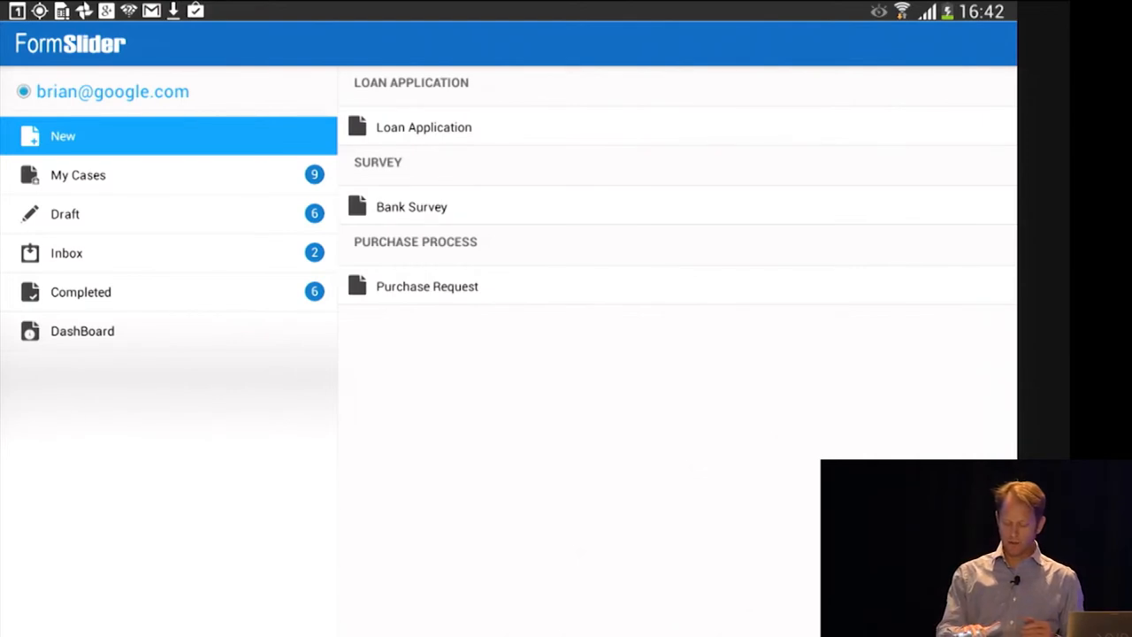
# Fill a new Purchase Request for cars valued at 7000 and reach its submit screen
pyautogui.click(424, 127)
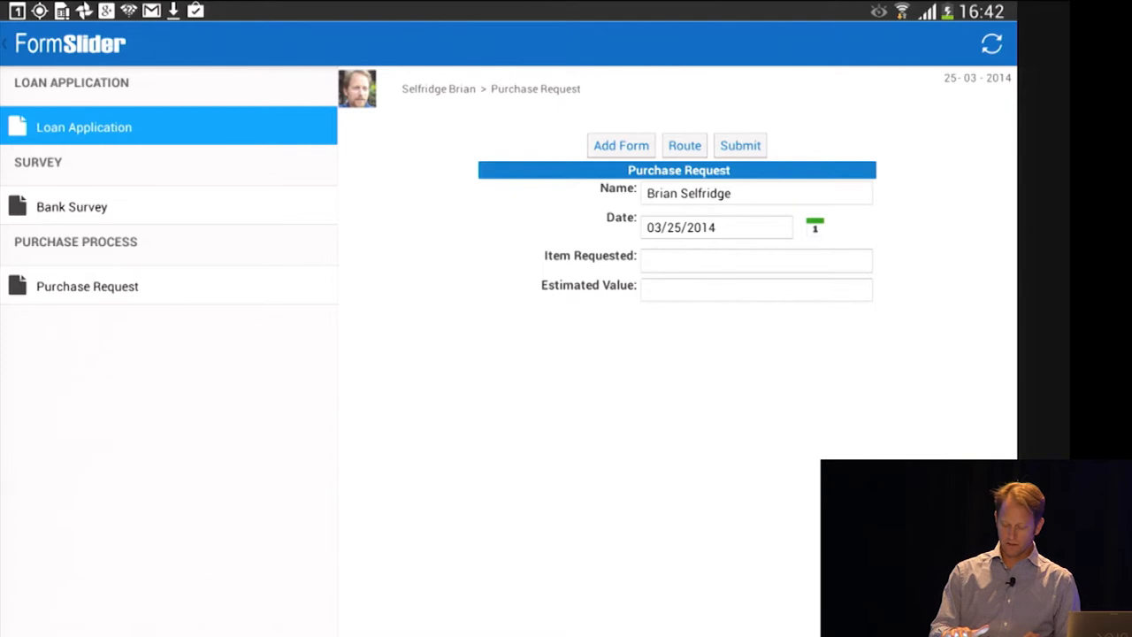
pyautogui.click(756, 260)
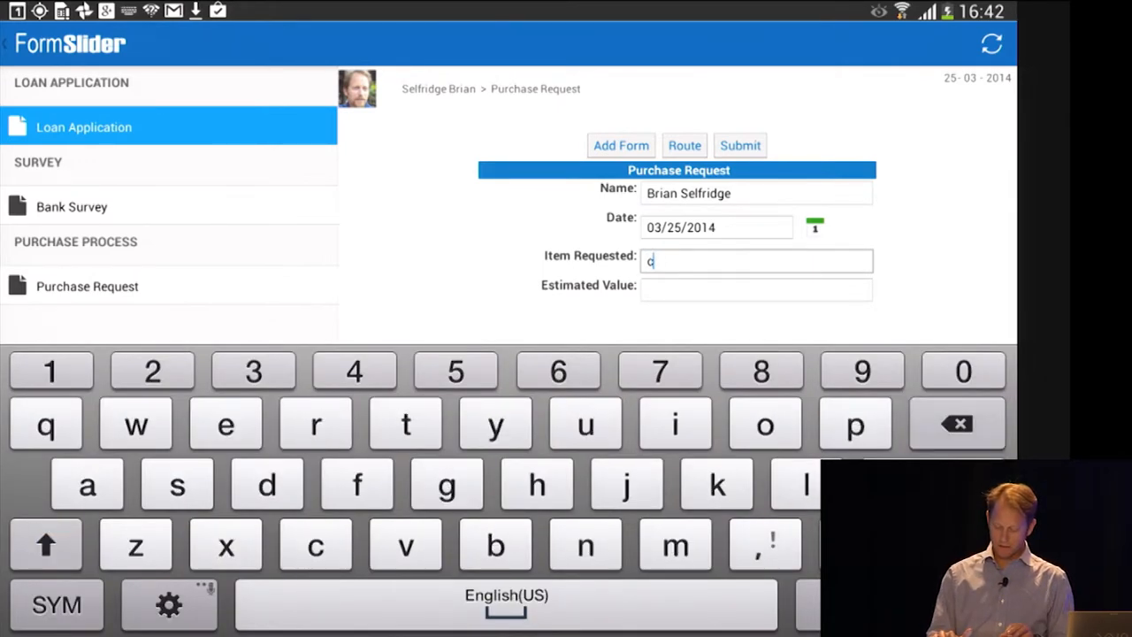
pyautogui.write('ars')
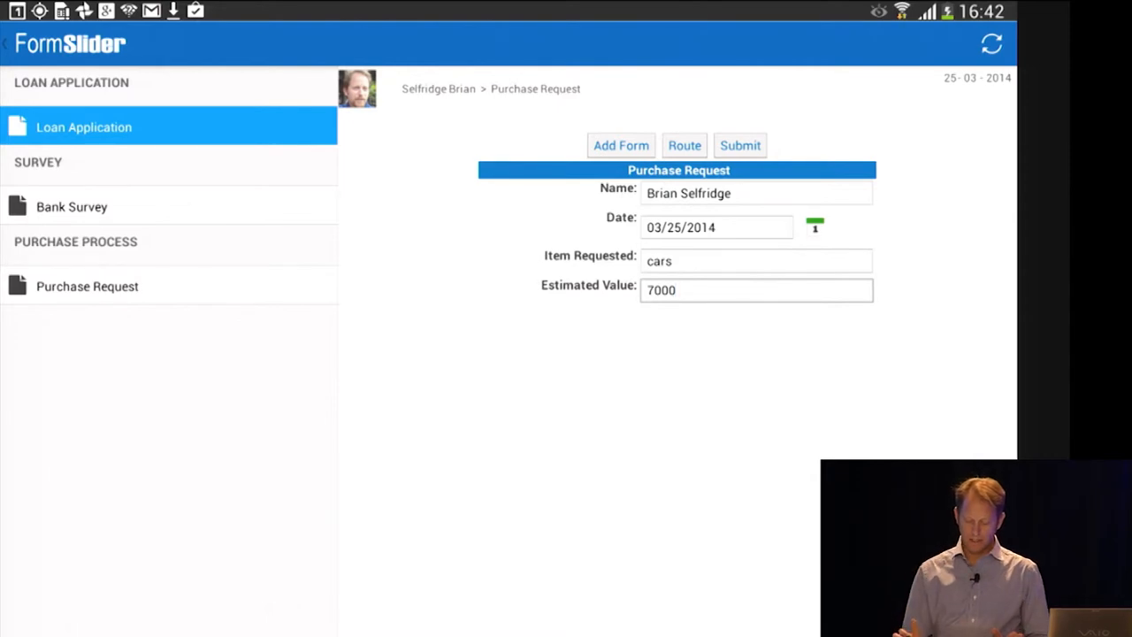
pyautogui.click(739, 145)
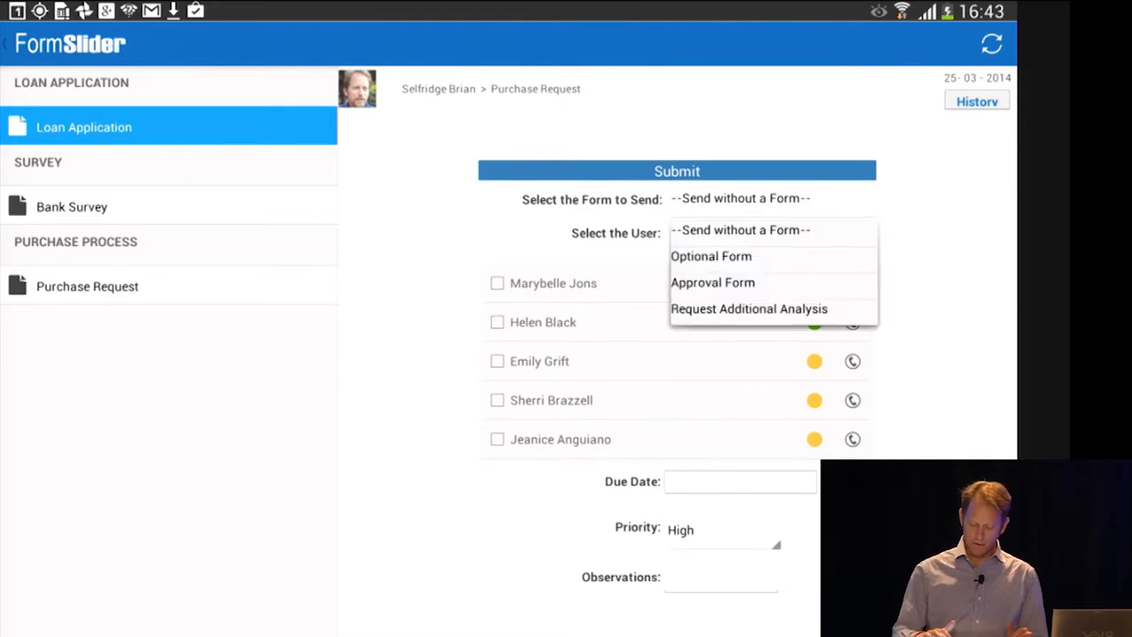
# Choose the form to send, then view and close two approvers' performance statistics
pyautogui.click(713, 282)
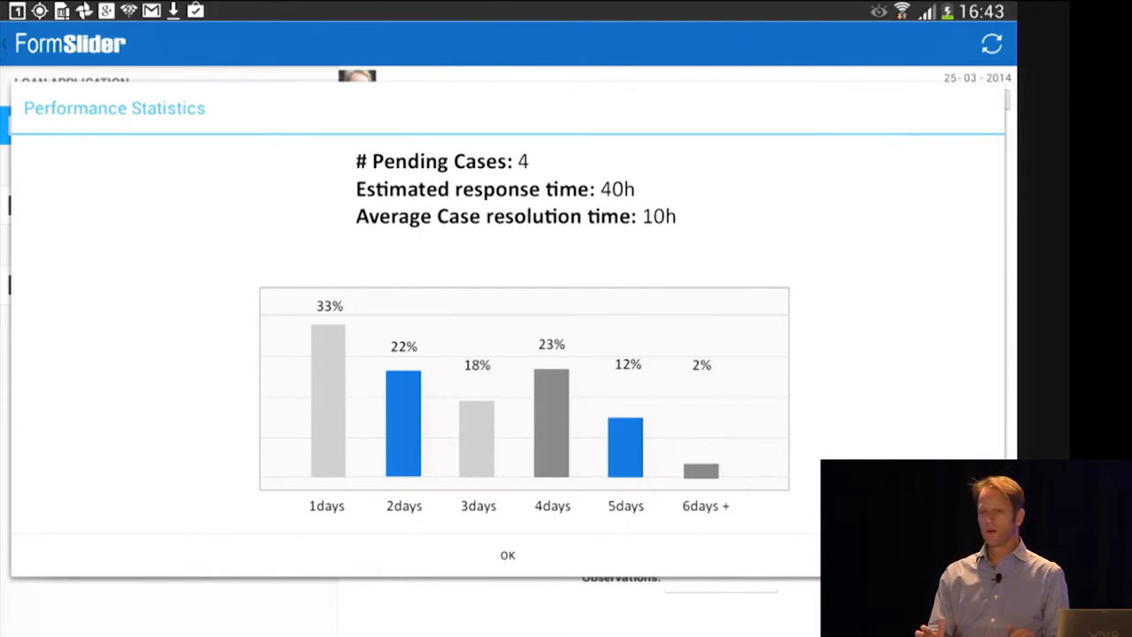
pyautogui.click(508, 554)
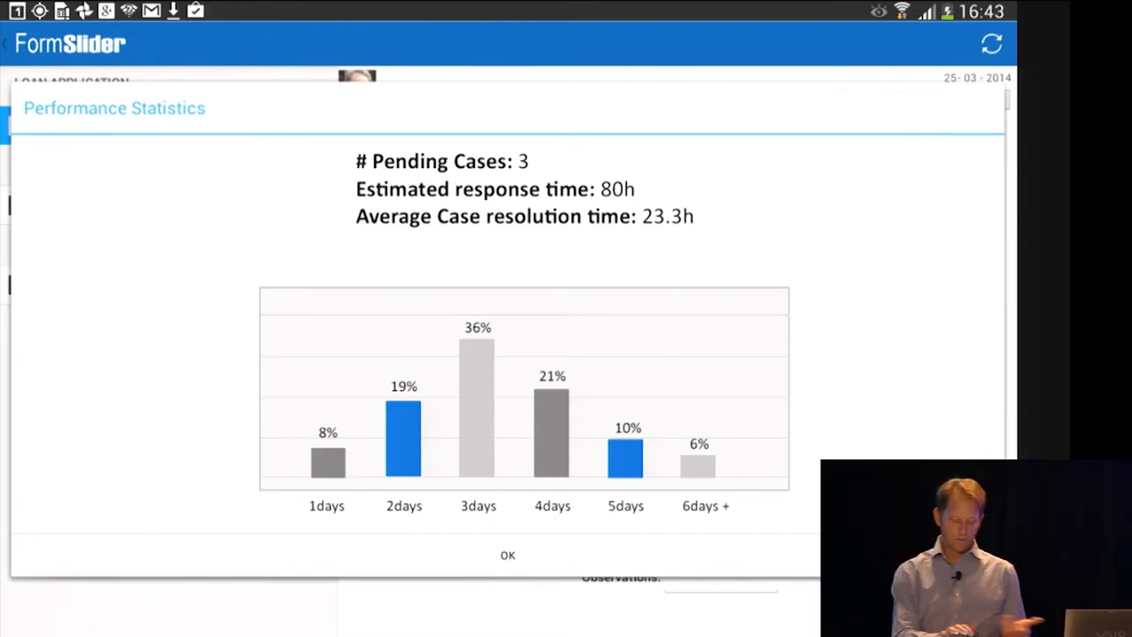
pyautogui.click(507, 555)
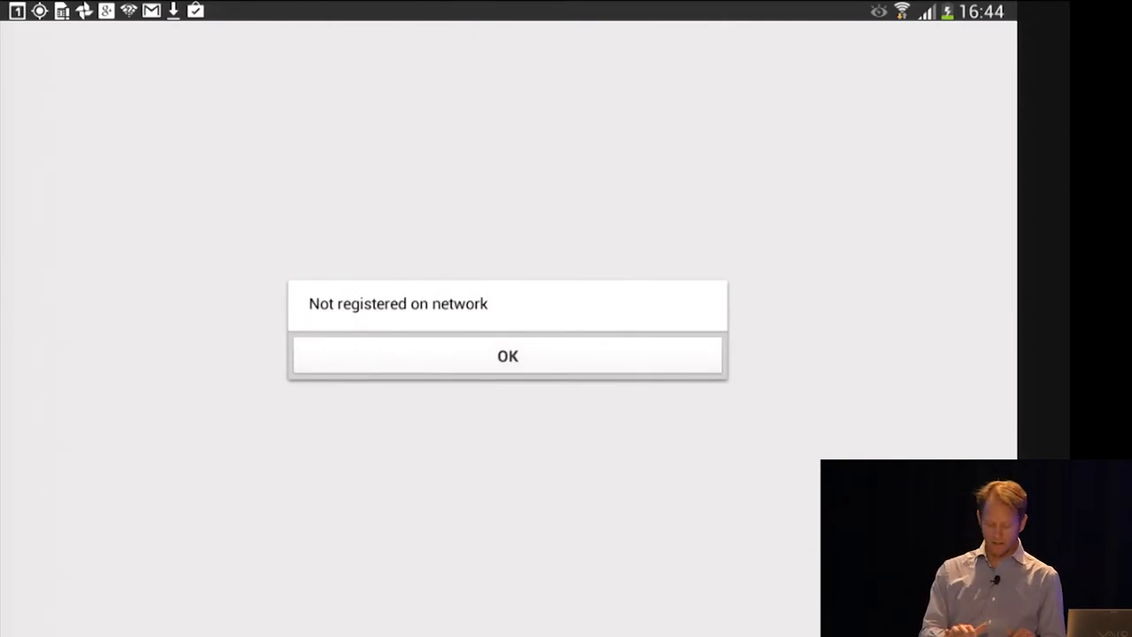
# Dismiss the network alert, tick the second approver, and set a due date
pyautogui.click(507, 355)
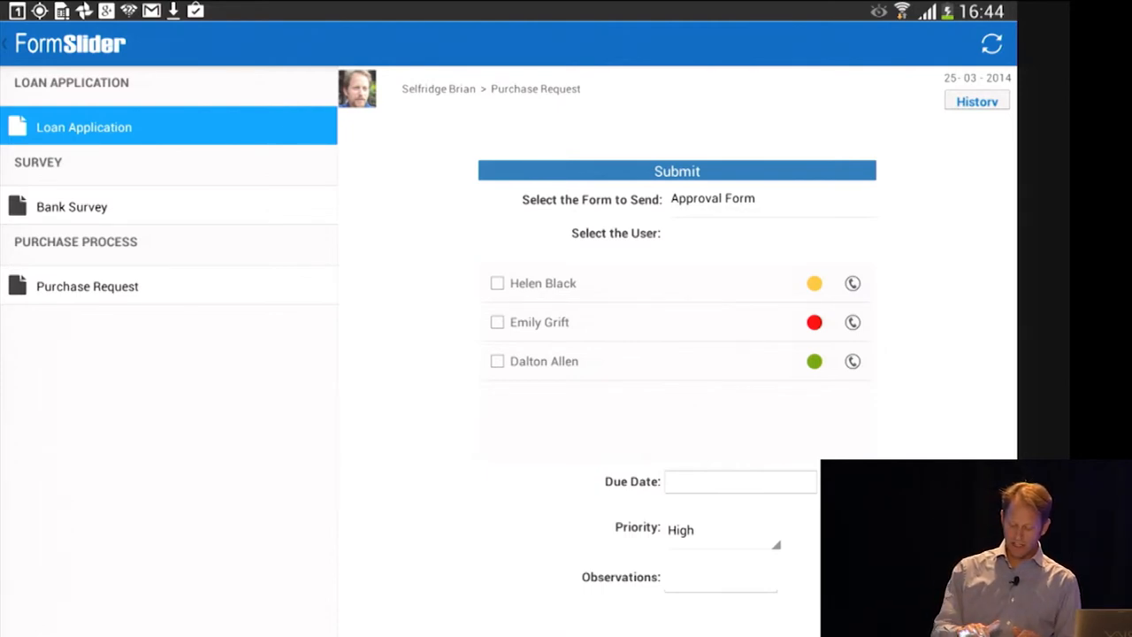
pyautogui.click(497, 322)
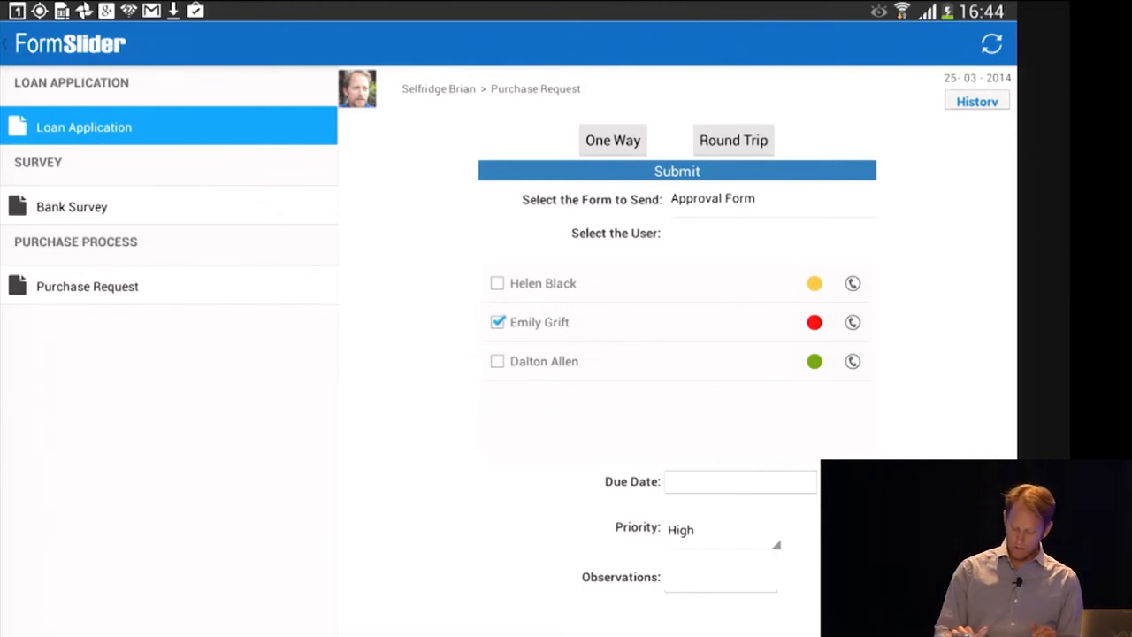
pyautogui.click(740, 481)
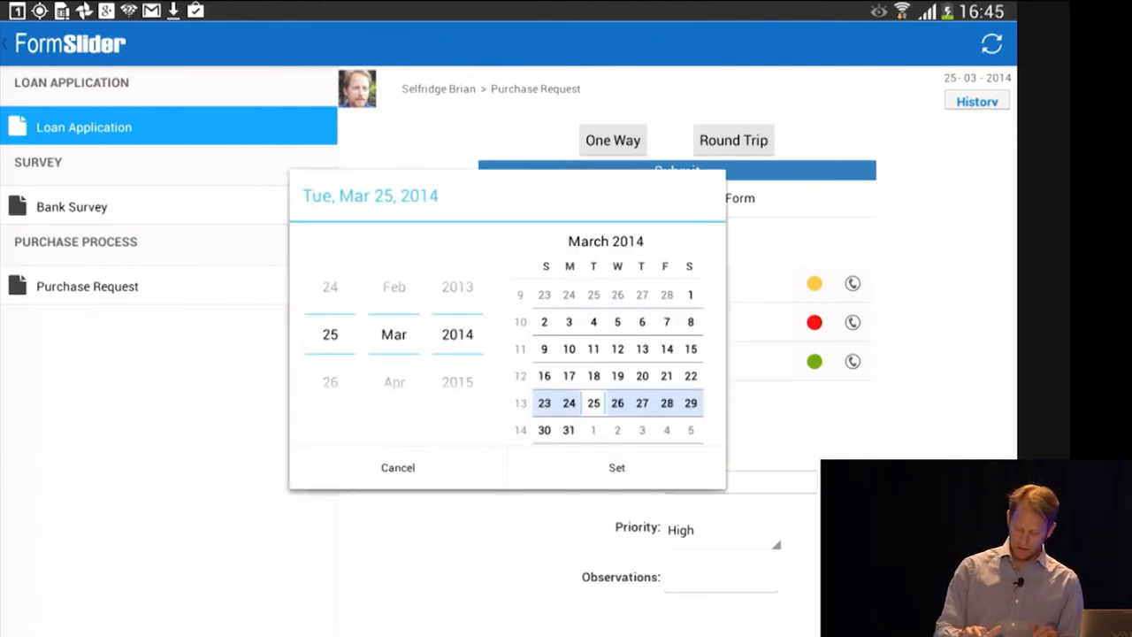
pyautogui.click(616, 467)
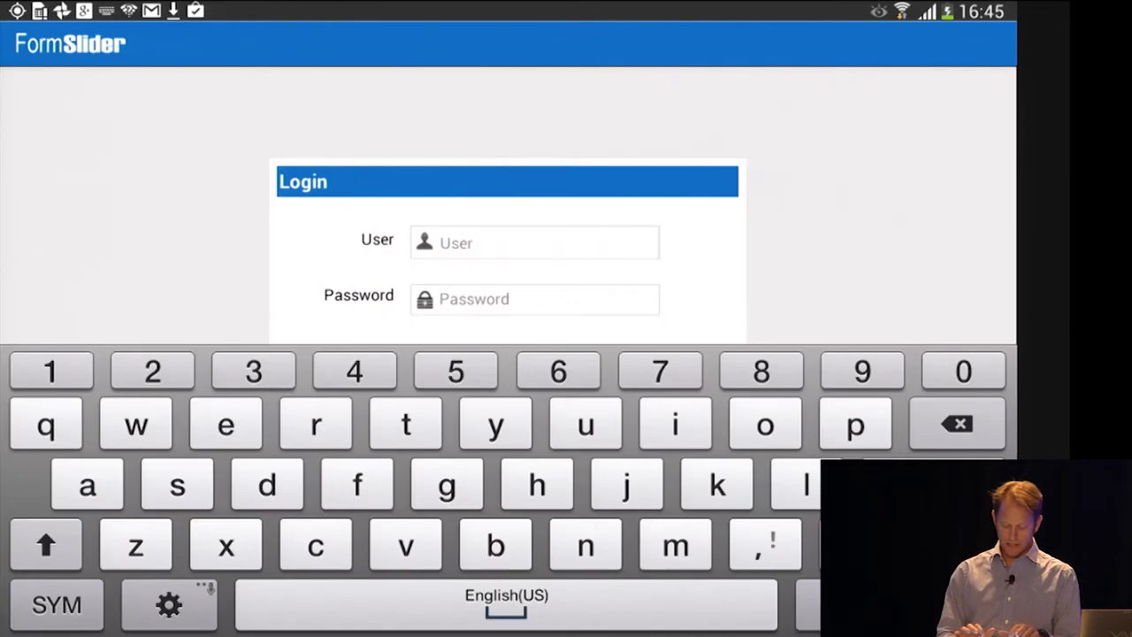
# Log in to FormSlider as emily
pyautogui.write('emily')
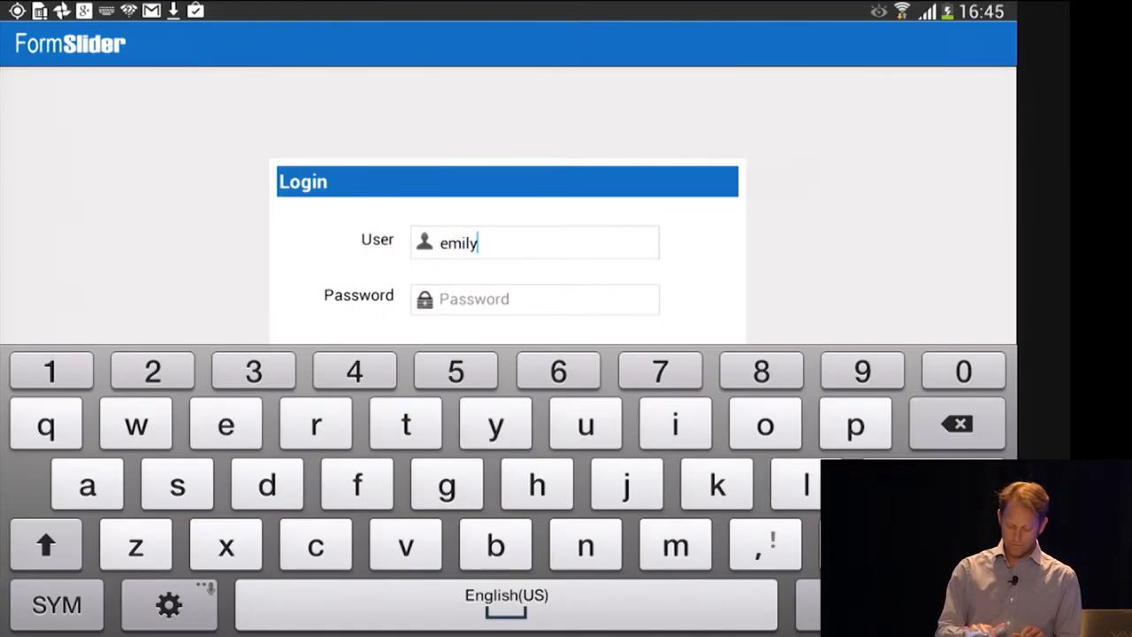
pyautogui.write('p')
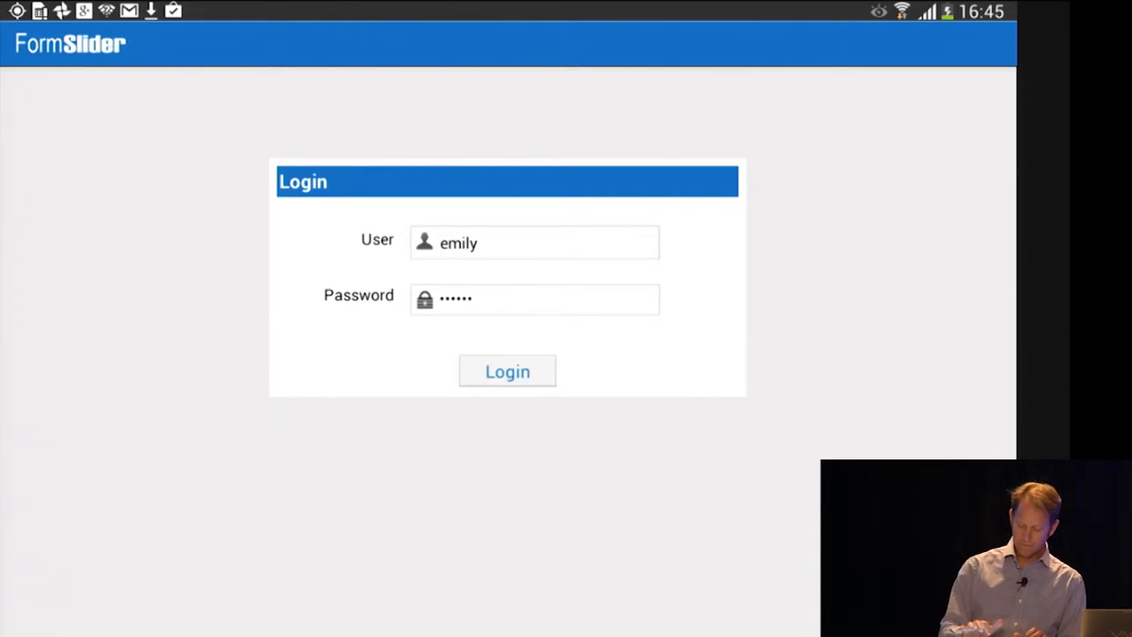
pyautogui.click(506, 370)
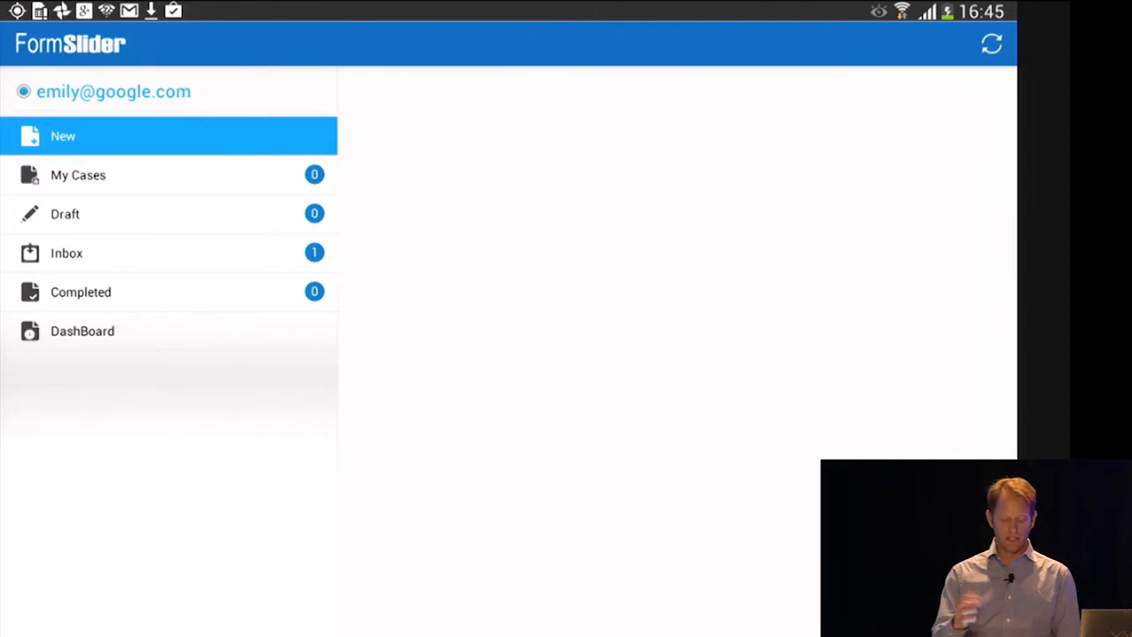
# Refresh the inbox, open case Nº 1327, and add the Approval Form before submitting
pyautogui.click(66, 252)
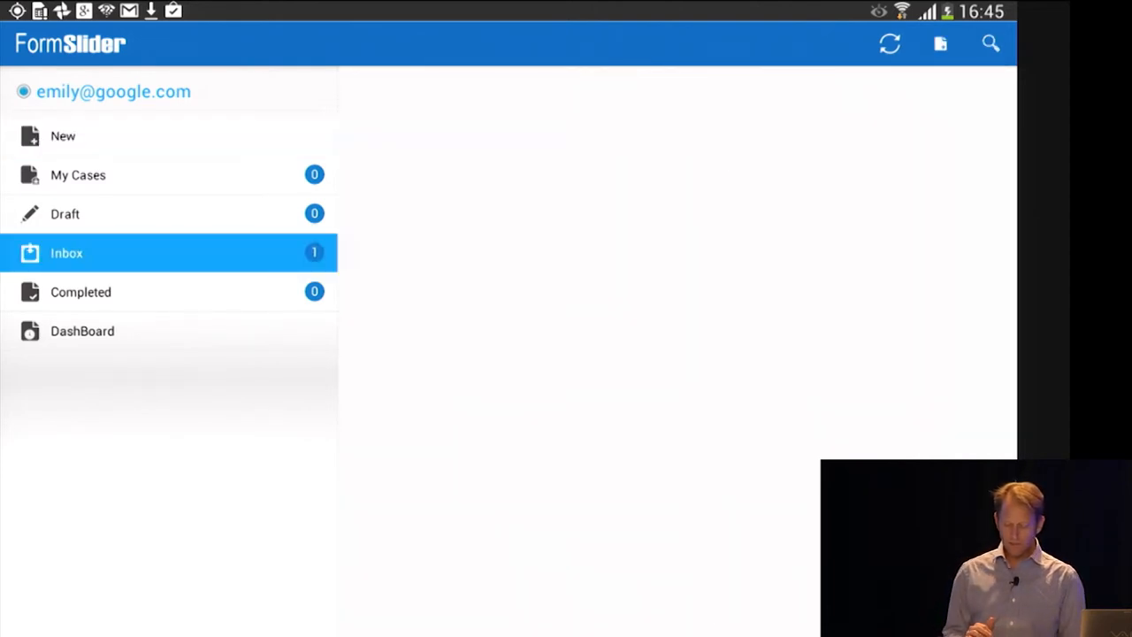
pyautogui.click(66, 253)
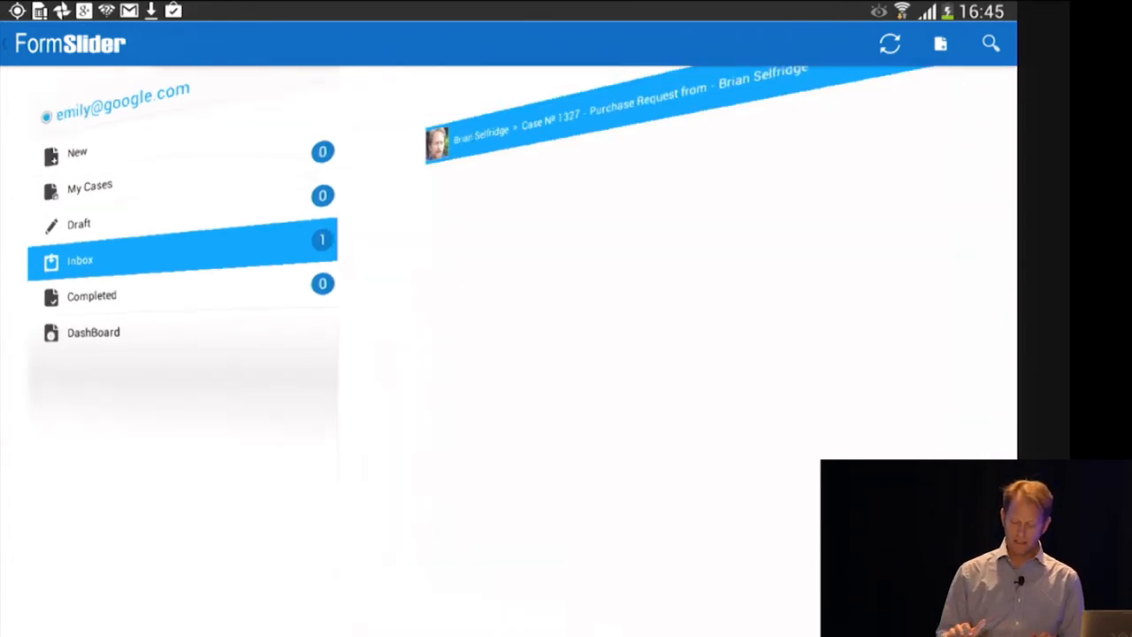
pyautogui.click(619, 141)
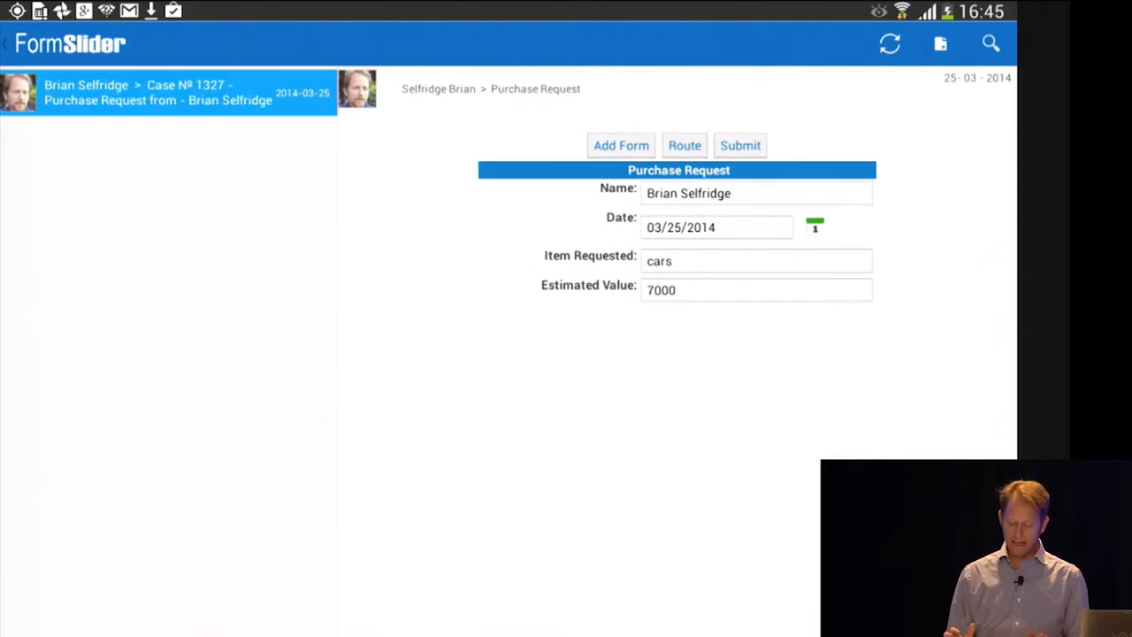
pyautogui.click(620, 145)
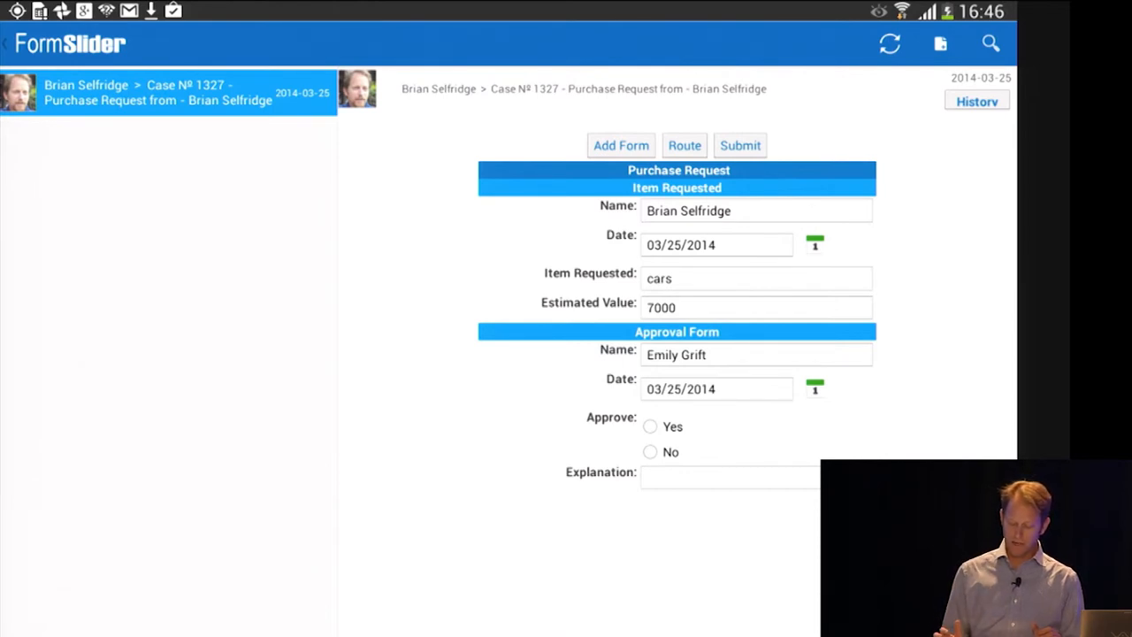
pyautogui.click(740, 145)
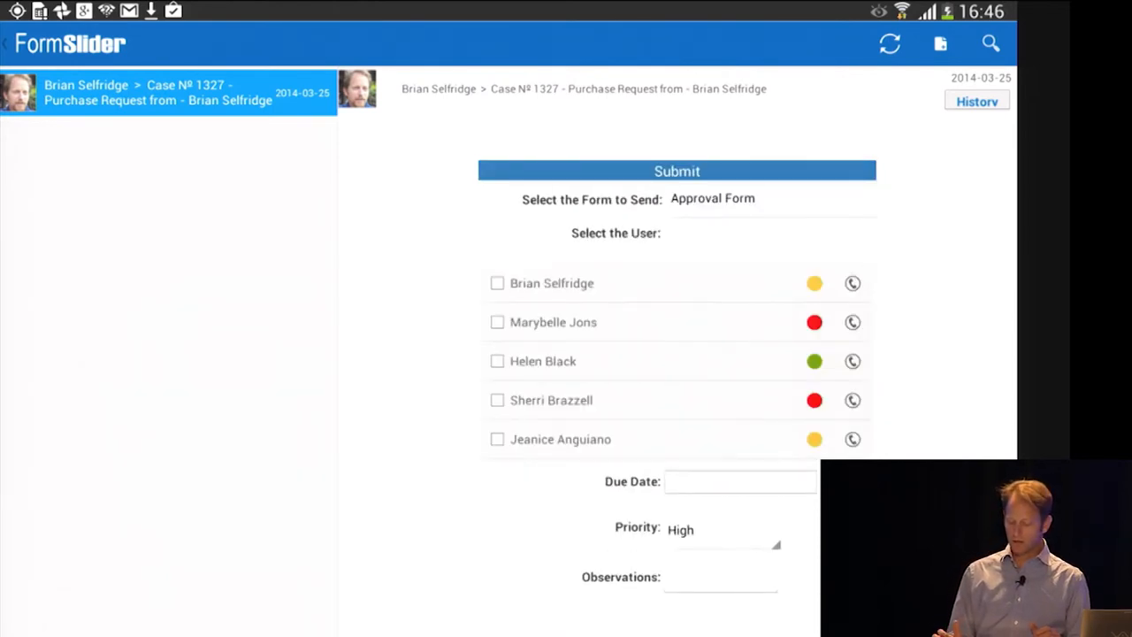
# Send case 1327 with Request Additional Analysis to one recipient and a set due date
pyautogui.click(713, 198)
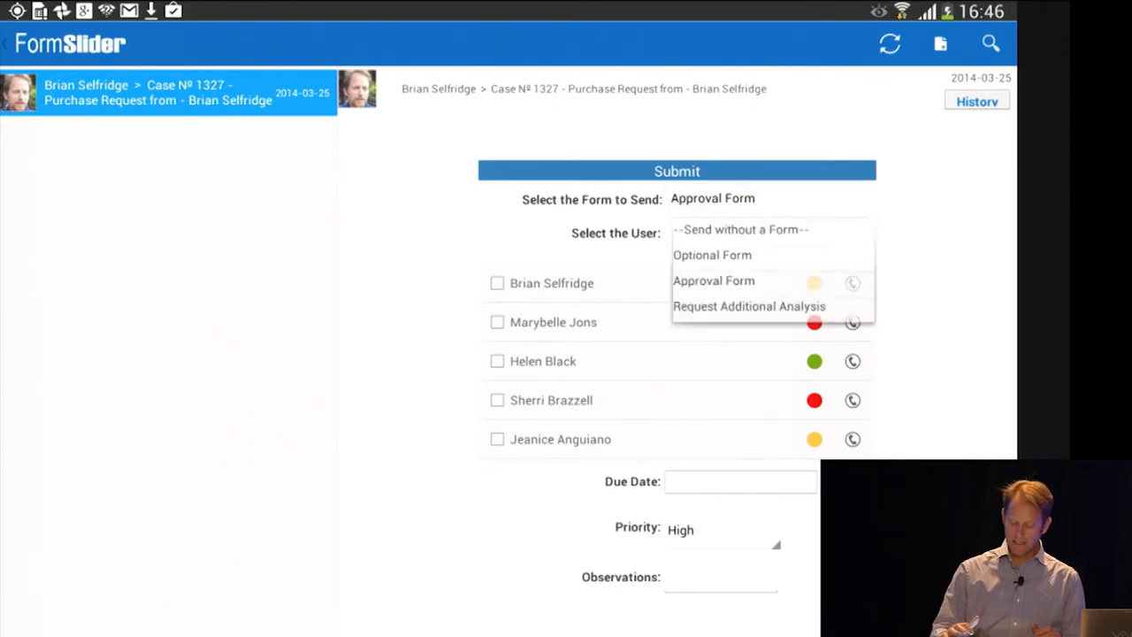
pyautogui.click(748, 306)
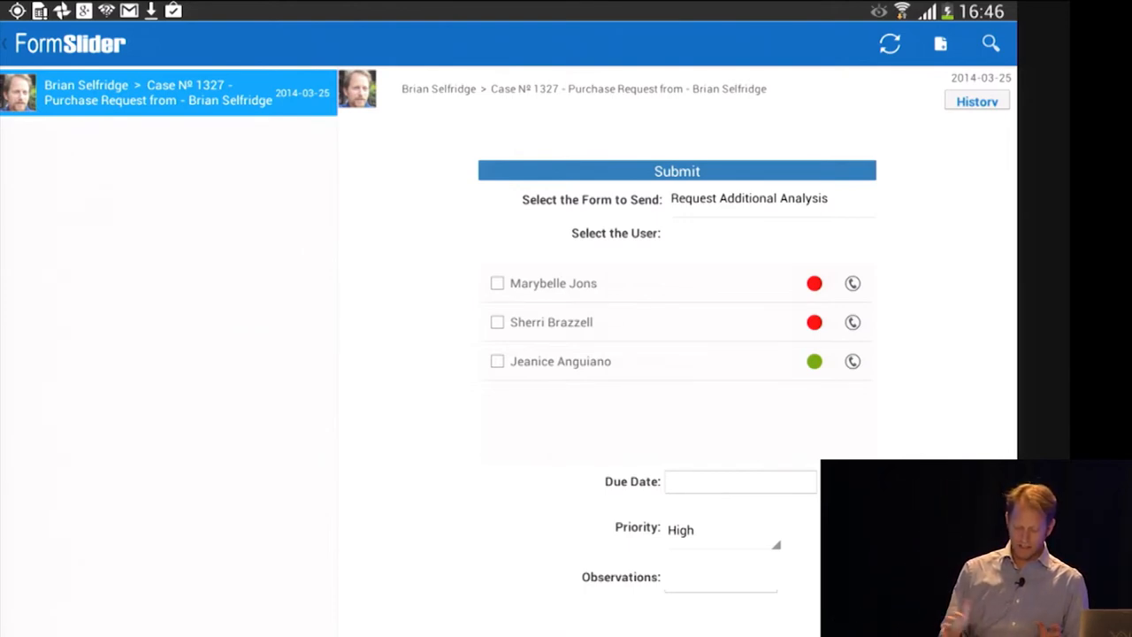
pyautogui.click(497, 322)
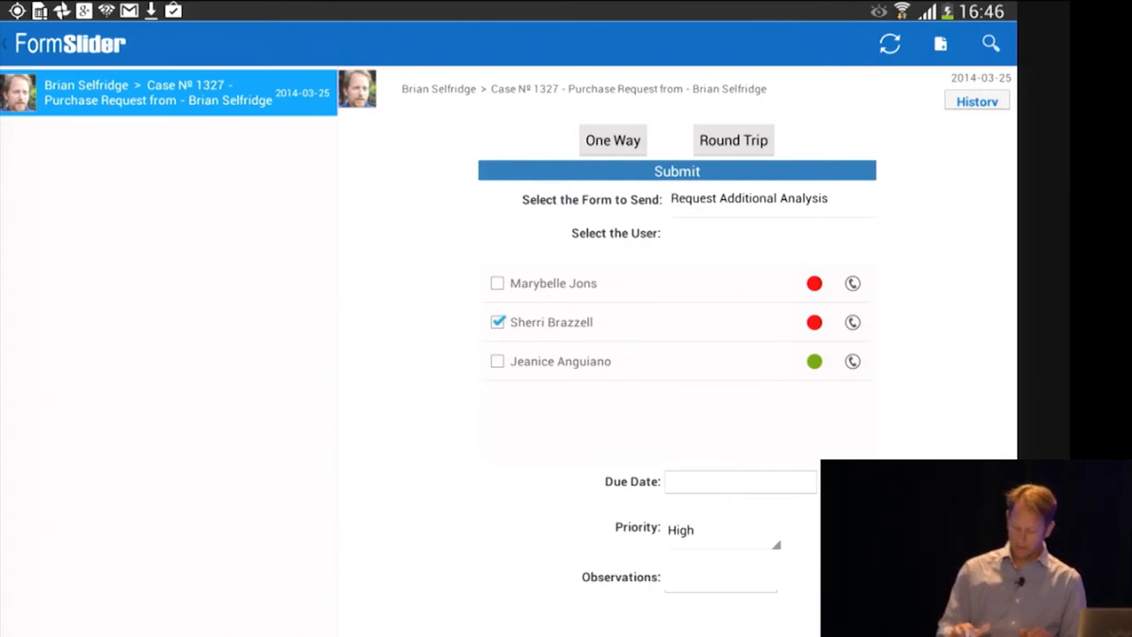
pyautogui.click(740, 481)
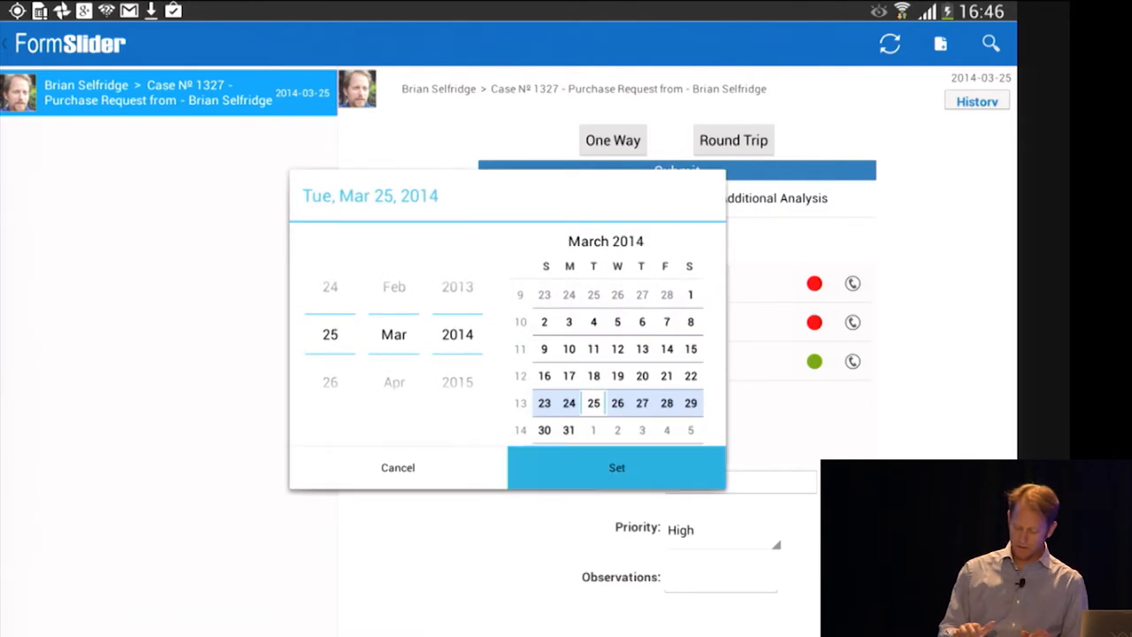
pyautogui.click(616, 467)
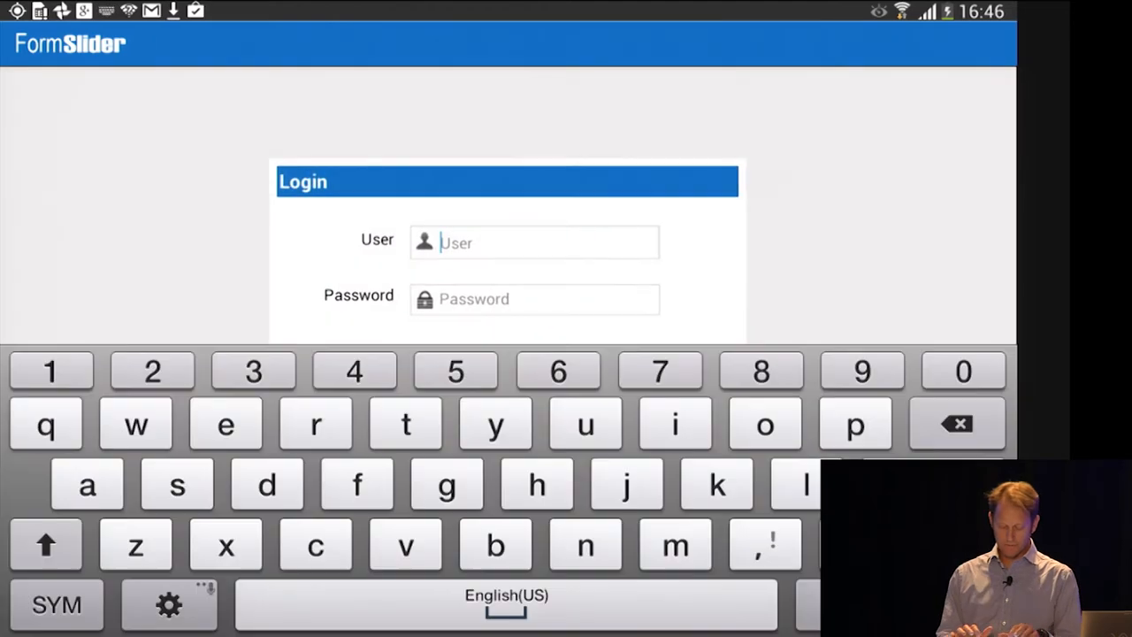
# Log in as sherri and open case Nº 1327 from the inbox
pyautogui.write('sherri')
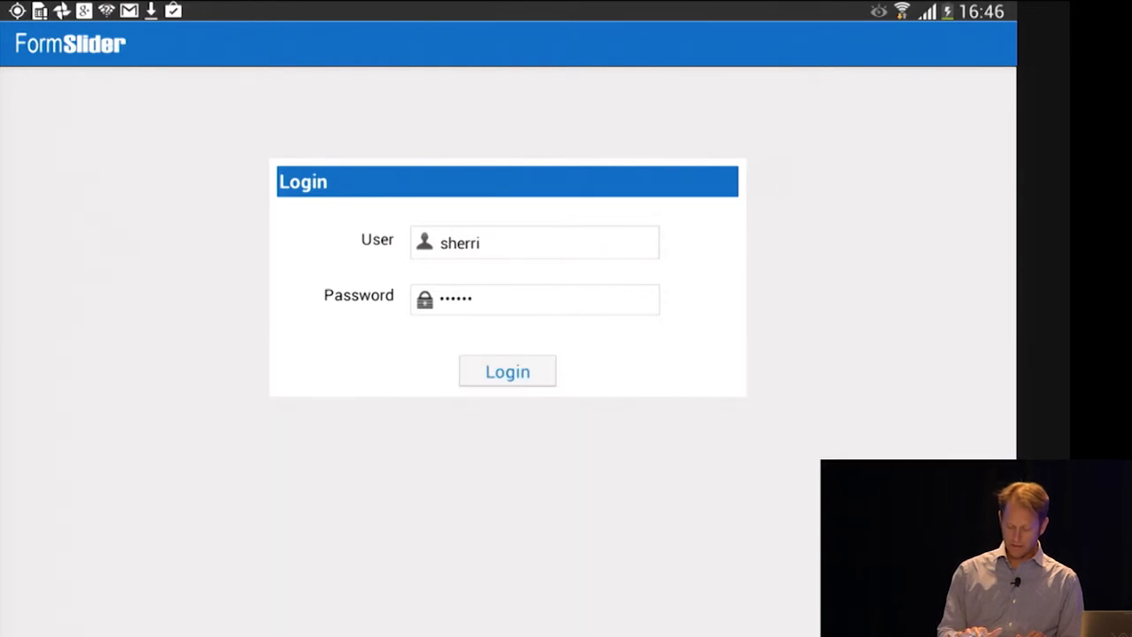
pyautogui.click(507, 371)
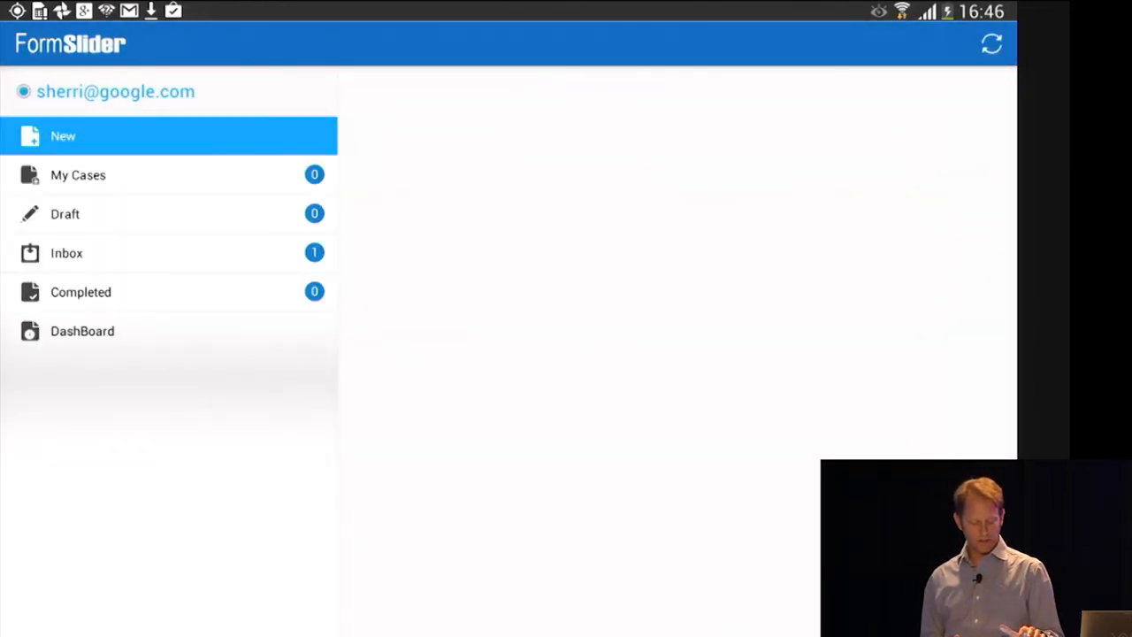
pyautogui.click(66, 252)
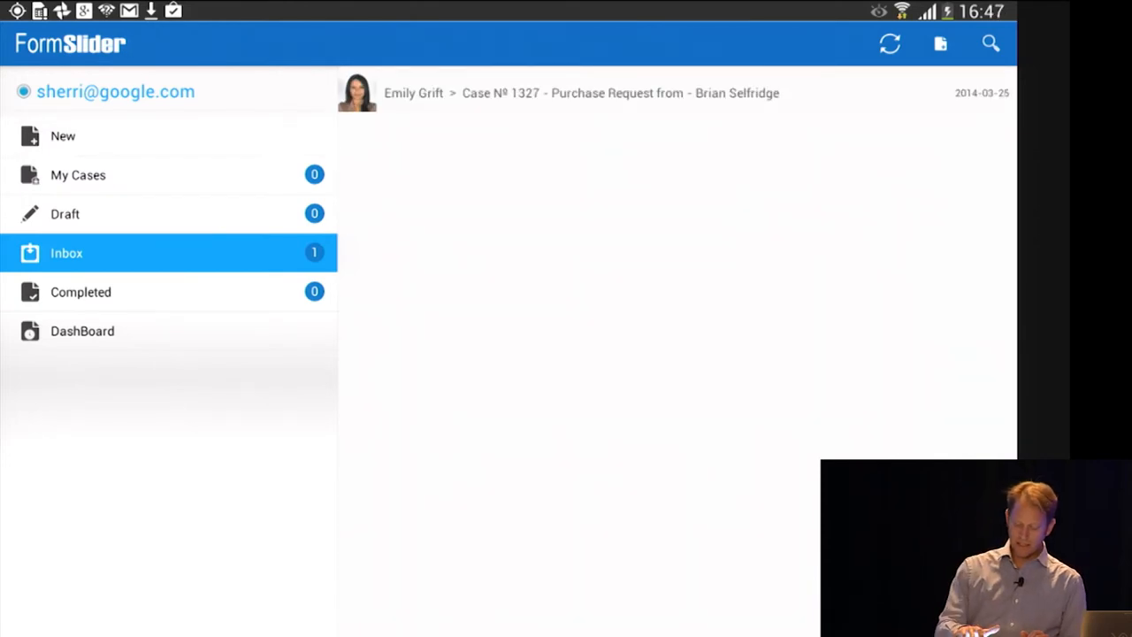
pyautogui.click(581, 93)
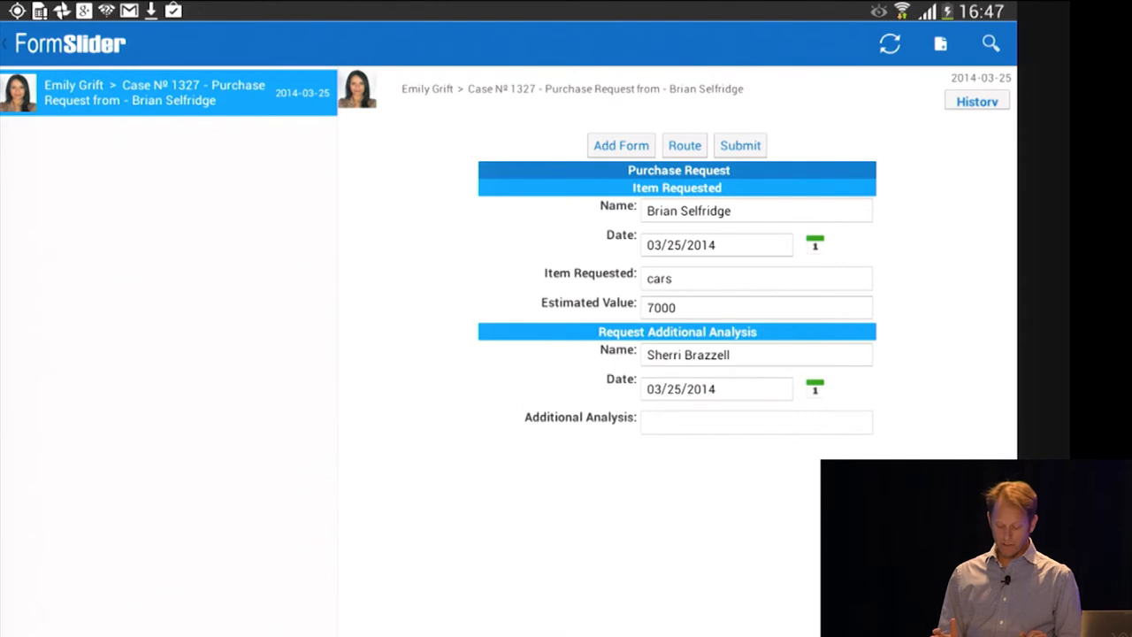
# Type 'looks fine' into the Additional Analysis field
pyautogui.click(756, 422)
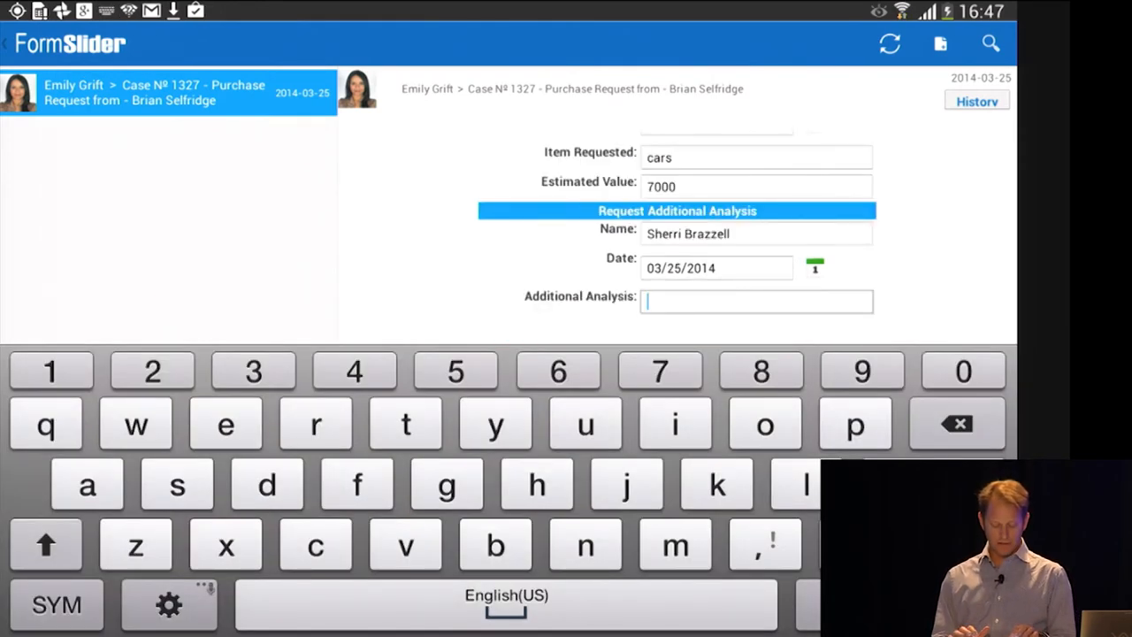
pyautogui.write('loook')
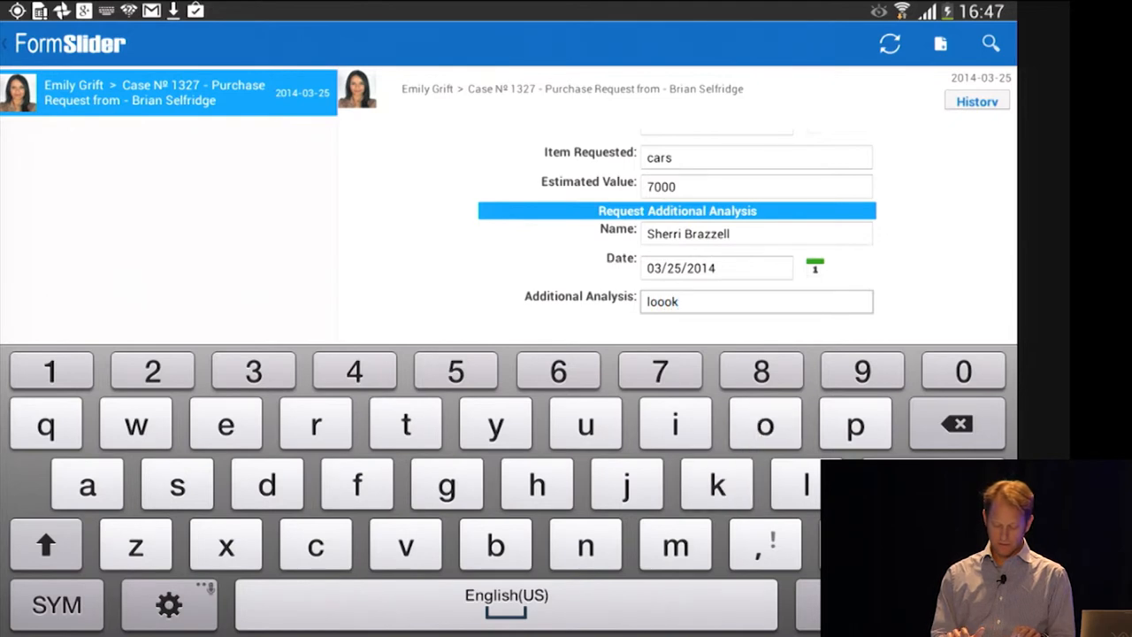
pyautogui.write('looks f')
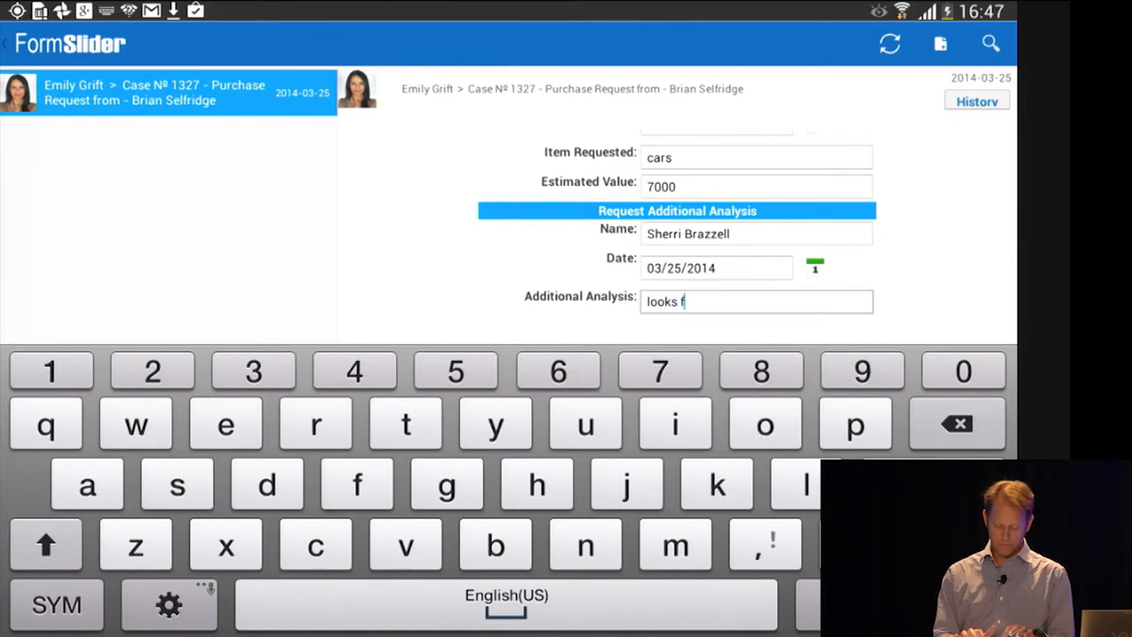
pyautogui.write('ine')
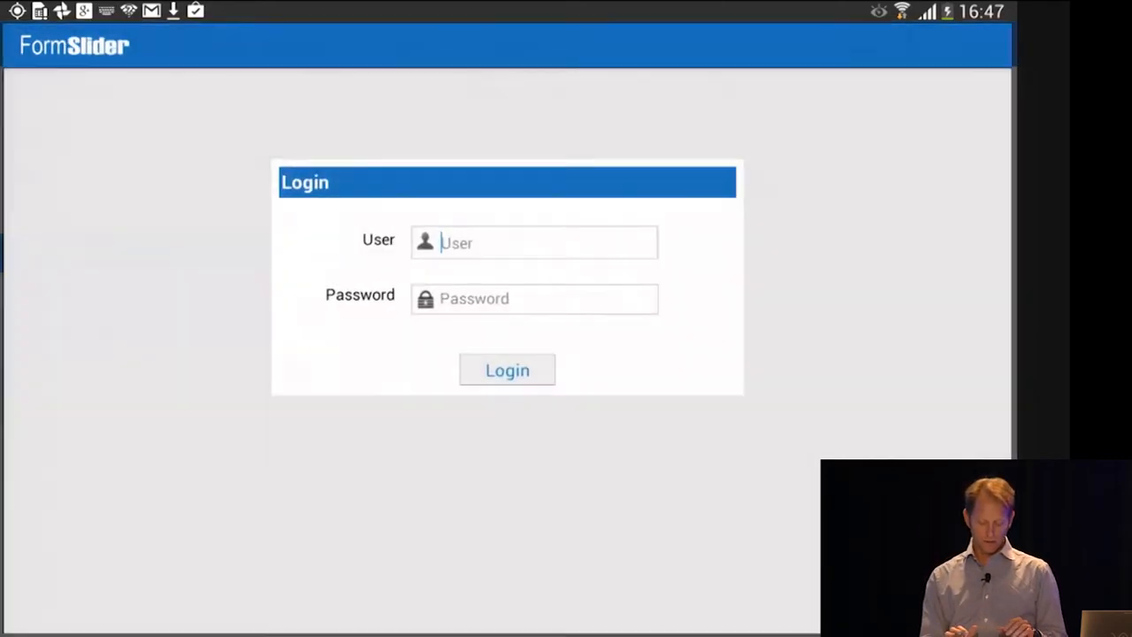
# Sign in to FormSlider as emily and open case 1327
pyautogui.click(534, 243)
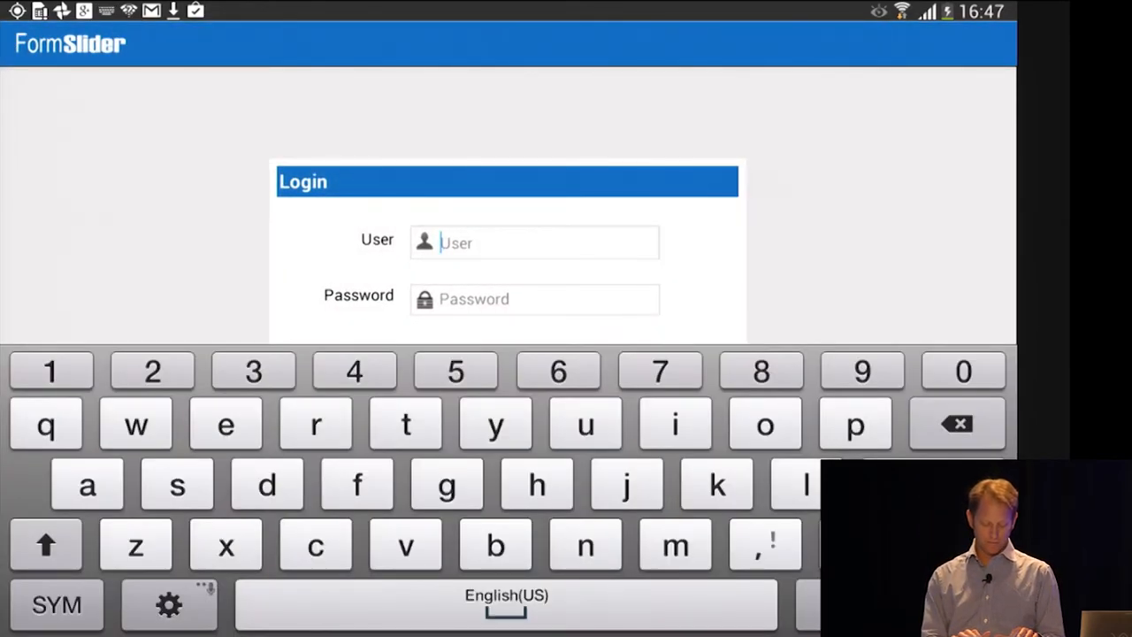
pyautogui.write('emily')
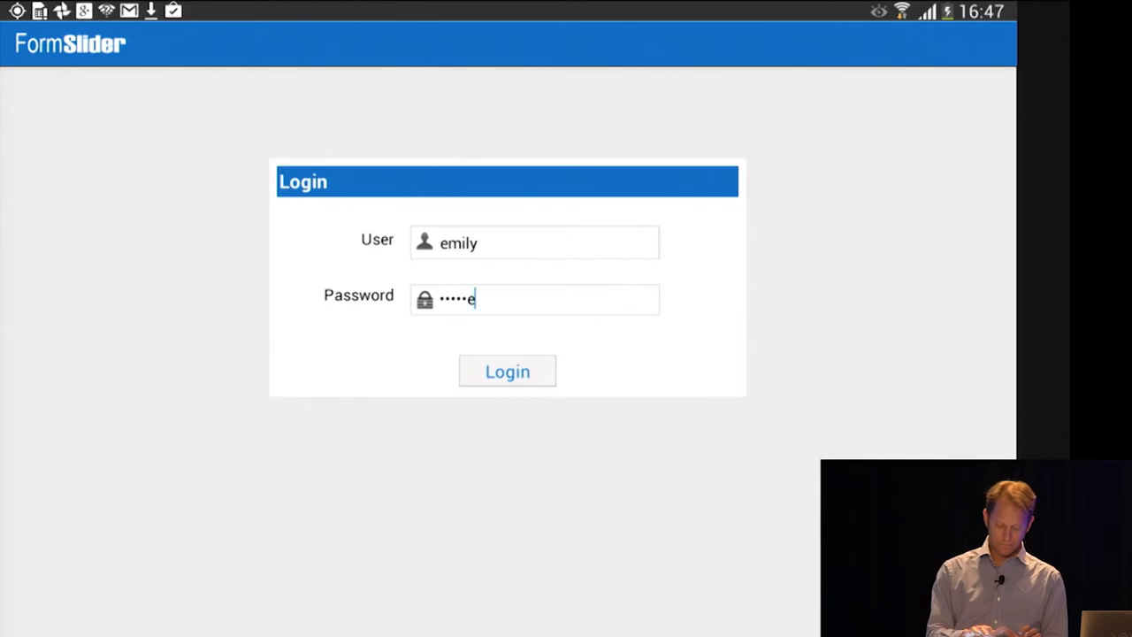
pyautogui.click(507, 371)
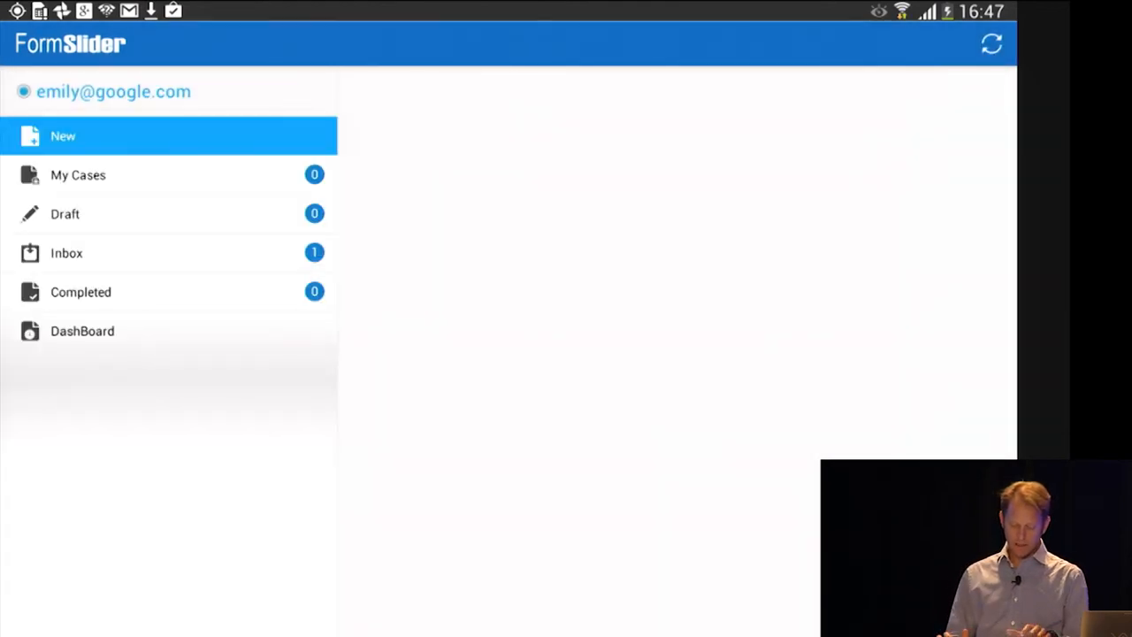
pyautogui.click(66, 253)
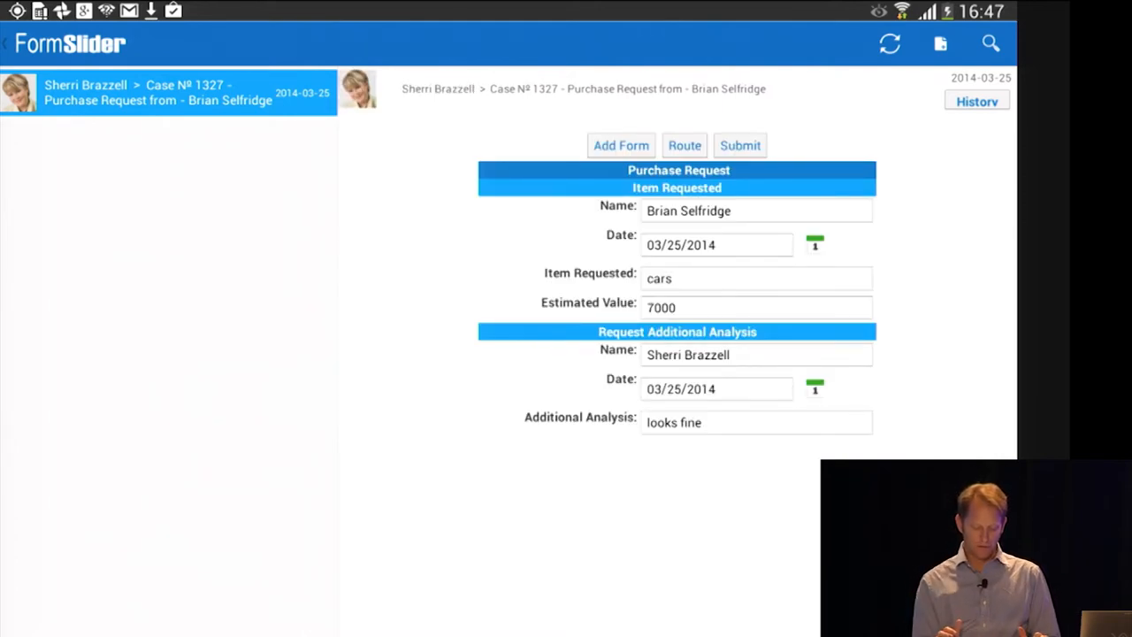
# Browse the Add Form list for case 1327, then log out
pyautogui.click(619, 145)
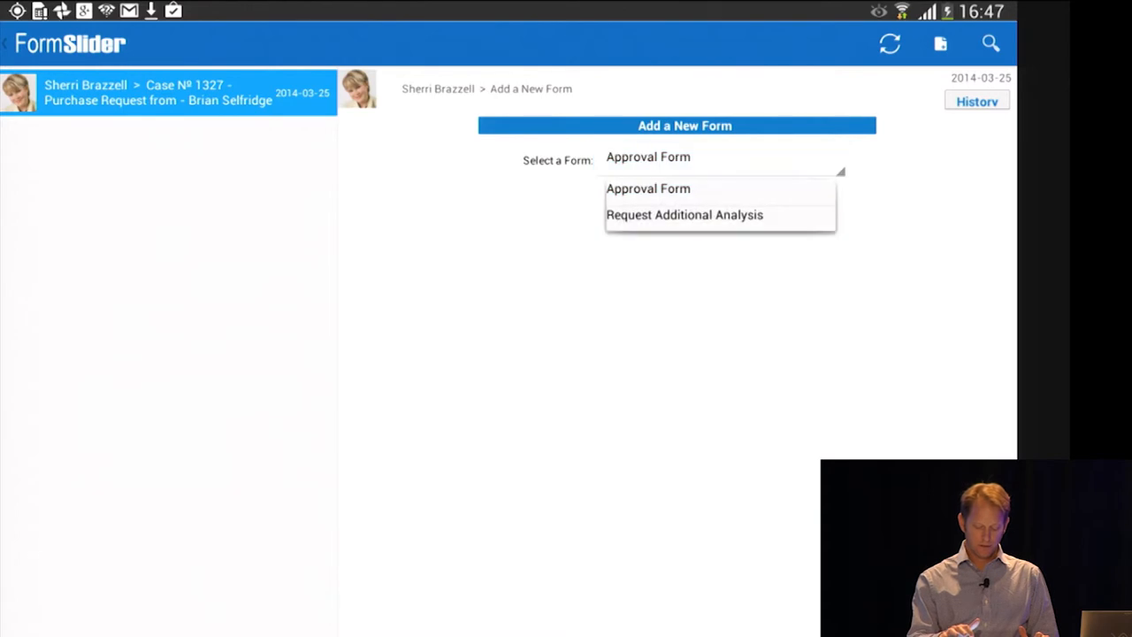
pyautogui.click(685, 214)
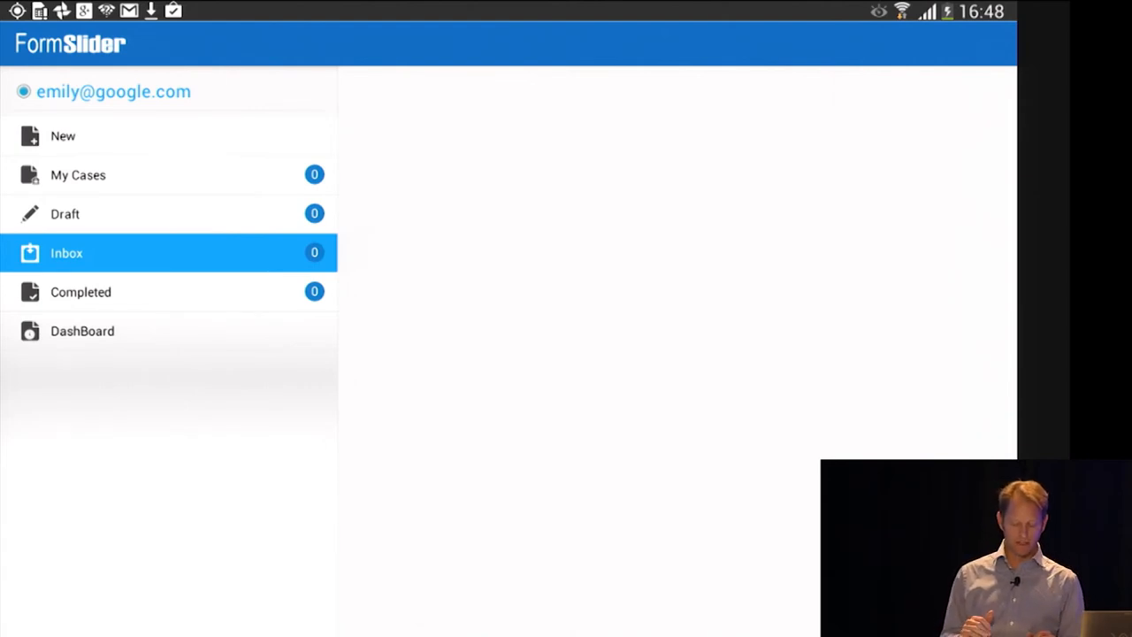
pyautogui.click(82, 330)
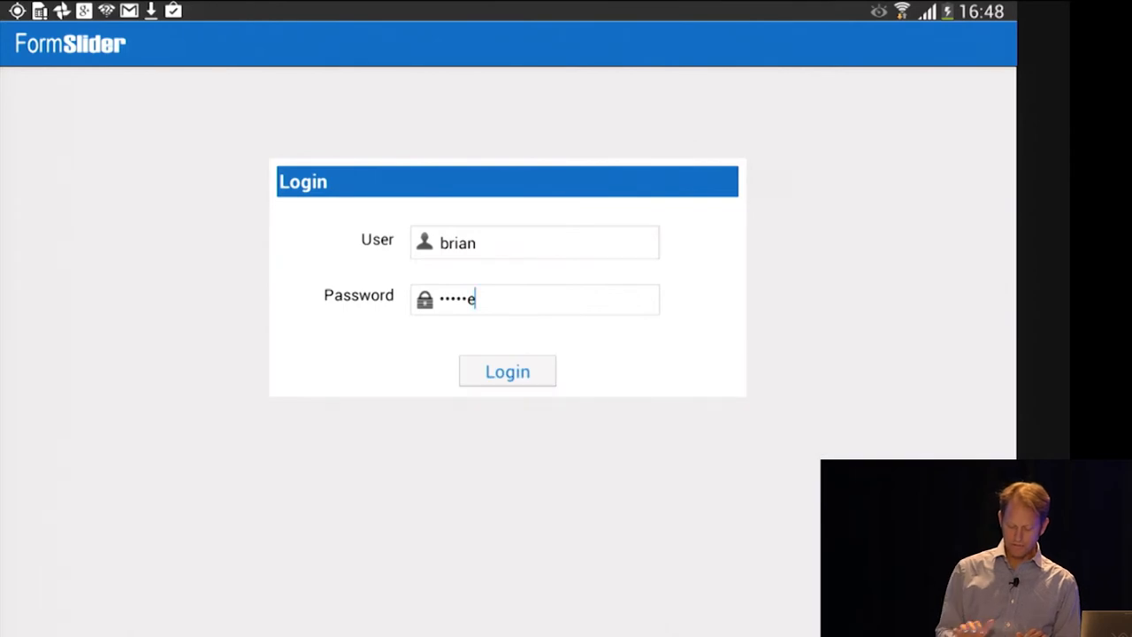
# Sign in as Brian and review case 1327's history, including Sherri's 'looks fine' analysis
pyautogui.click(506, 371)
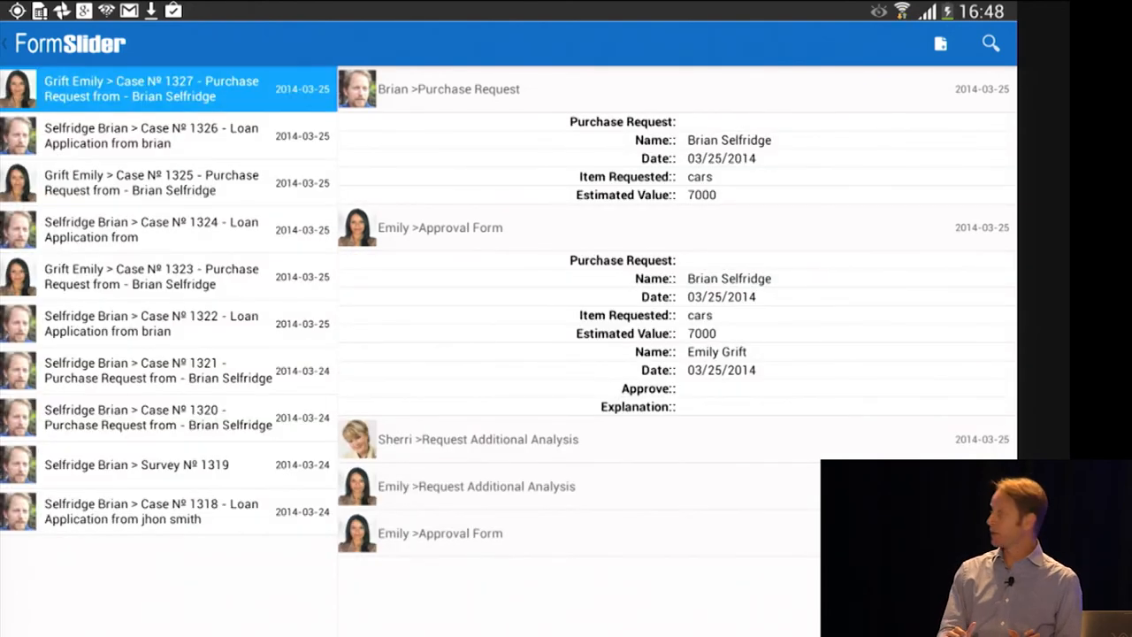
pyautogui.scroll(-3)
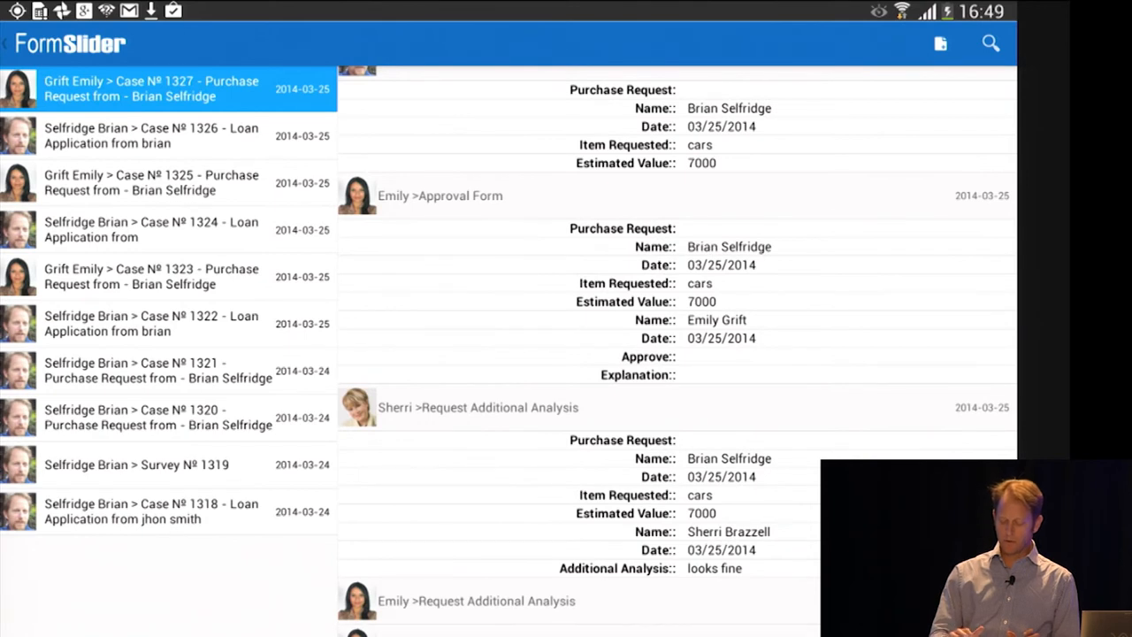
pyautogui.scroll(3)
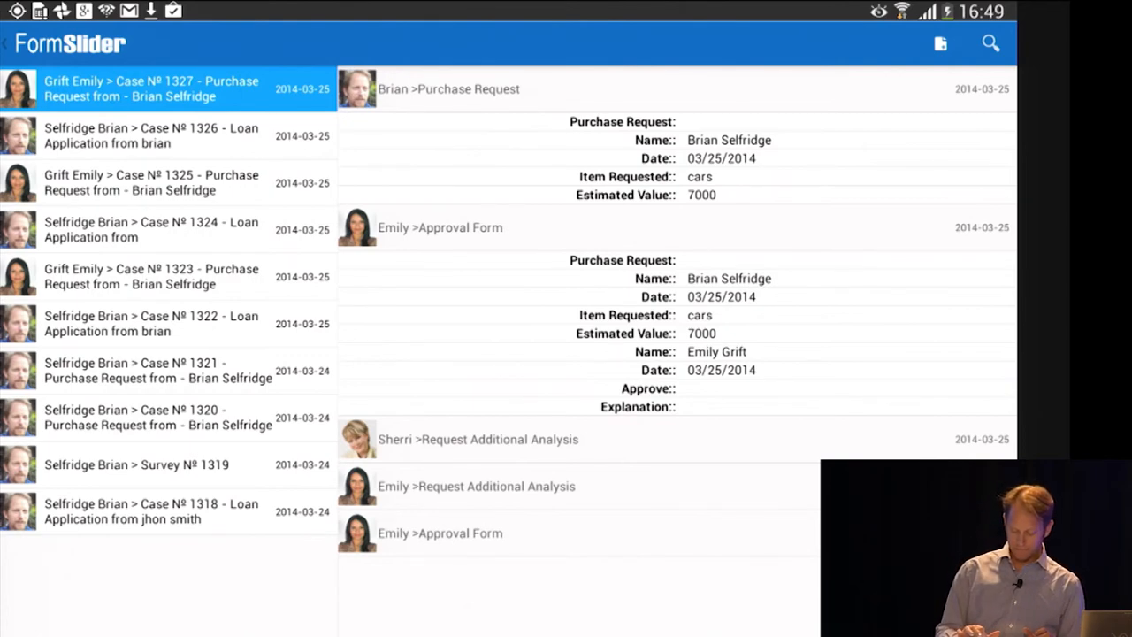
pyautogui.click(14, 43)
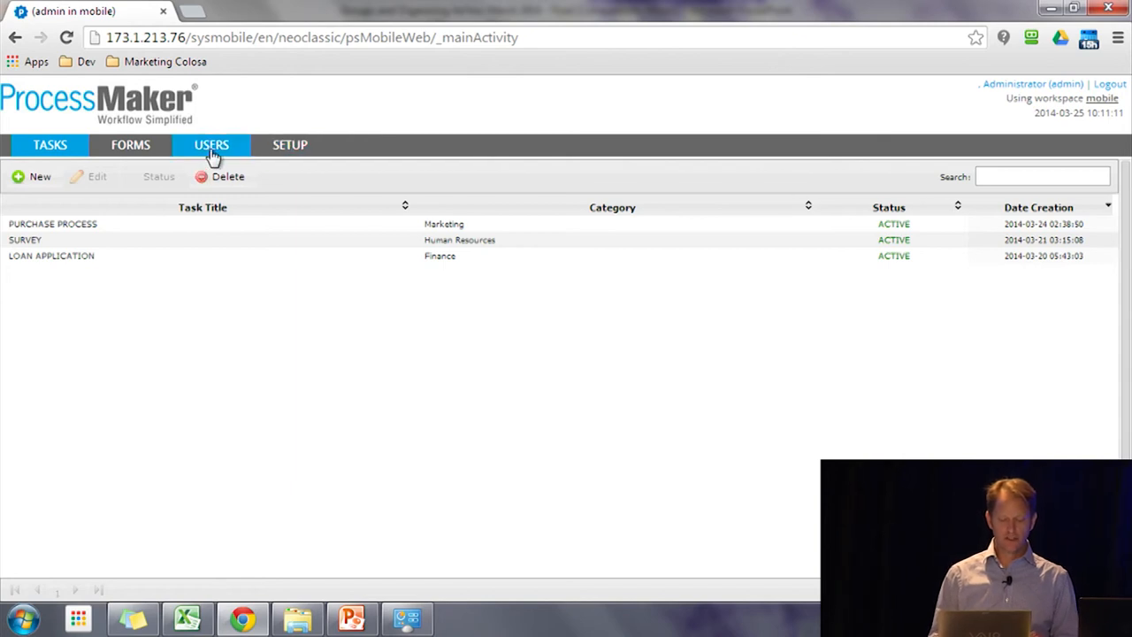
# Sign back in as admin to reach the Users list, declining RoboForm's password save
pyautogui.click(211, 144)
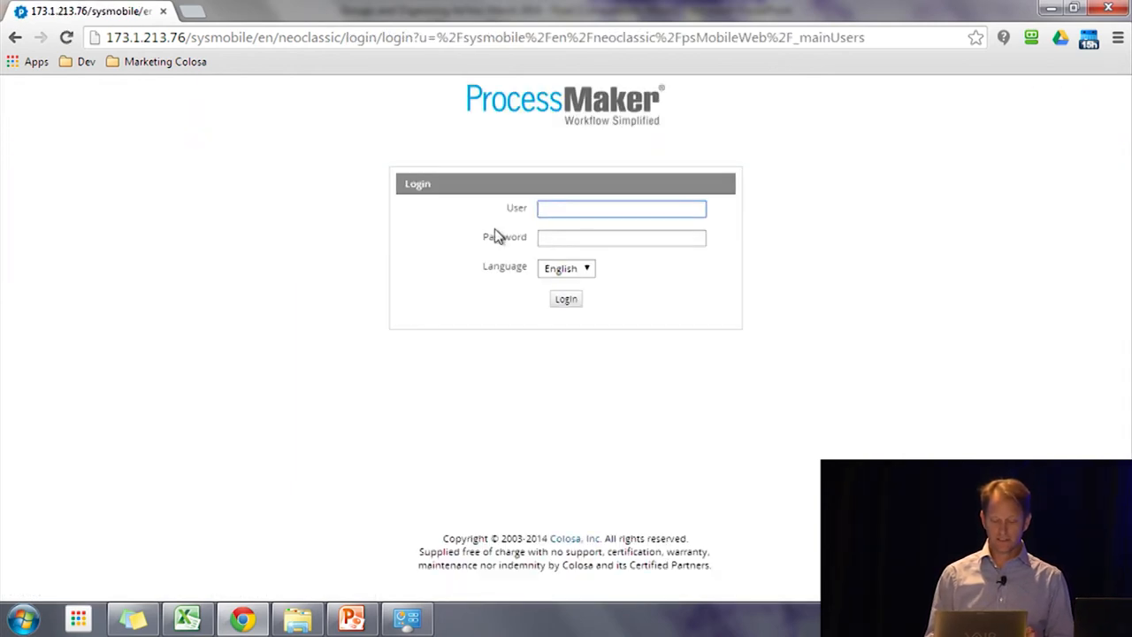
pyautogui.write('admin')
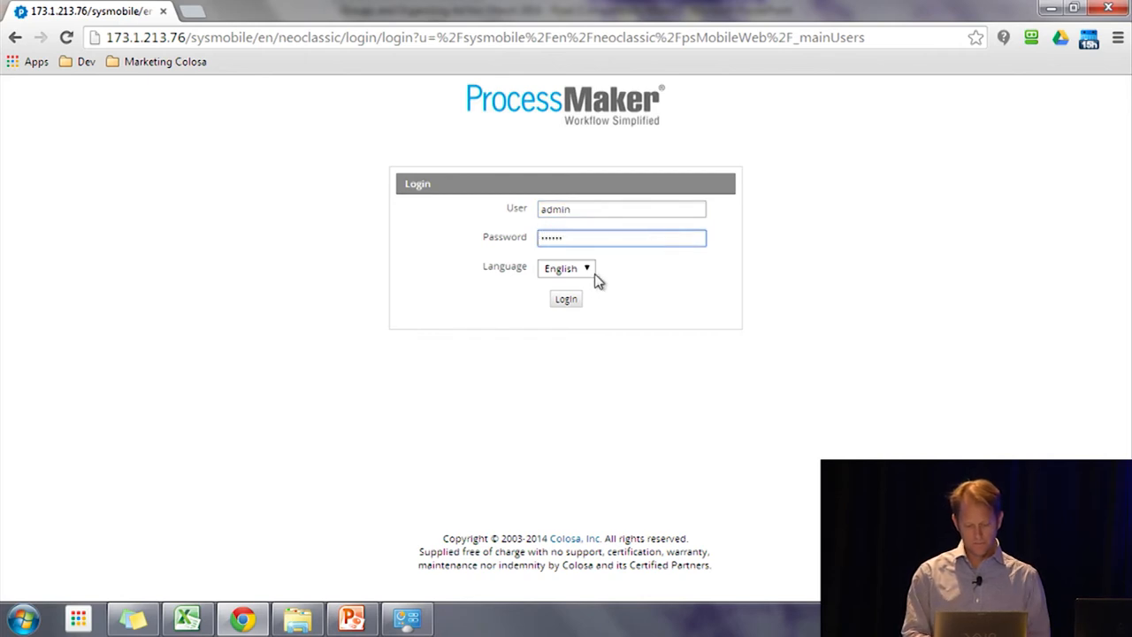
pyautogui.click(565, 298)
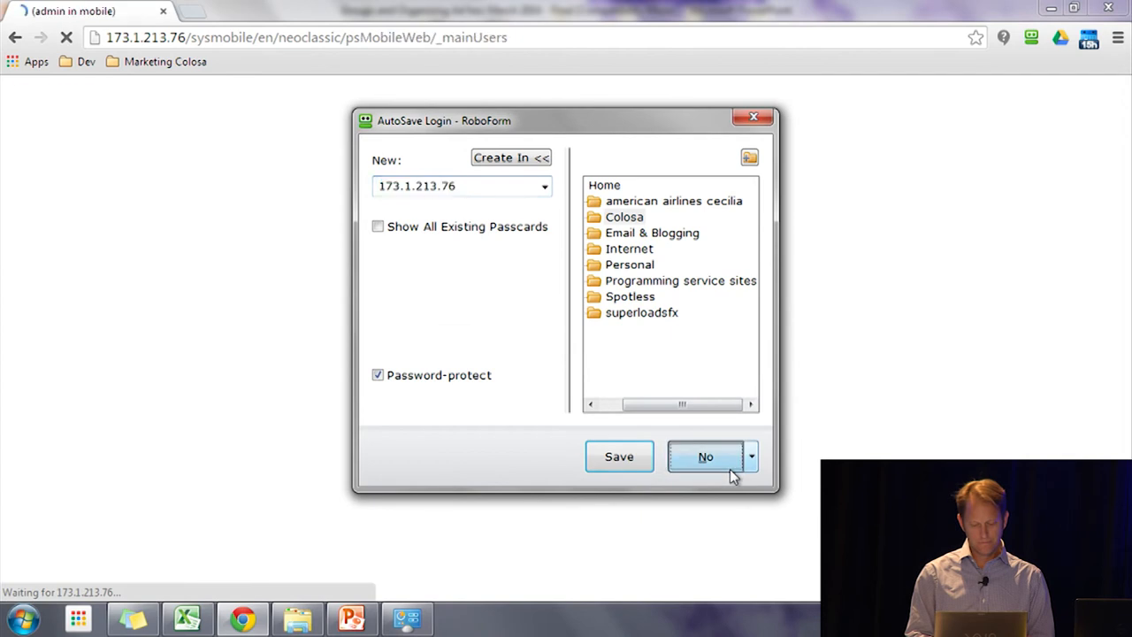
pyautogui.click(704, 456)
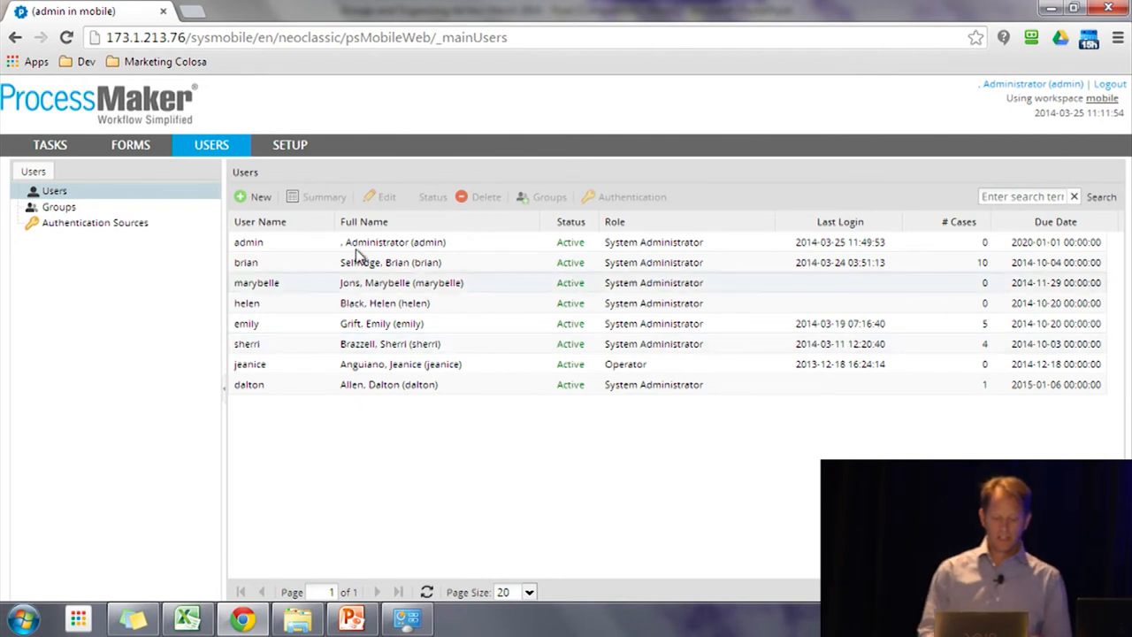
# Edit the LOAN APPLICATION task: Finance category, Active status, mobile ad hoc workflow Yes
pyautogui.click(130, 144)
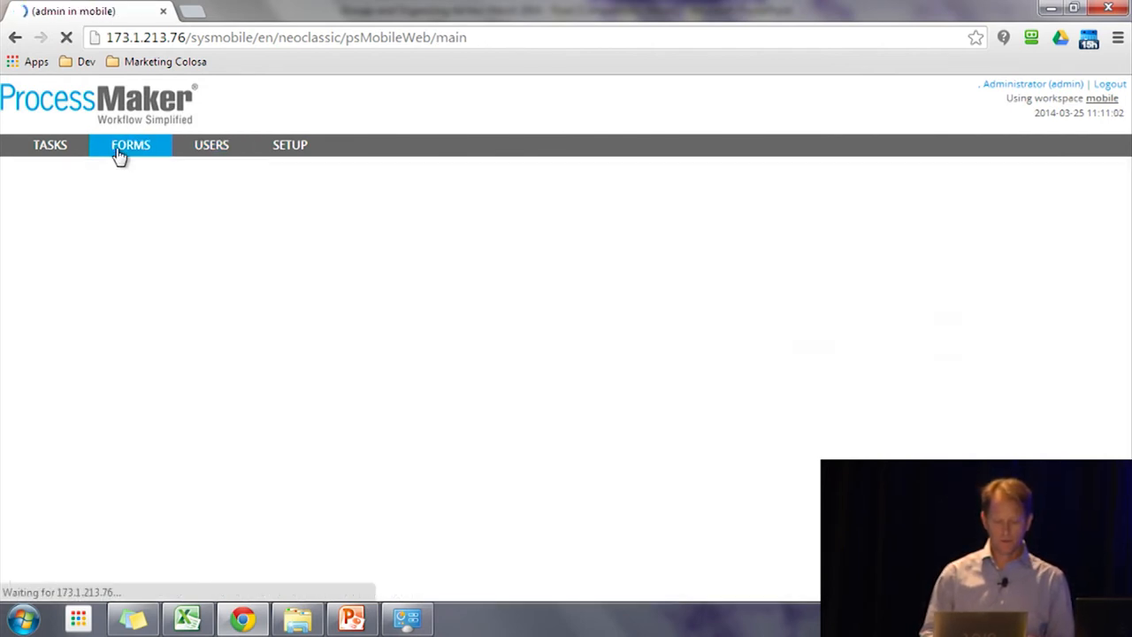
pyautogui.click(130, 144)
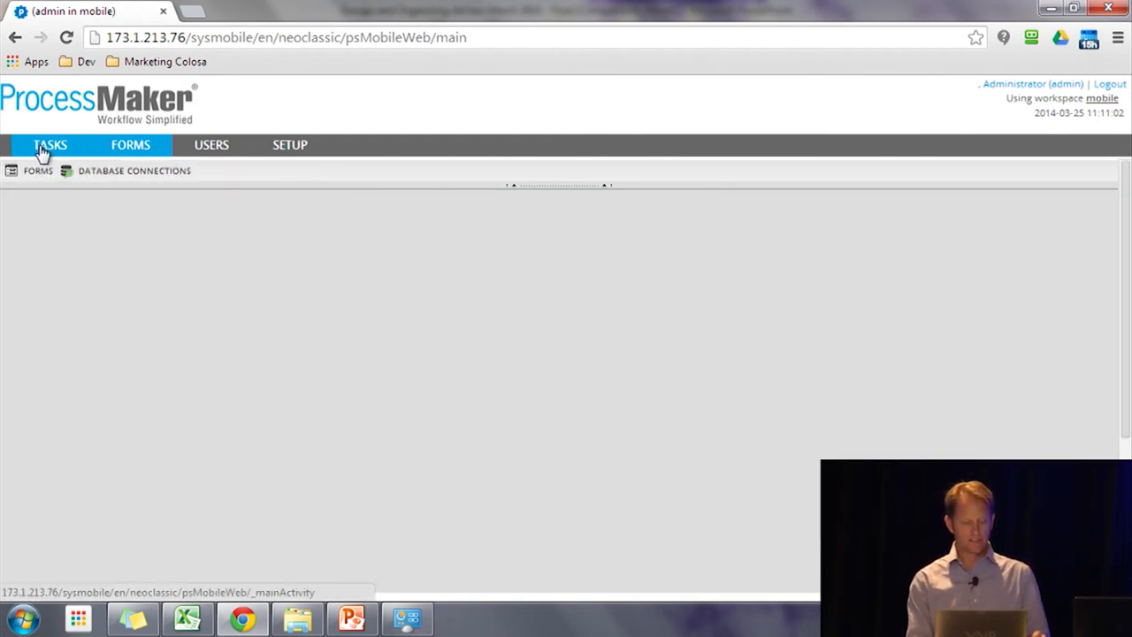
pyautogui.click(50, 144)
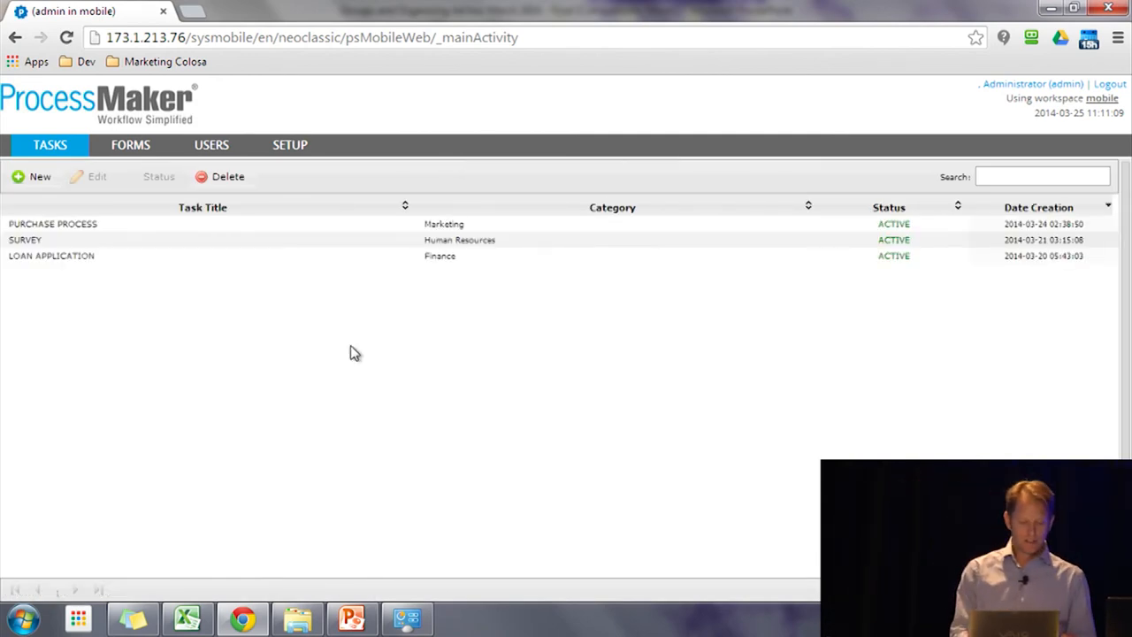
pyautogui.click(51, 255)
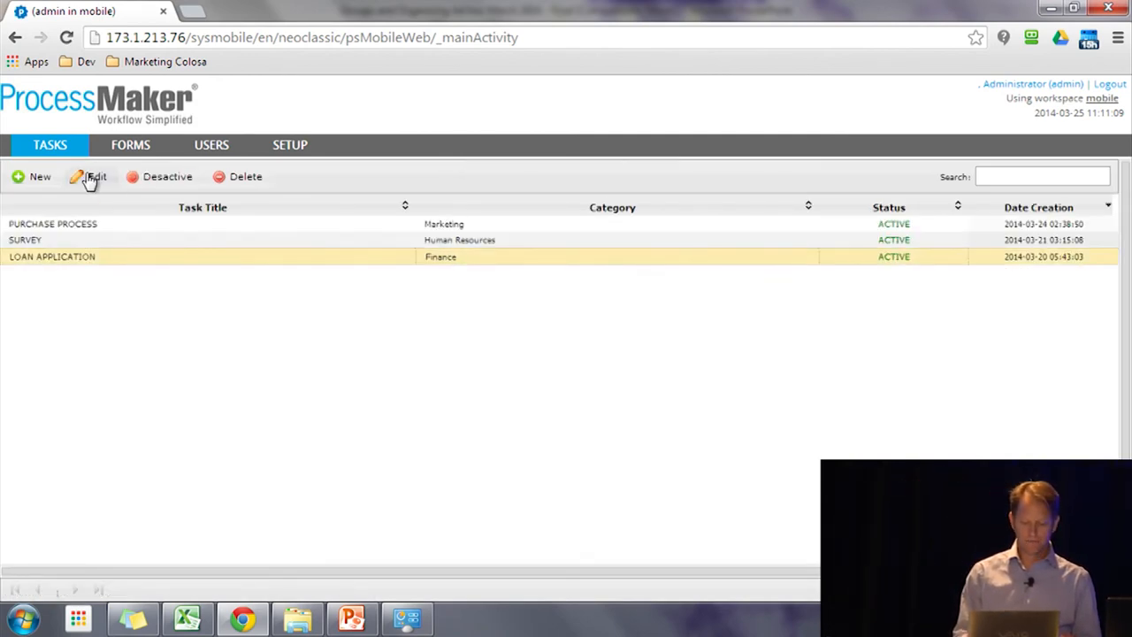
pyautogui.click(91, 176)
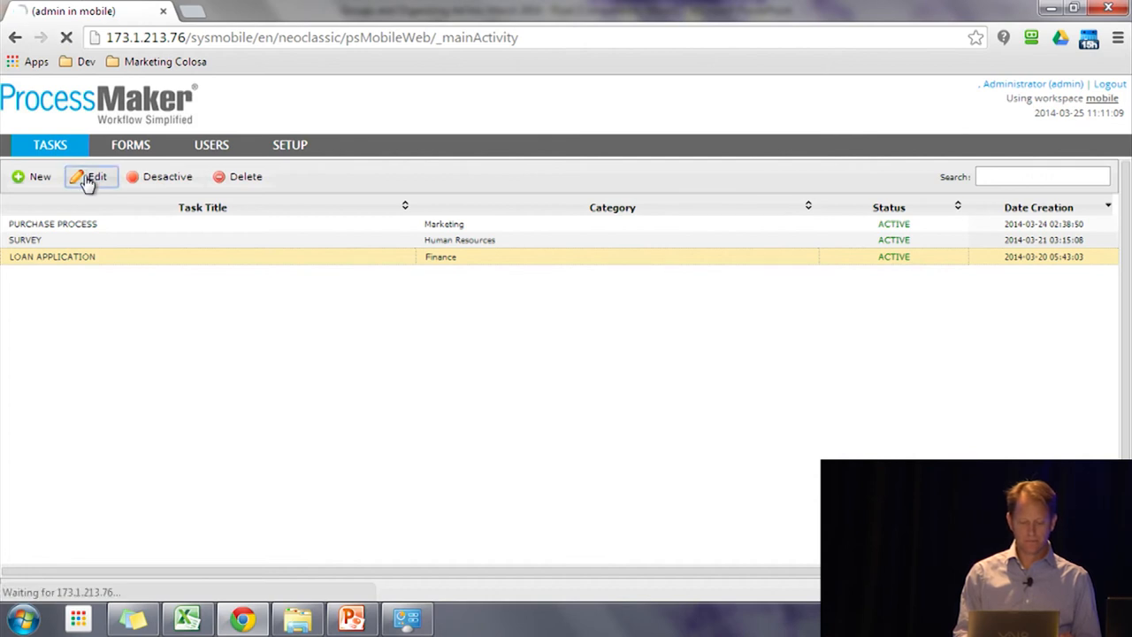
pyautogui.click(95, 176)
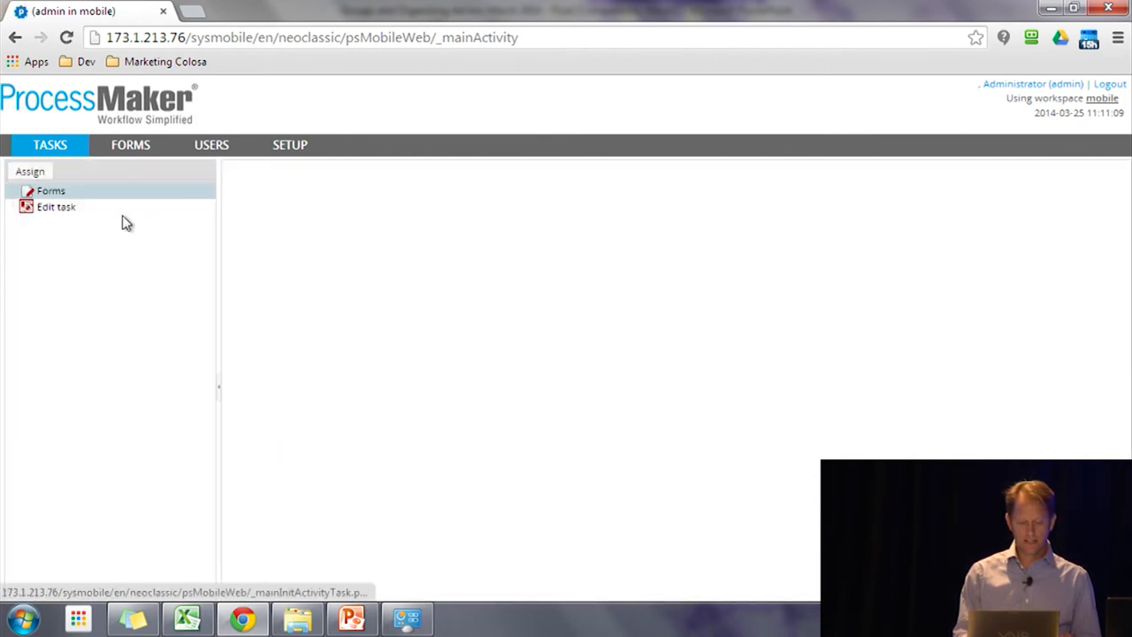
pyautogui.click(56, 206)
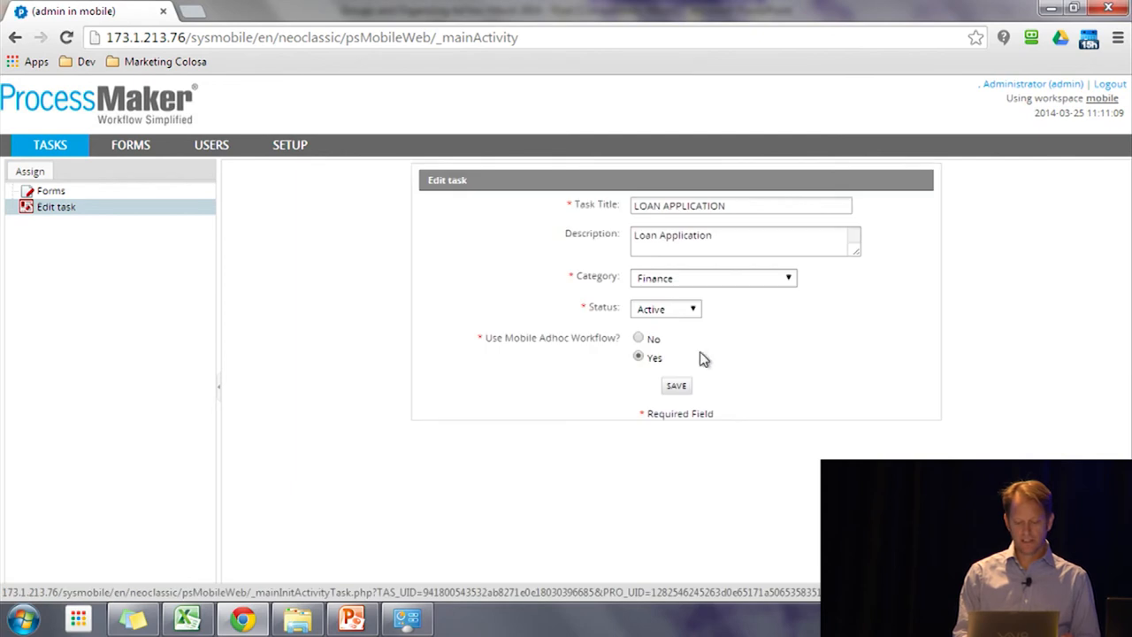
pyautogui.moveTo(775, 383)
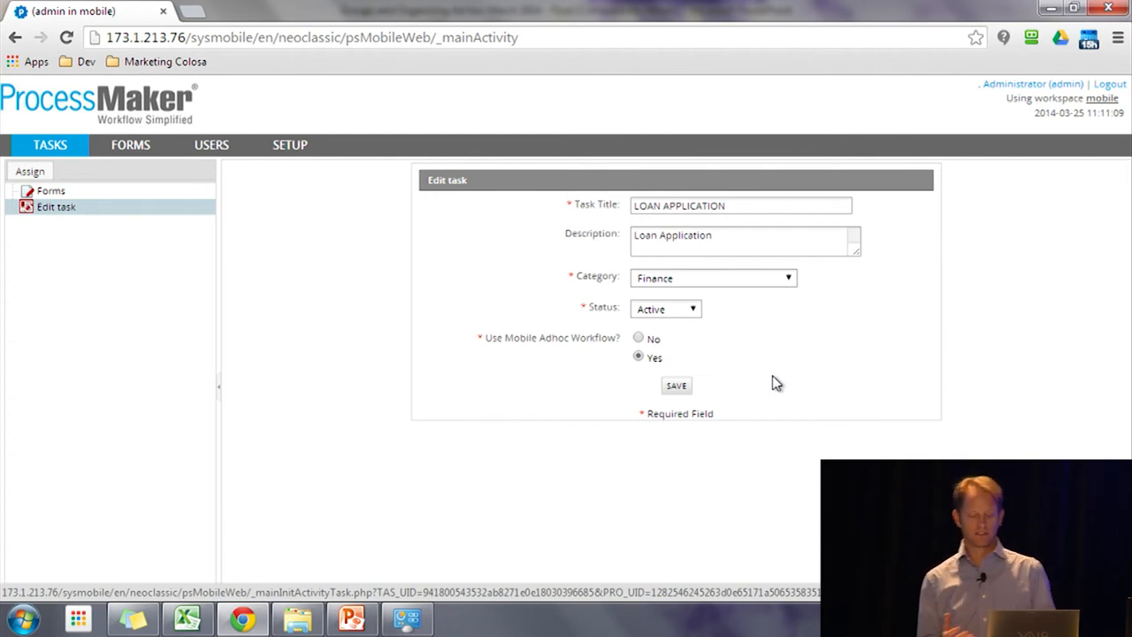
pyautogui.moveTo(592, 333)
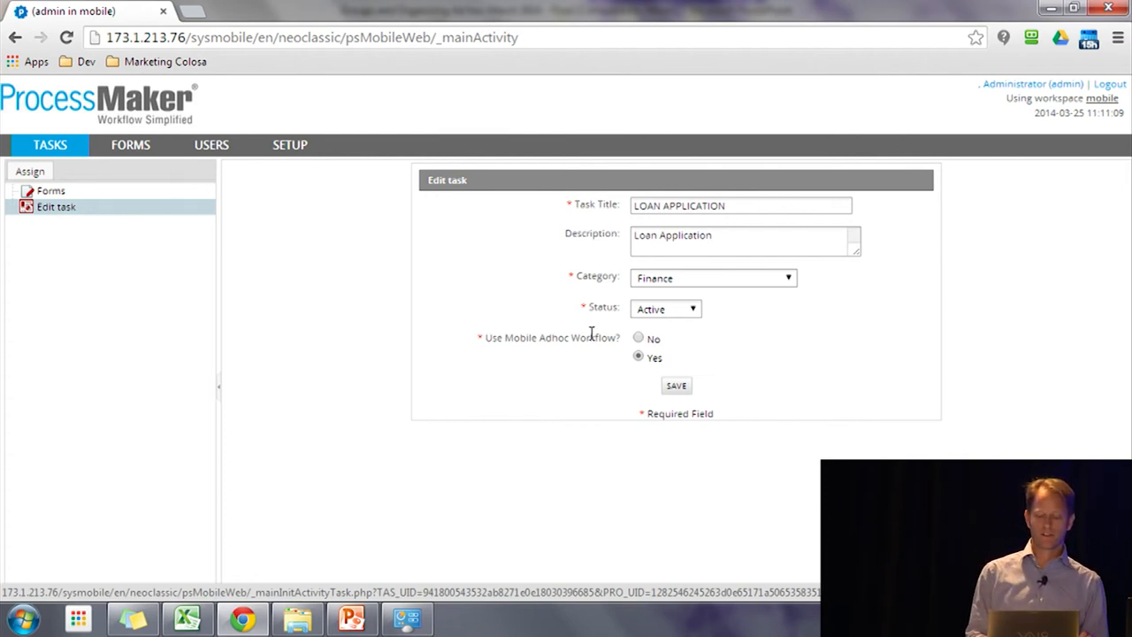
pyautogui.click(130, 144)
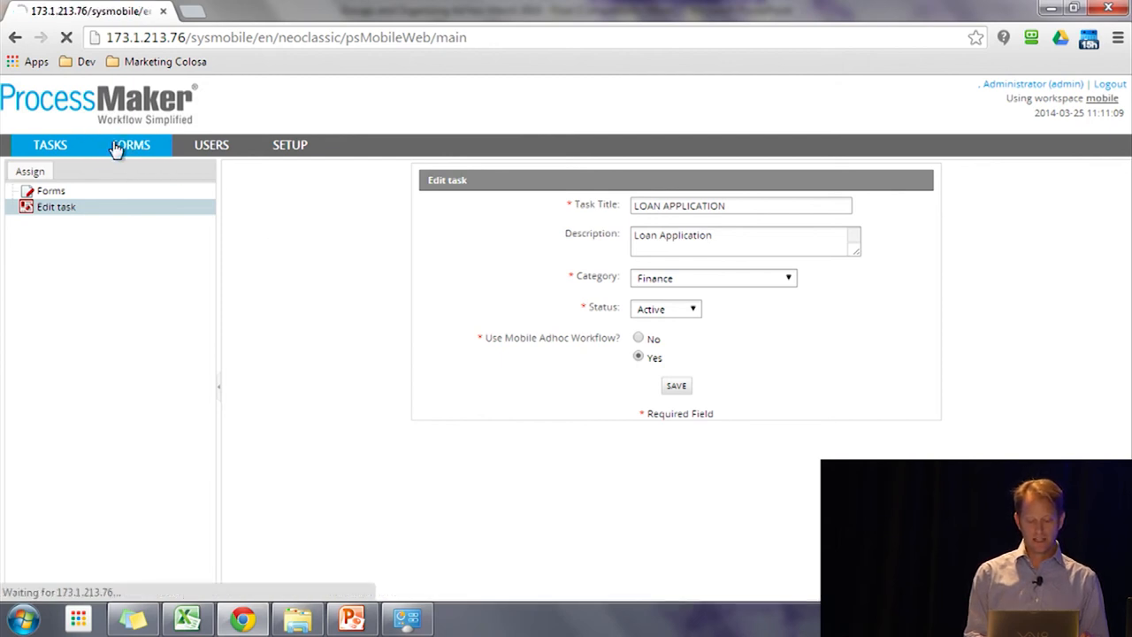
# Create a new form named 'testform' and page forward to it in the Forms list
pyautogui.click(130, 144)
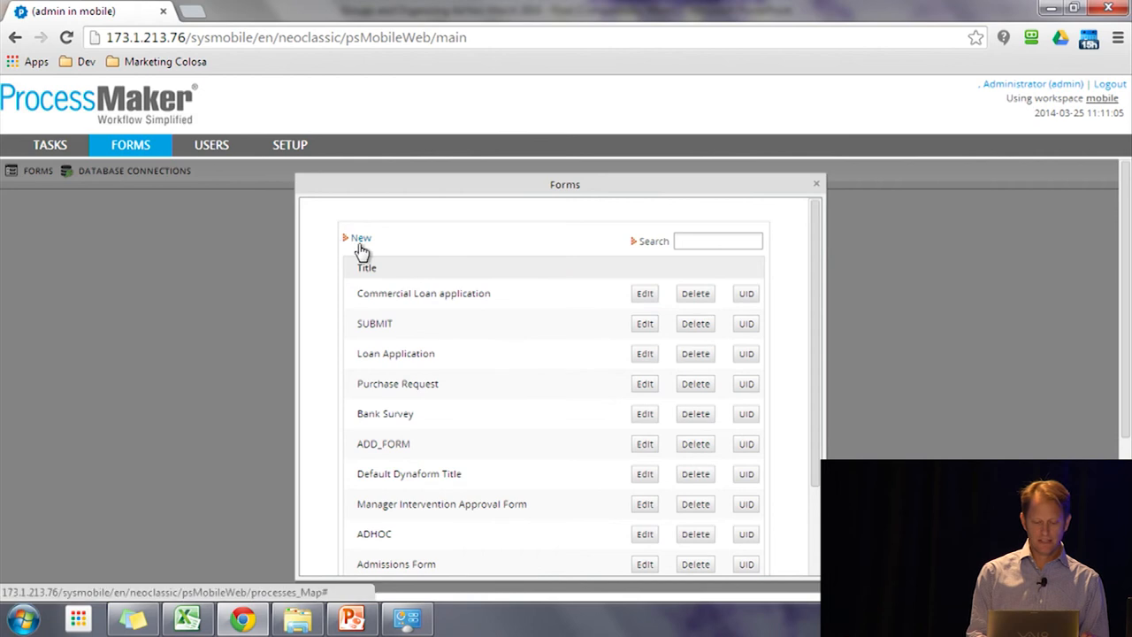
pyautogui.click(360, 237)
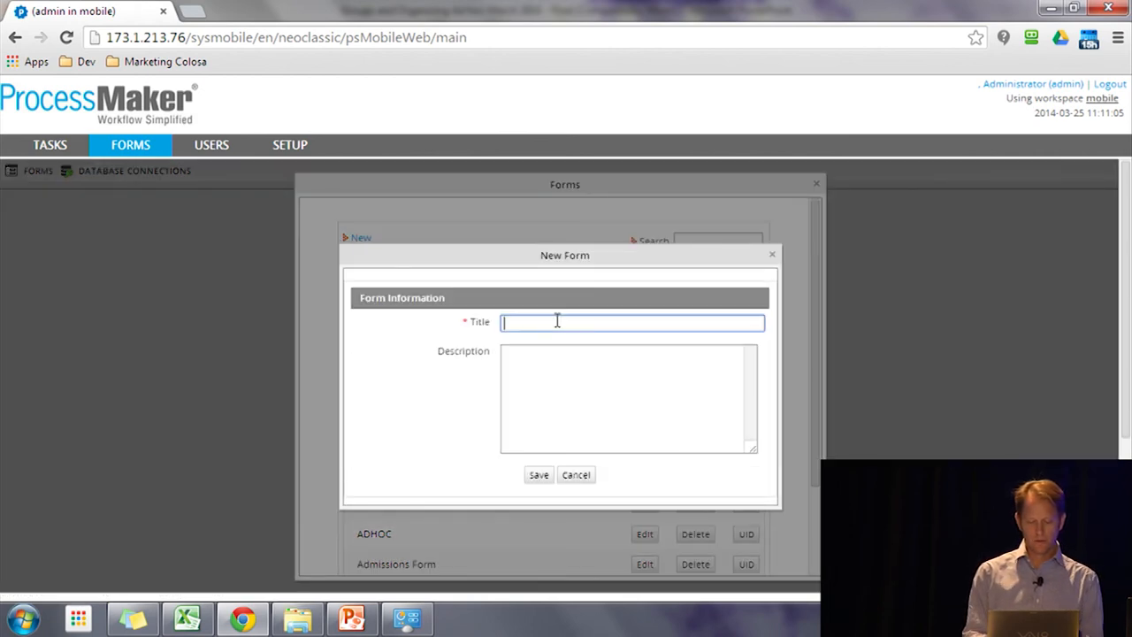
pyautogui.write('test')
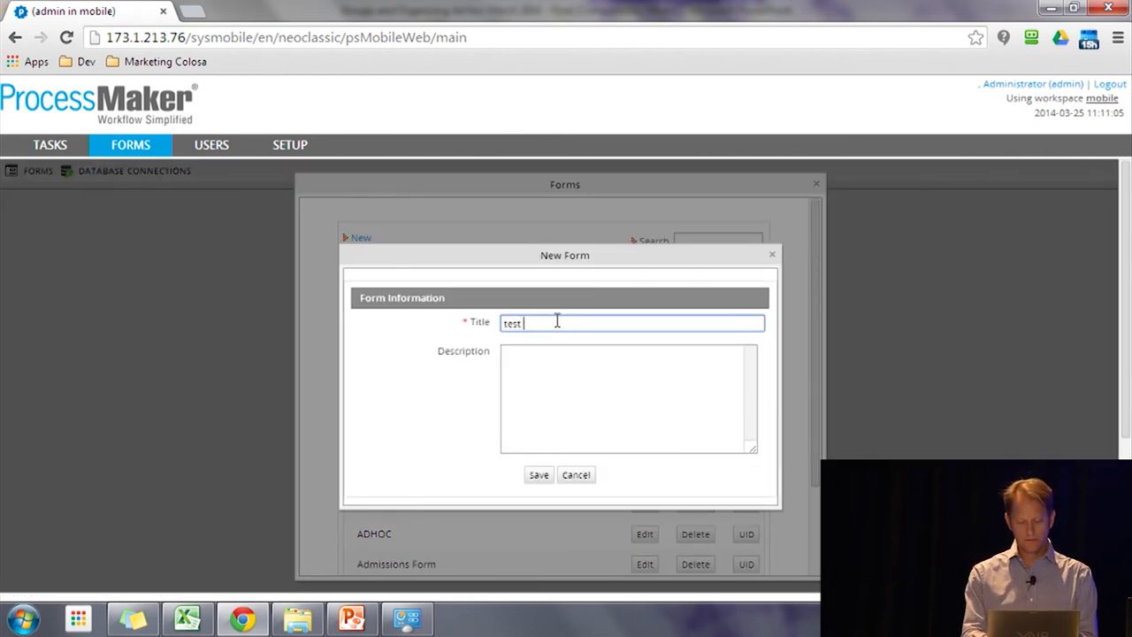
pyautogui.write('form')
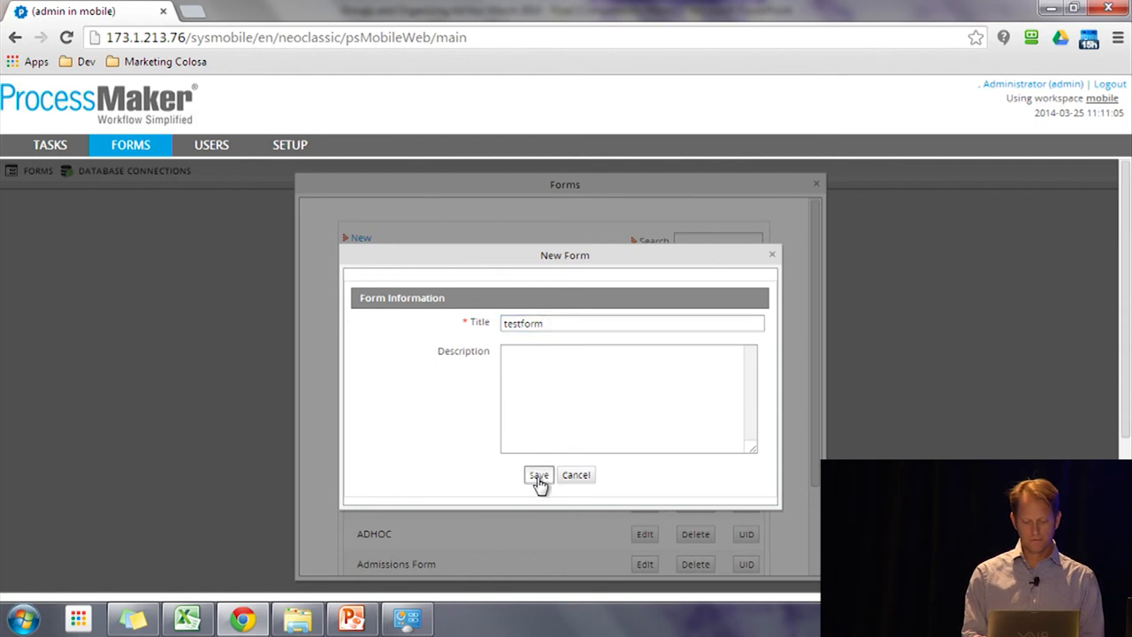
pyautogui.click(538, 475)
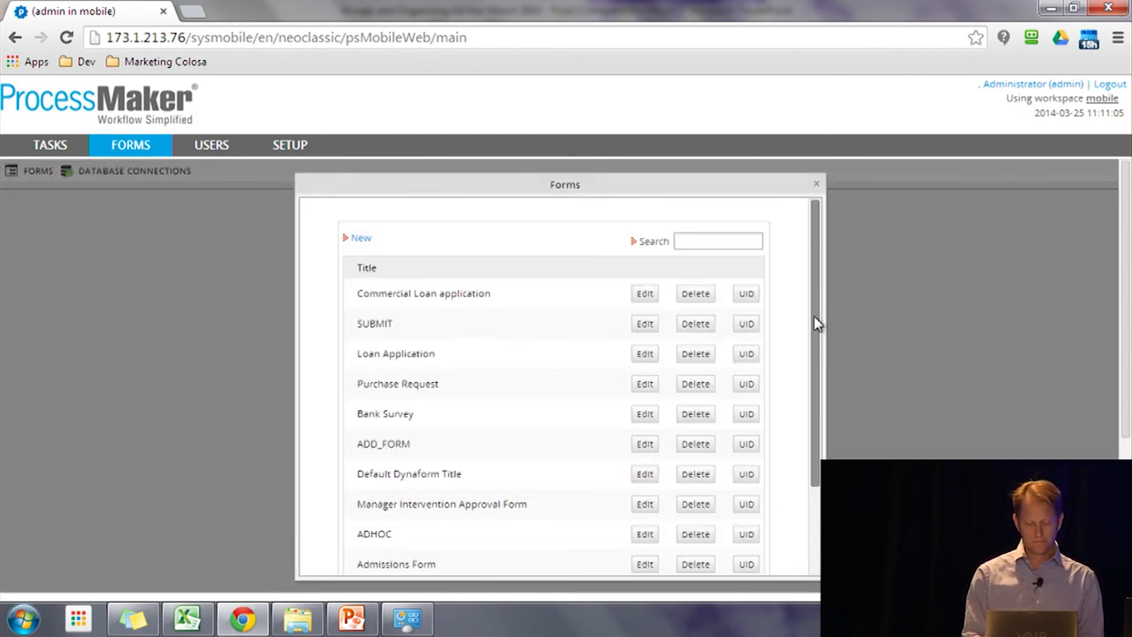
pyautogui.scroll(-3)
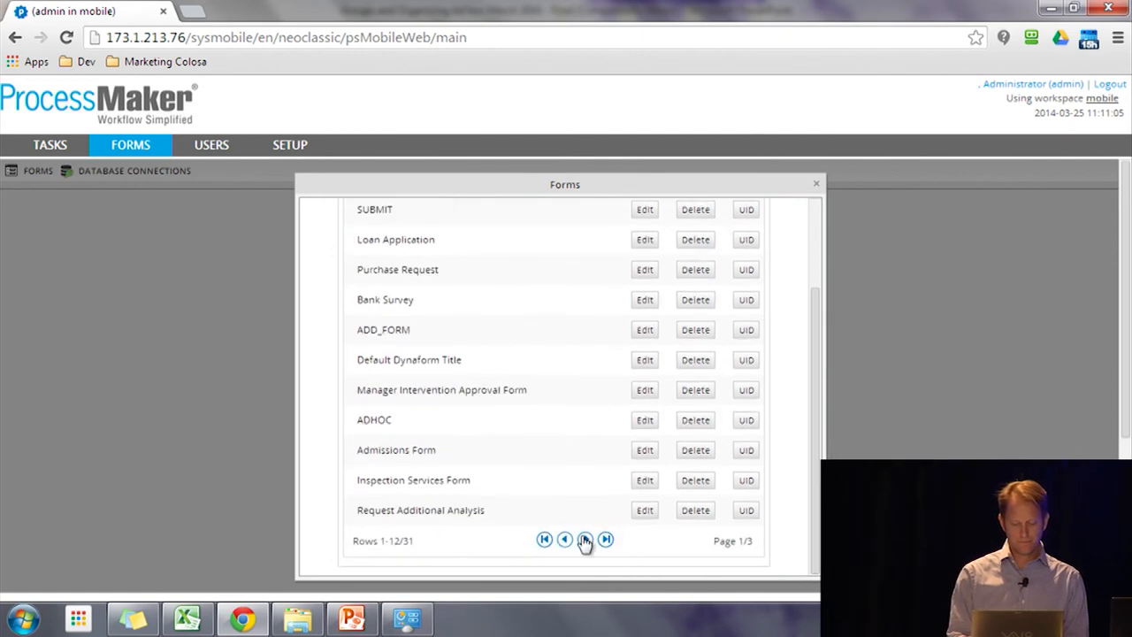
pyautogui.click(585, 540)
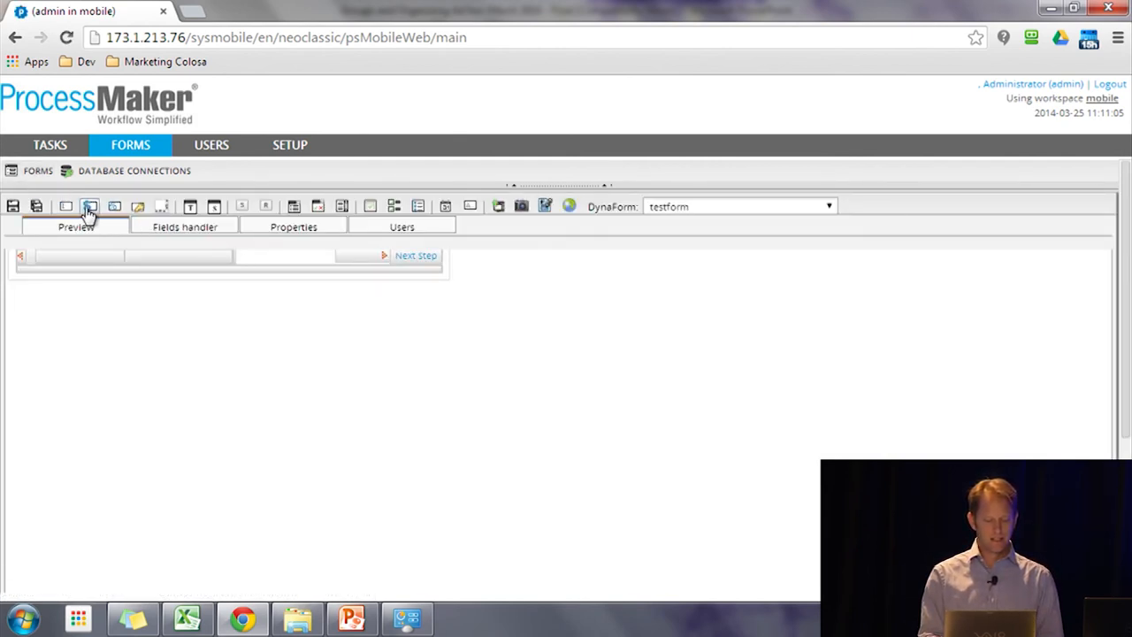
# Add a text field named 'firstname' labelled 'First Name' to testform
pyautogui.click(190, 206)
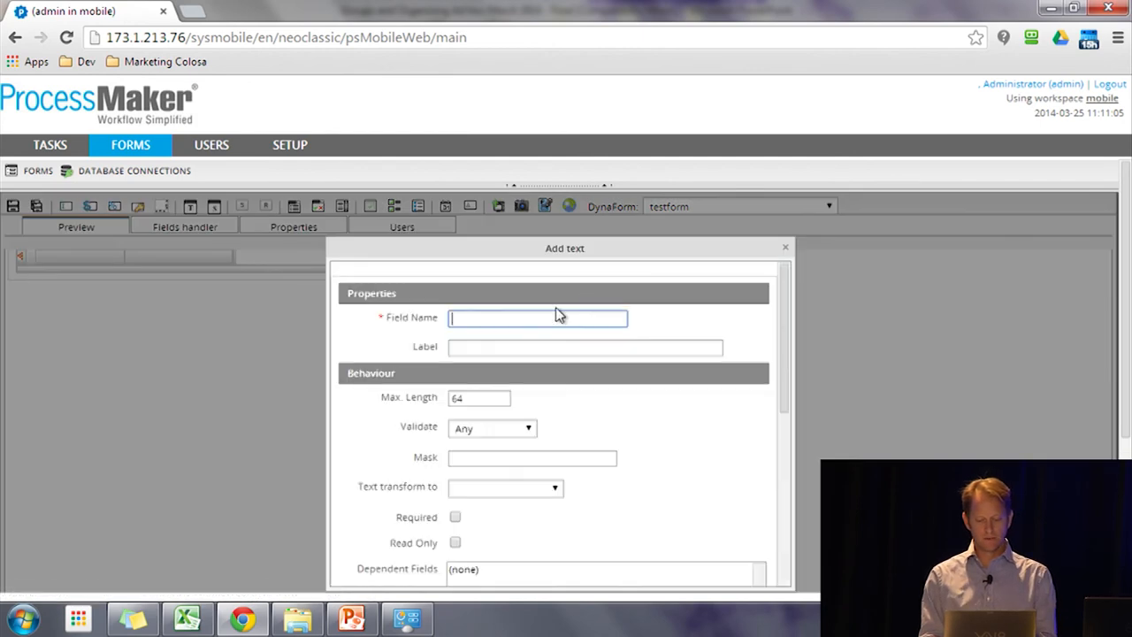
pyautogui.write('firstname')
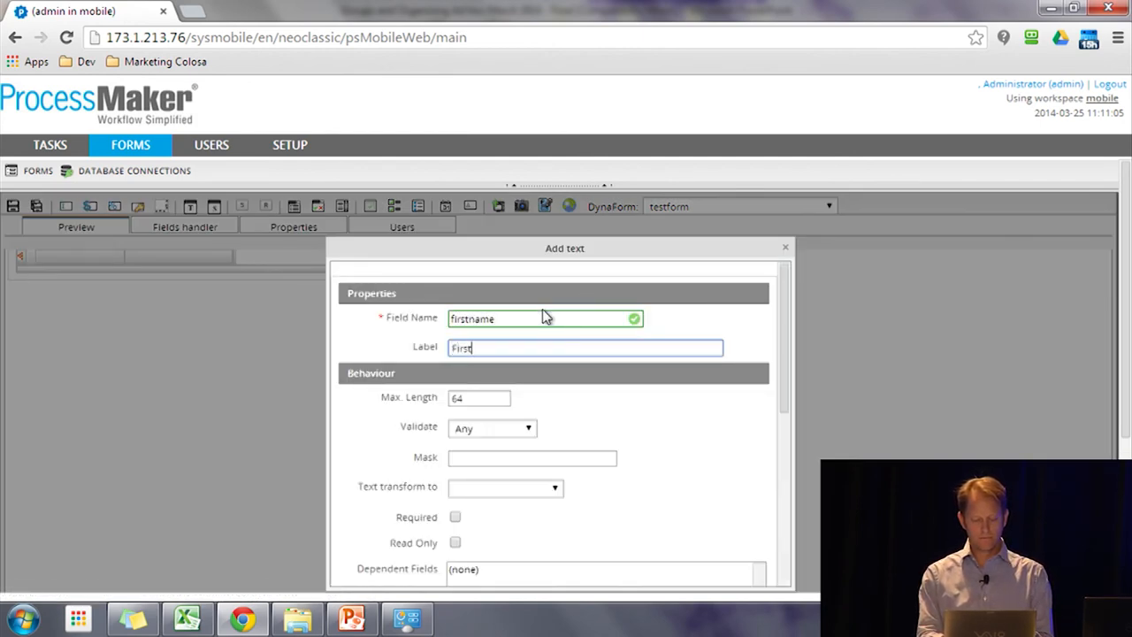
pyautogui.write('Name')
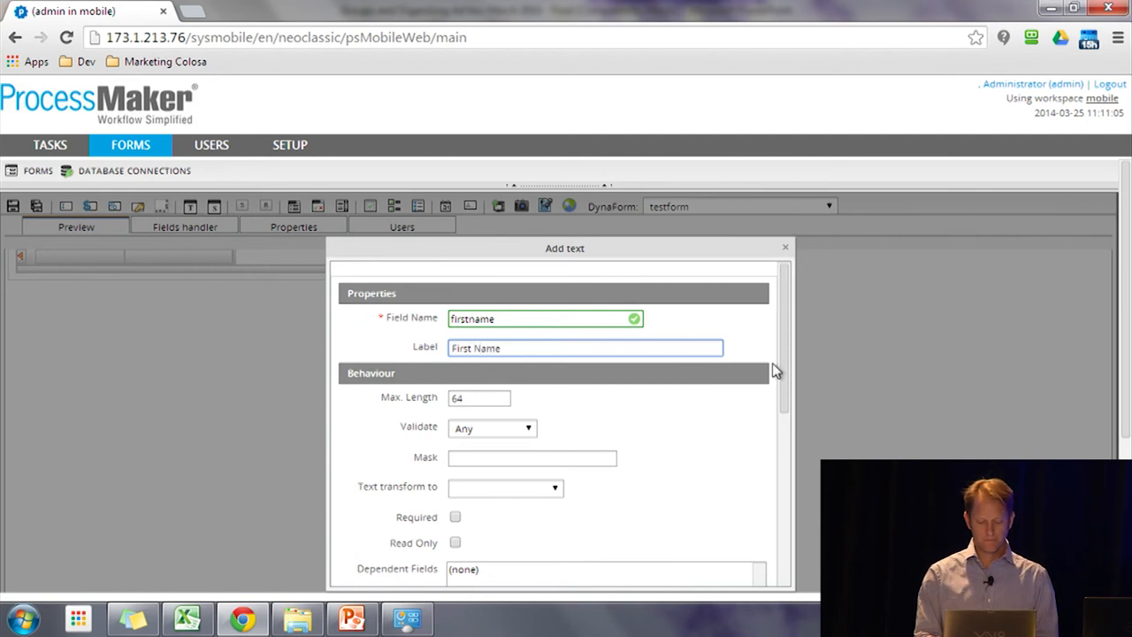
pyautogui.scroll(-3)
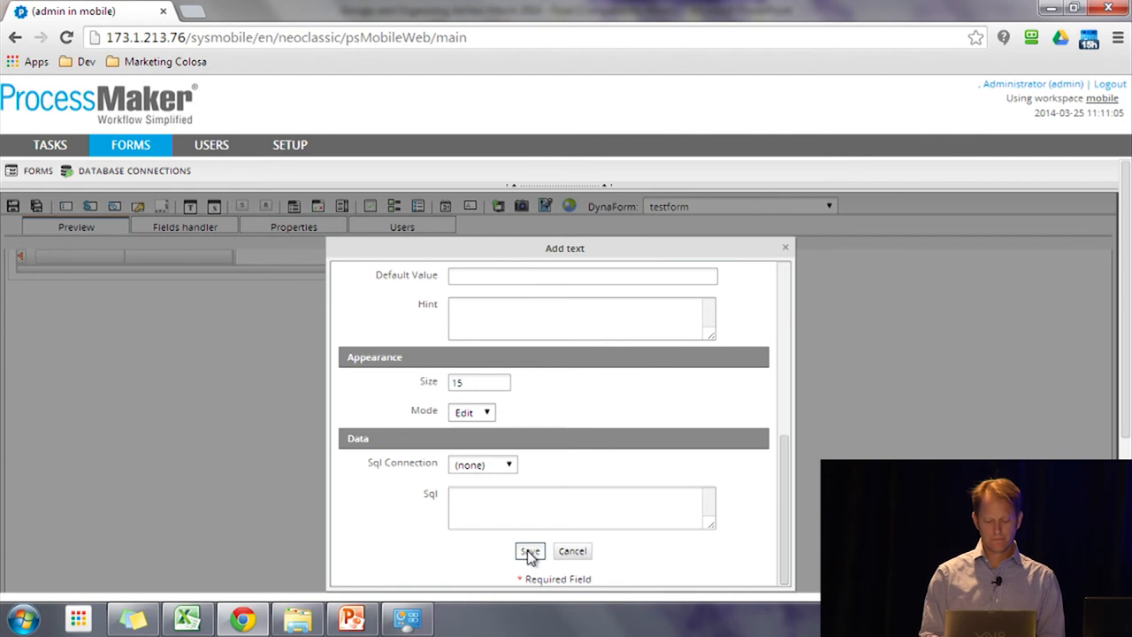
pyautogui.click(529, 550)
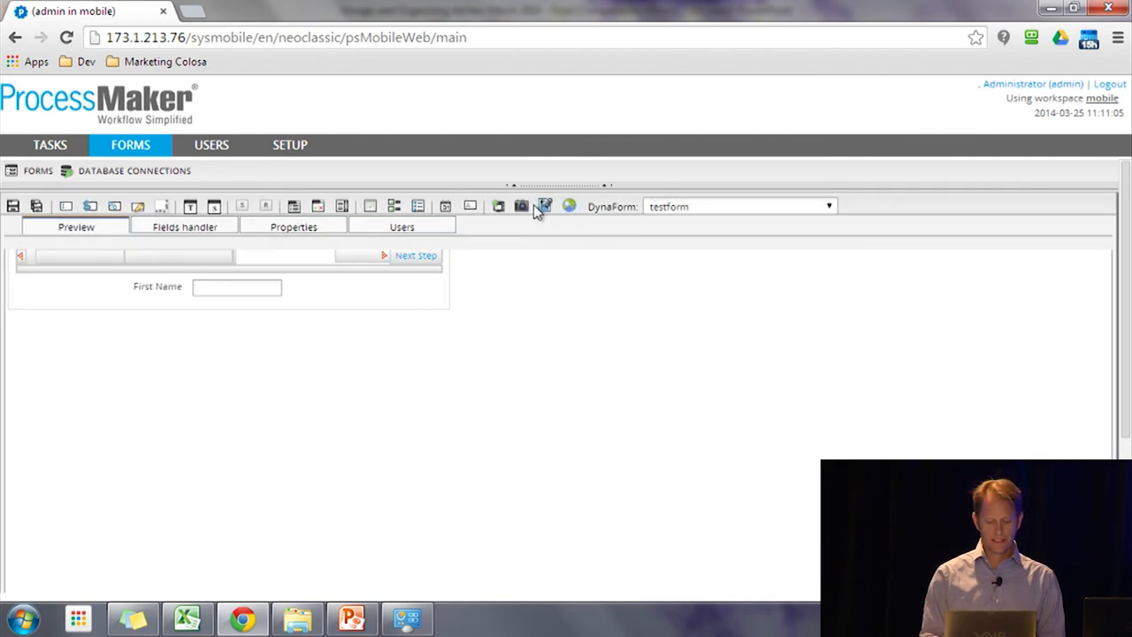
# Add a photo field 'photo' labelled 'Photo' and save despite the submit-action warning
pyautogui.click(543, 206)
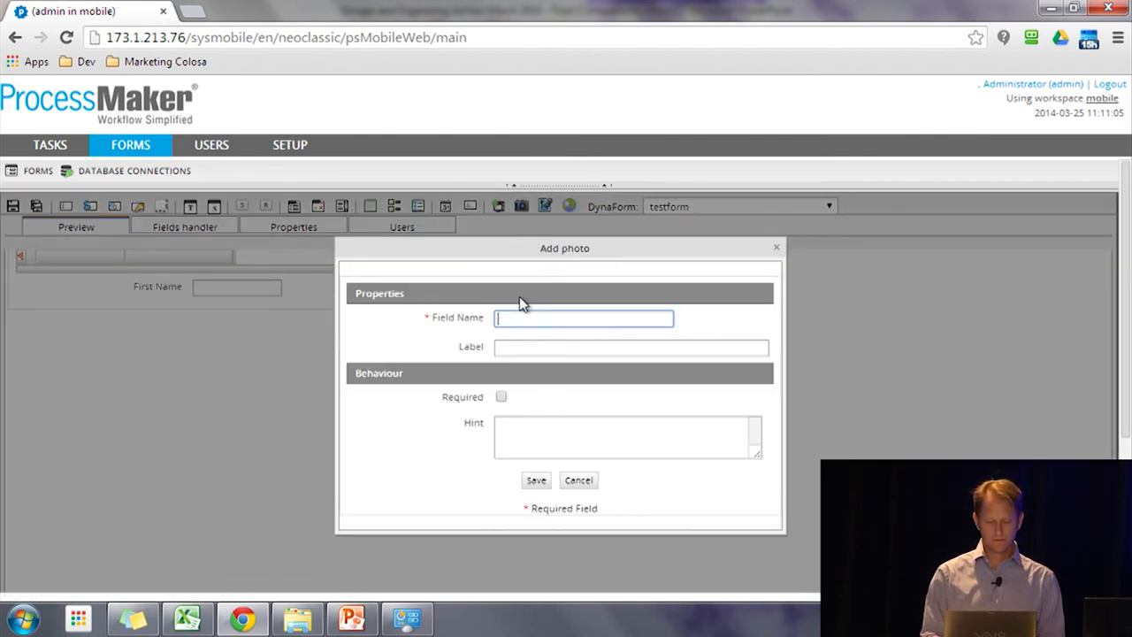
pyautogui.write('upload')
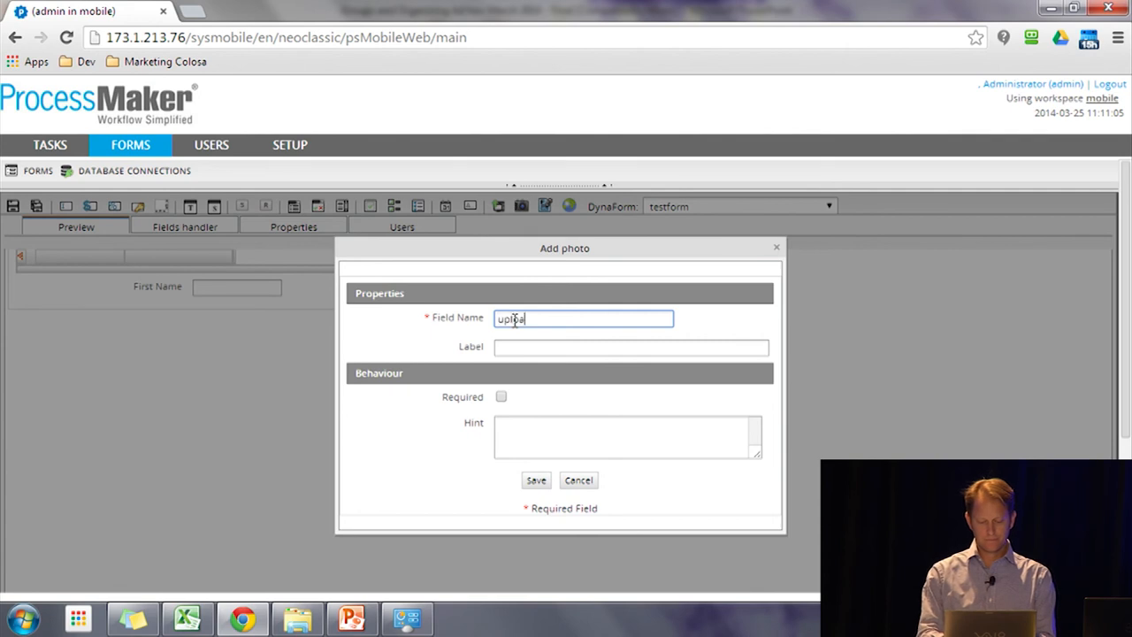
pyautogui.press('BackSpace')
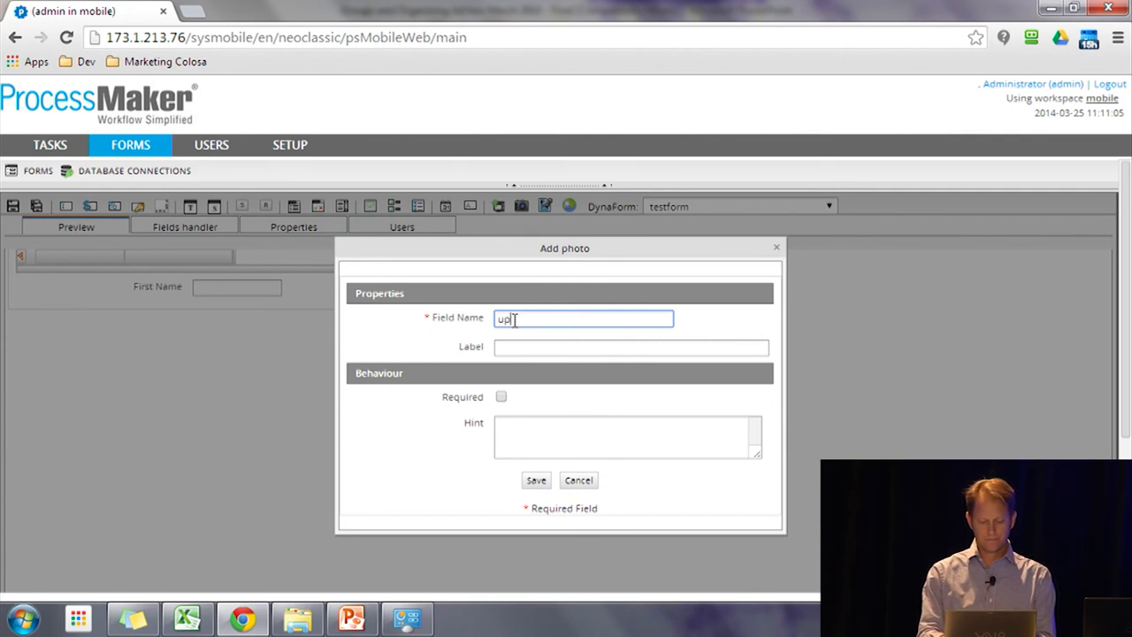
pyautogui.write('photo')
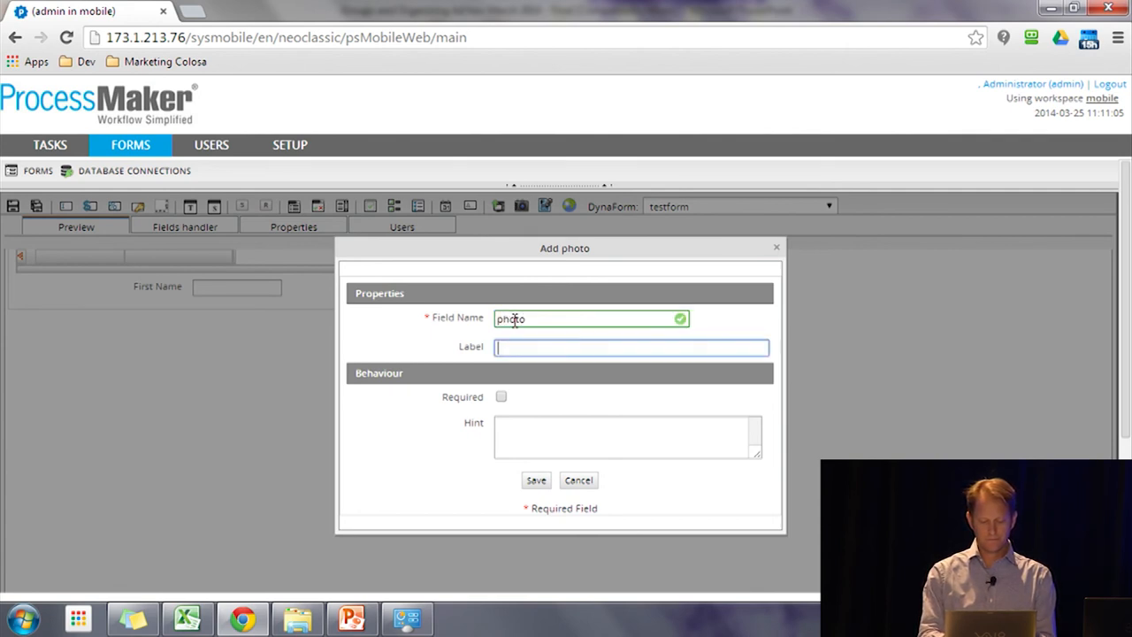
pyautogui.write('Photo')
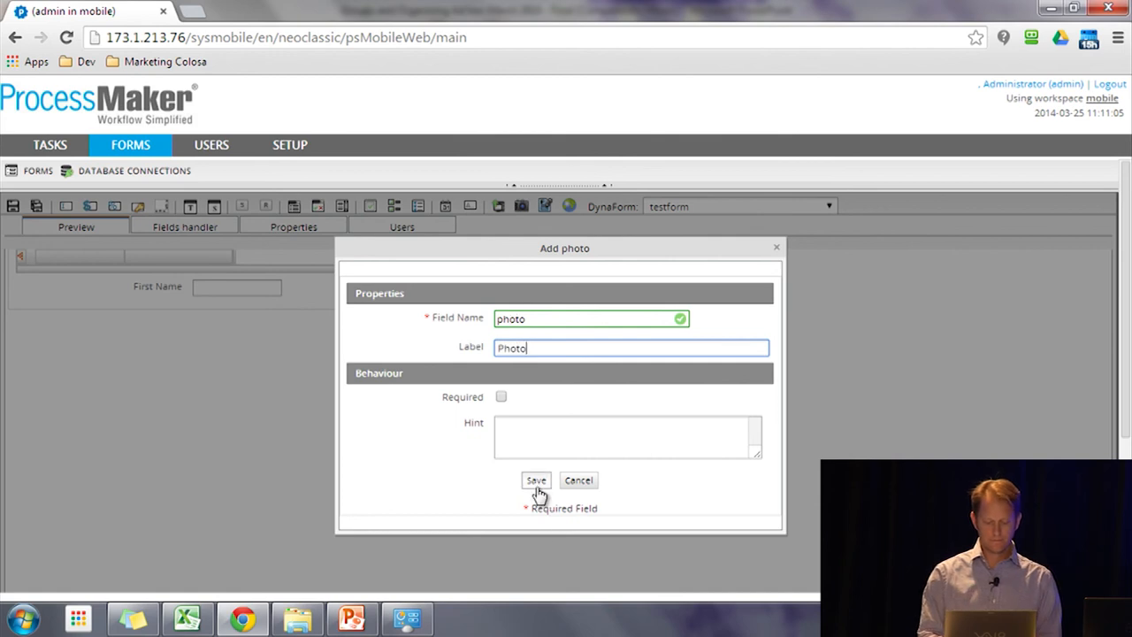
pyautogui.click(535, 481)
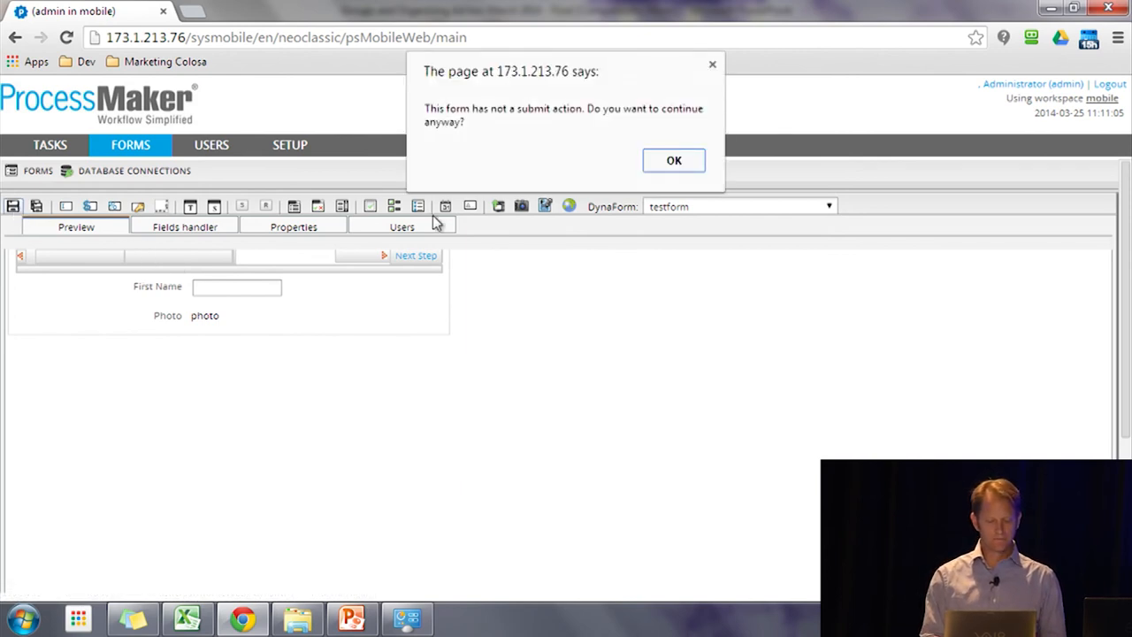
pyautogui.click(674, 160)
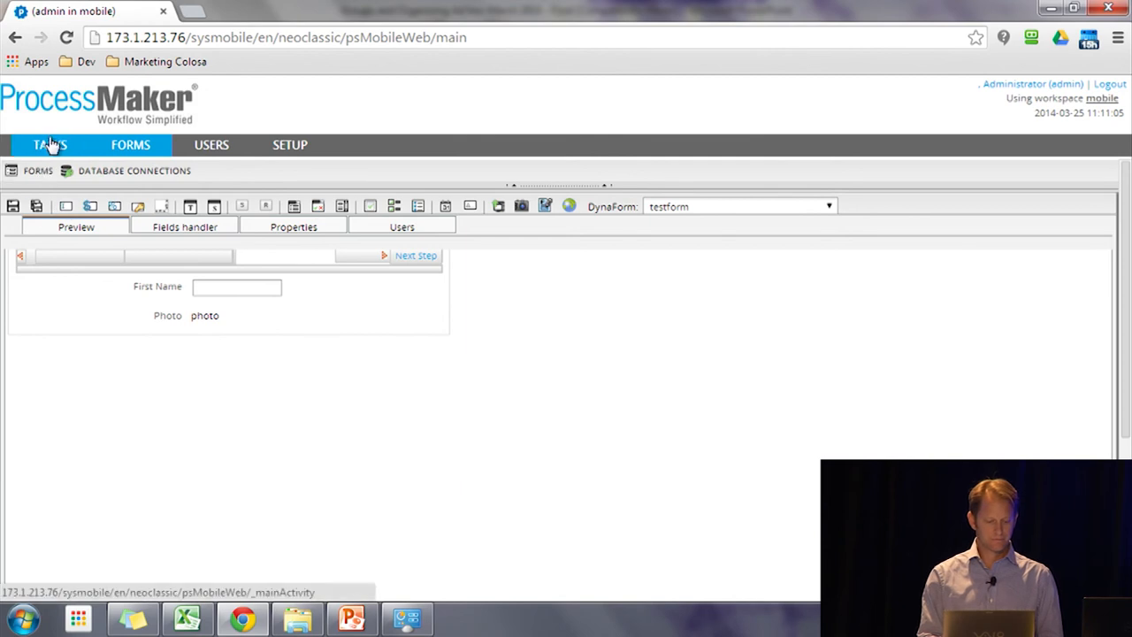
# Assign testform to the LOAN APPLICATION task from its available forms
pyautogui.click(50, 144)
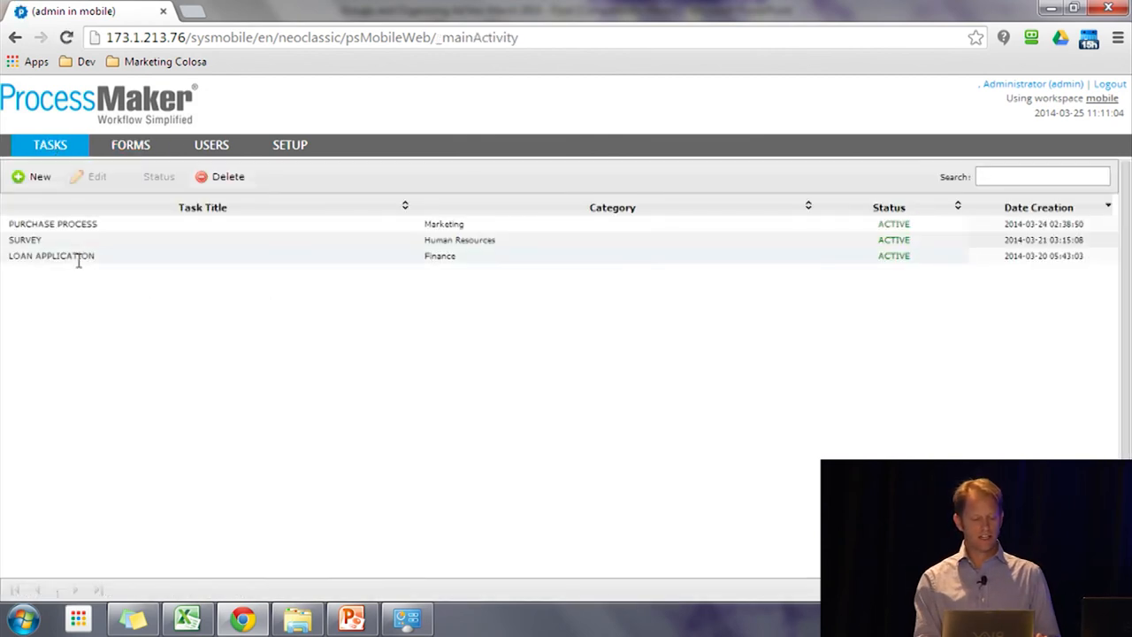
pyautogui.click(51, 256)
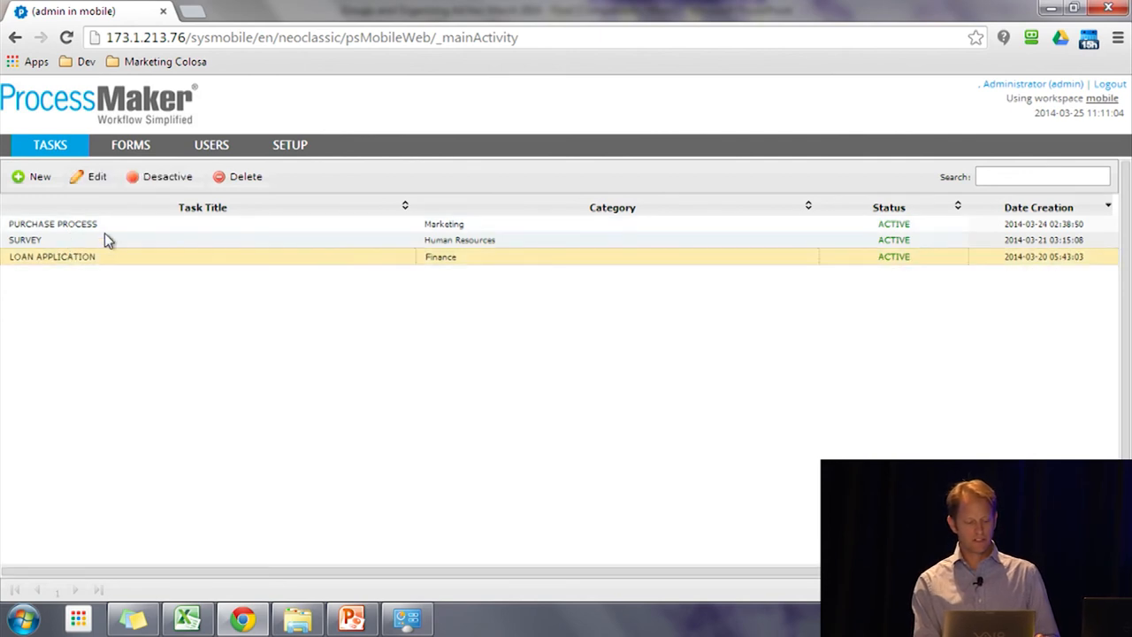
pyautogui.moveTo(92, 177)
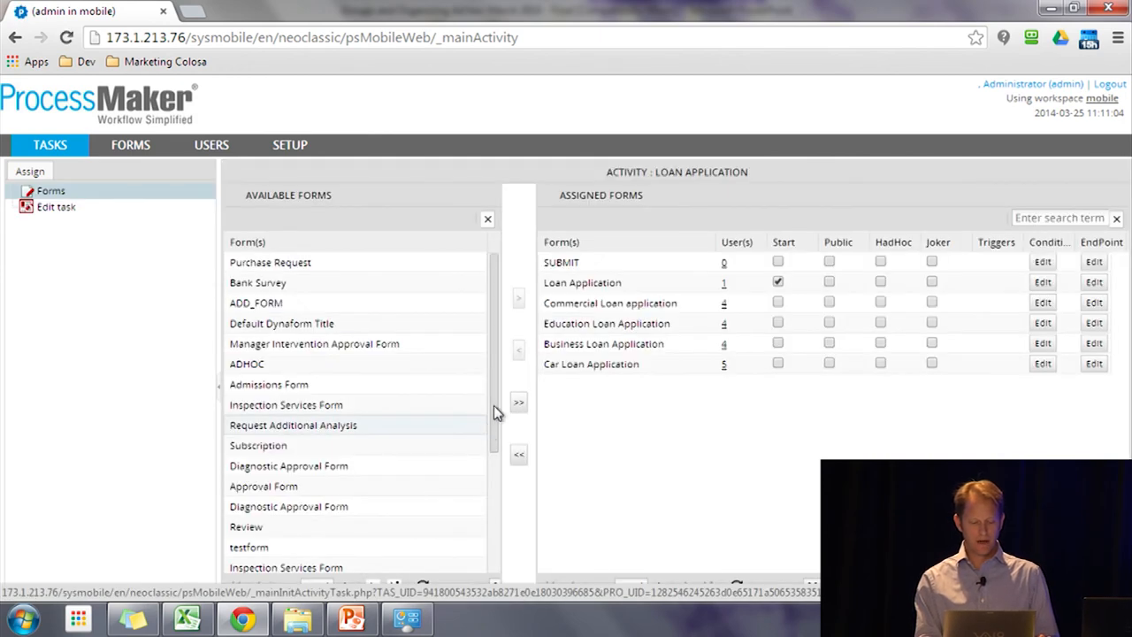
pyautogui.scroll(-3)
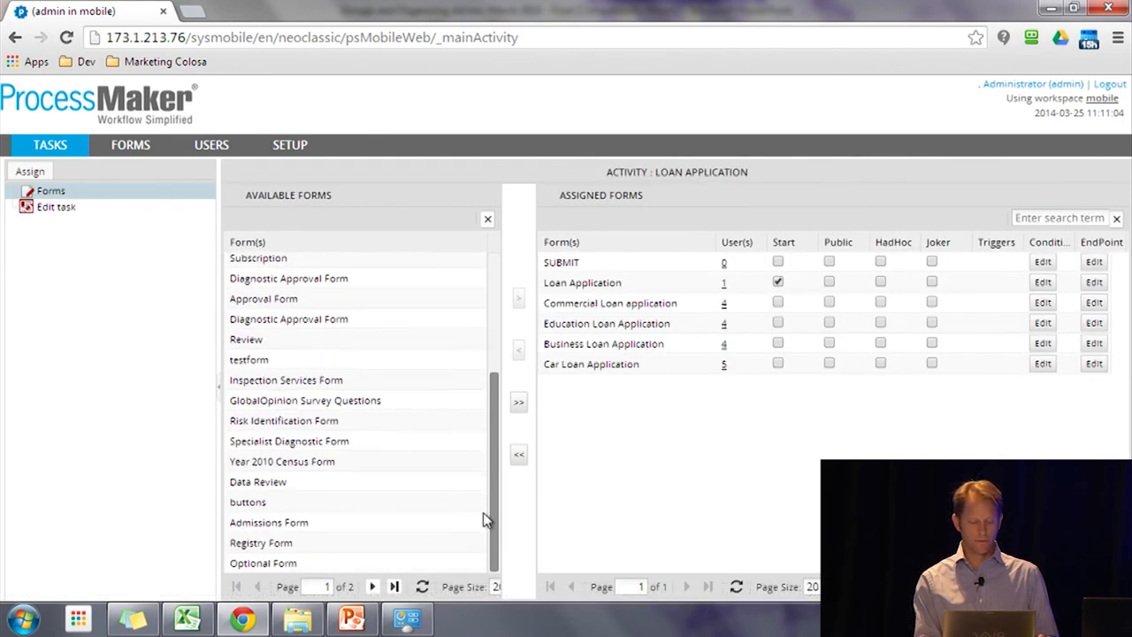
pyautogui.click(249, 359)
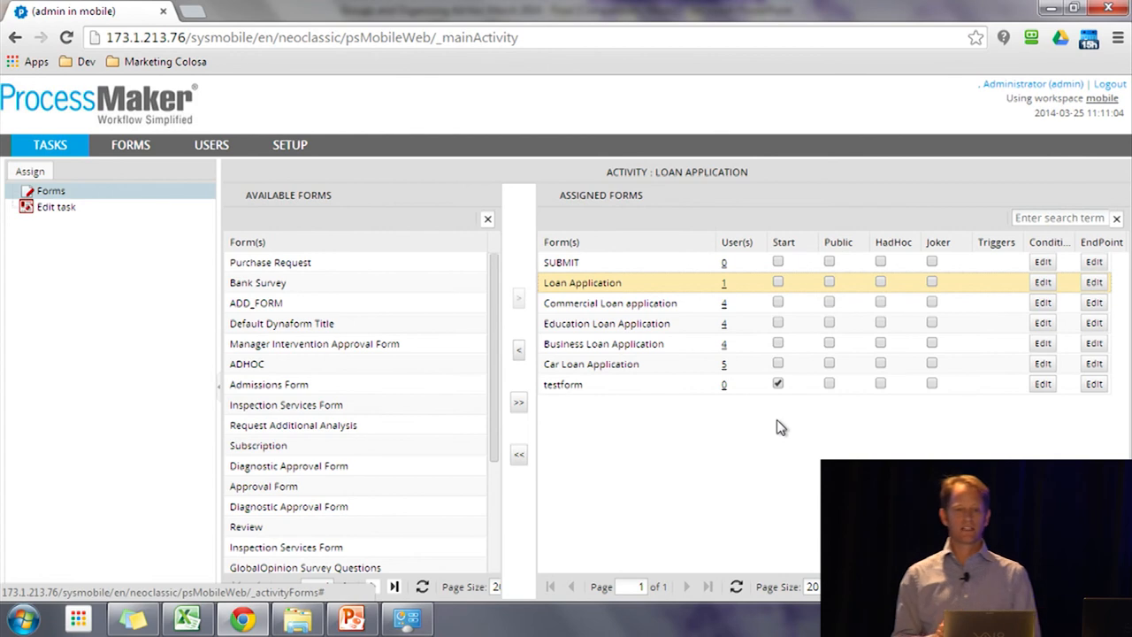
pyautogui.moveTo(371, 319)
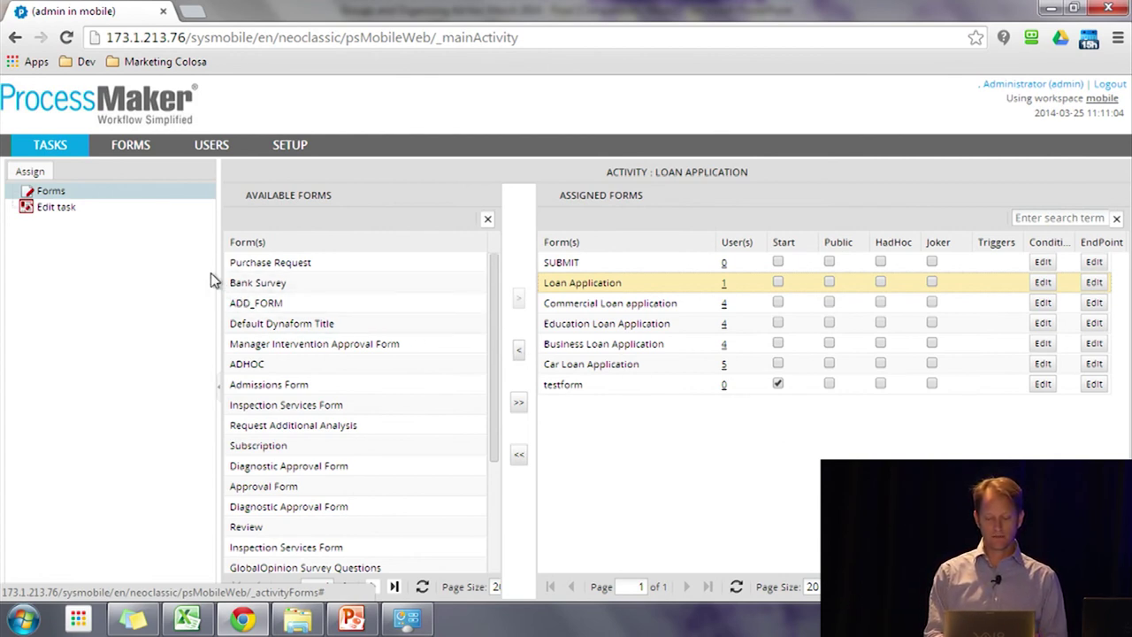
pyautogui.moveTo(50, 150)
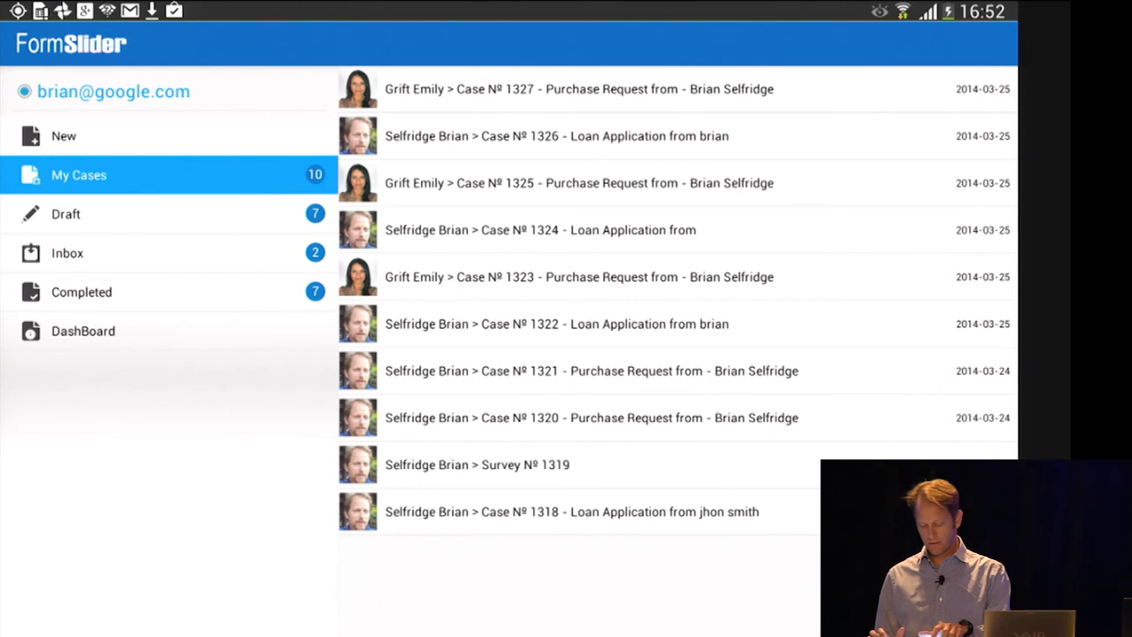
# Log out and back in to FormSlider, then tap testform under Loan Application
pyautogui.click(63, 135)
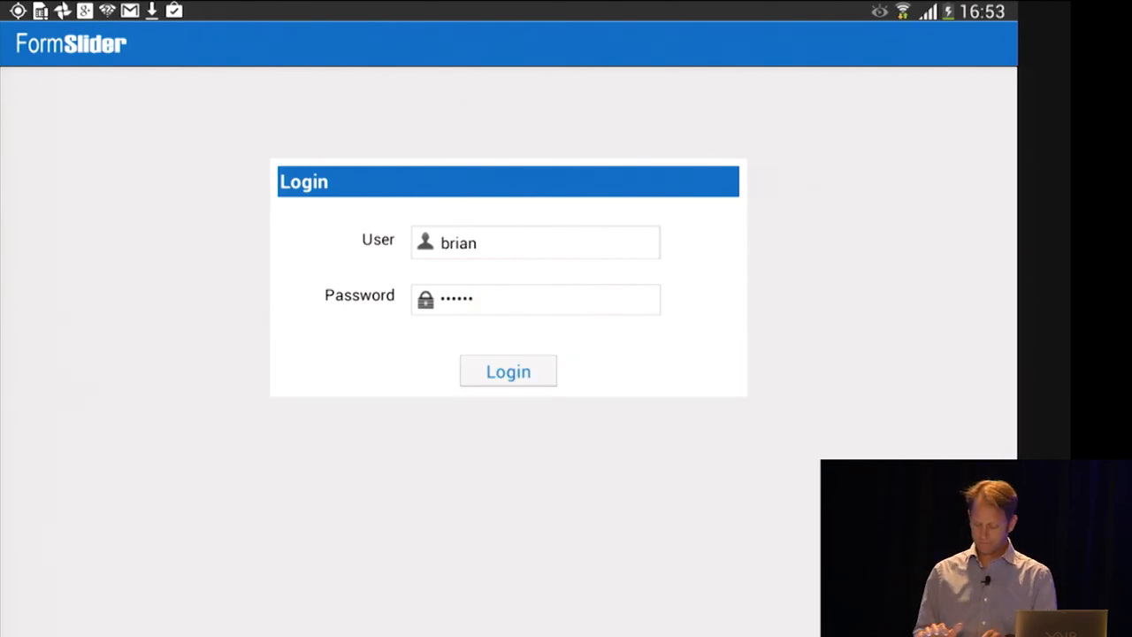
pyautogui.click(508, 370)
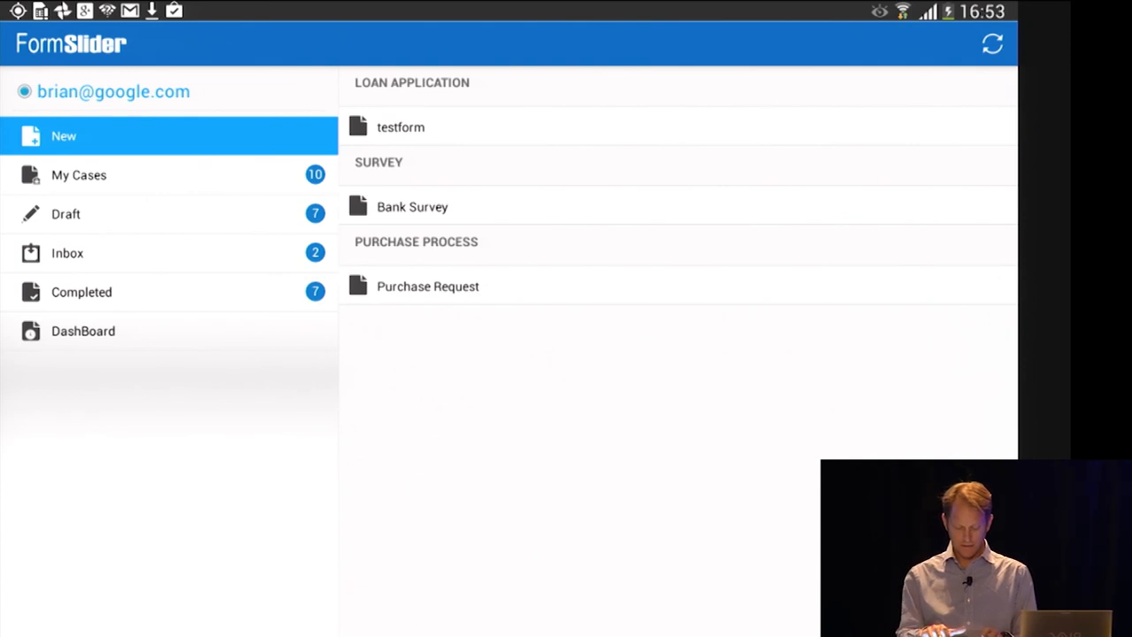
pyautogui.click(427, 286)
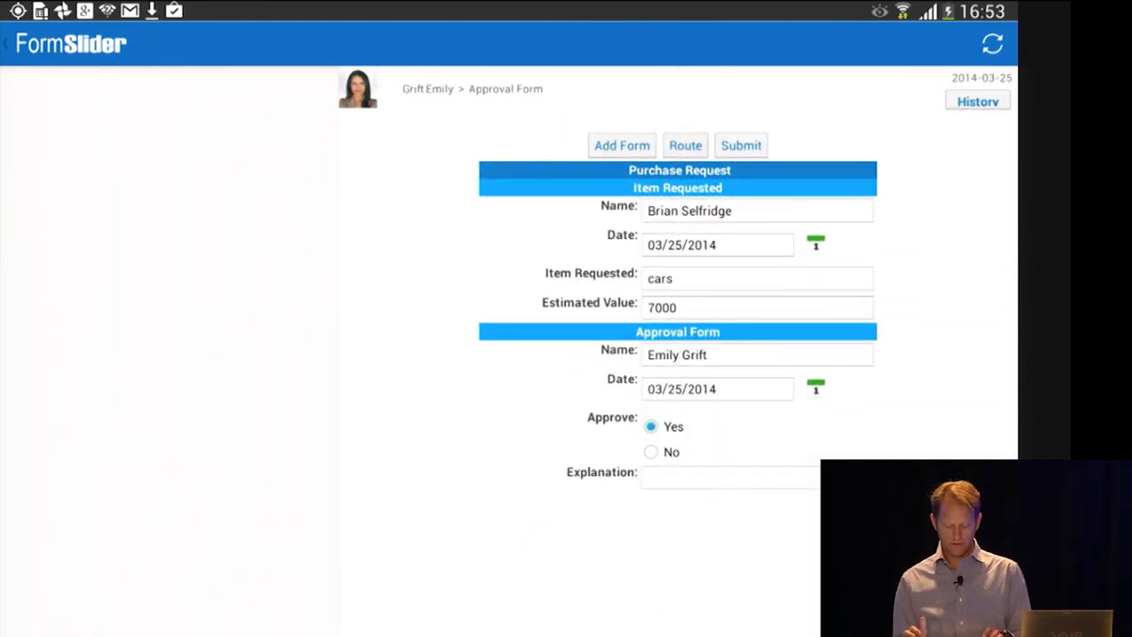